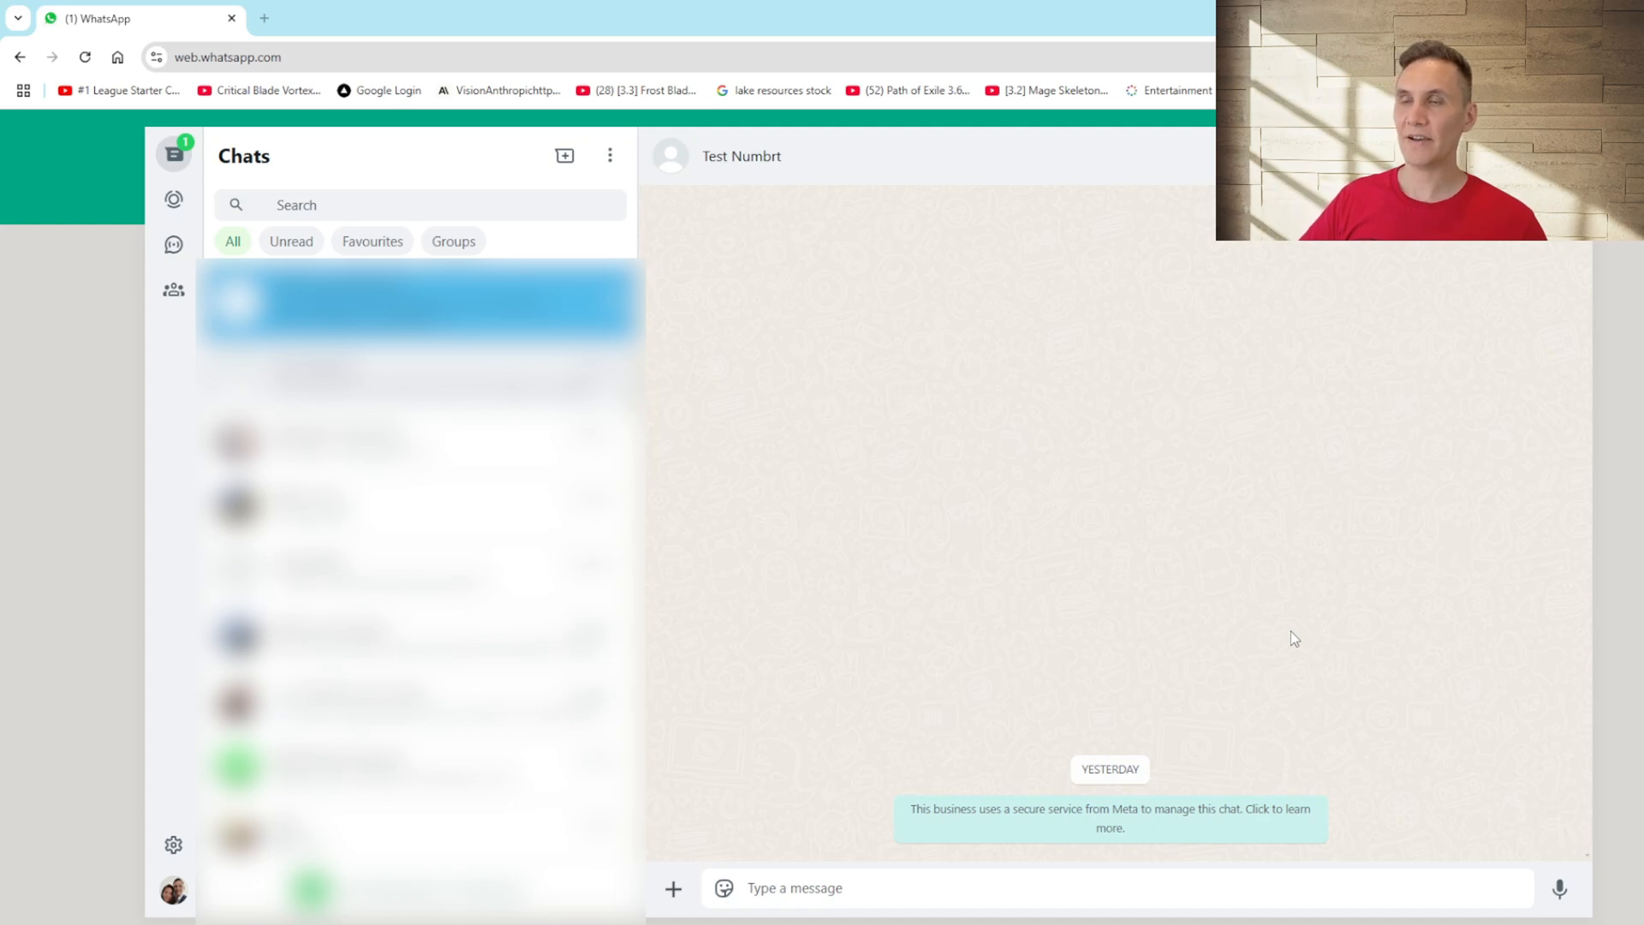
mouse_move(1293, 709)
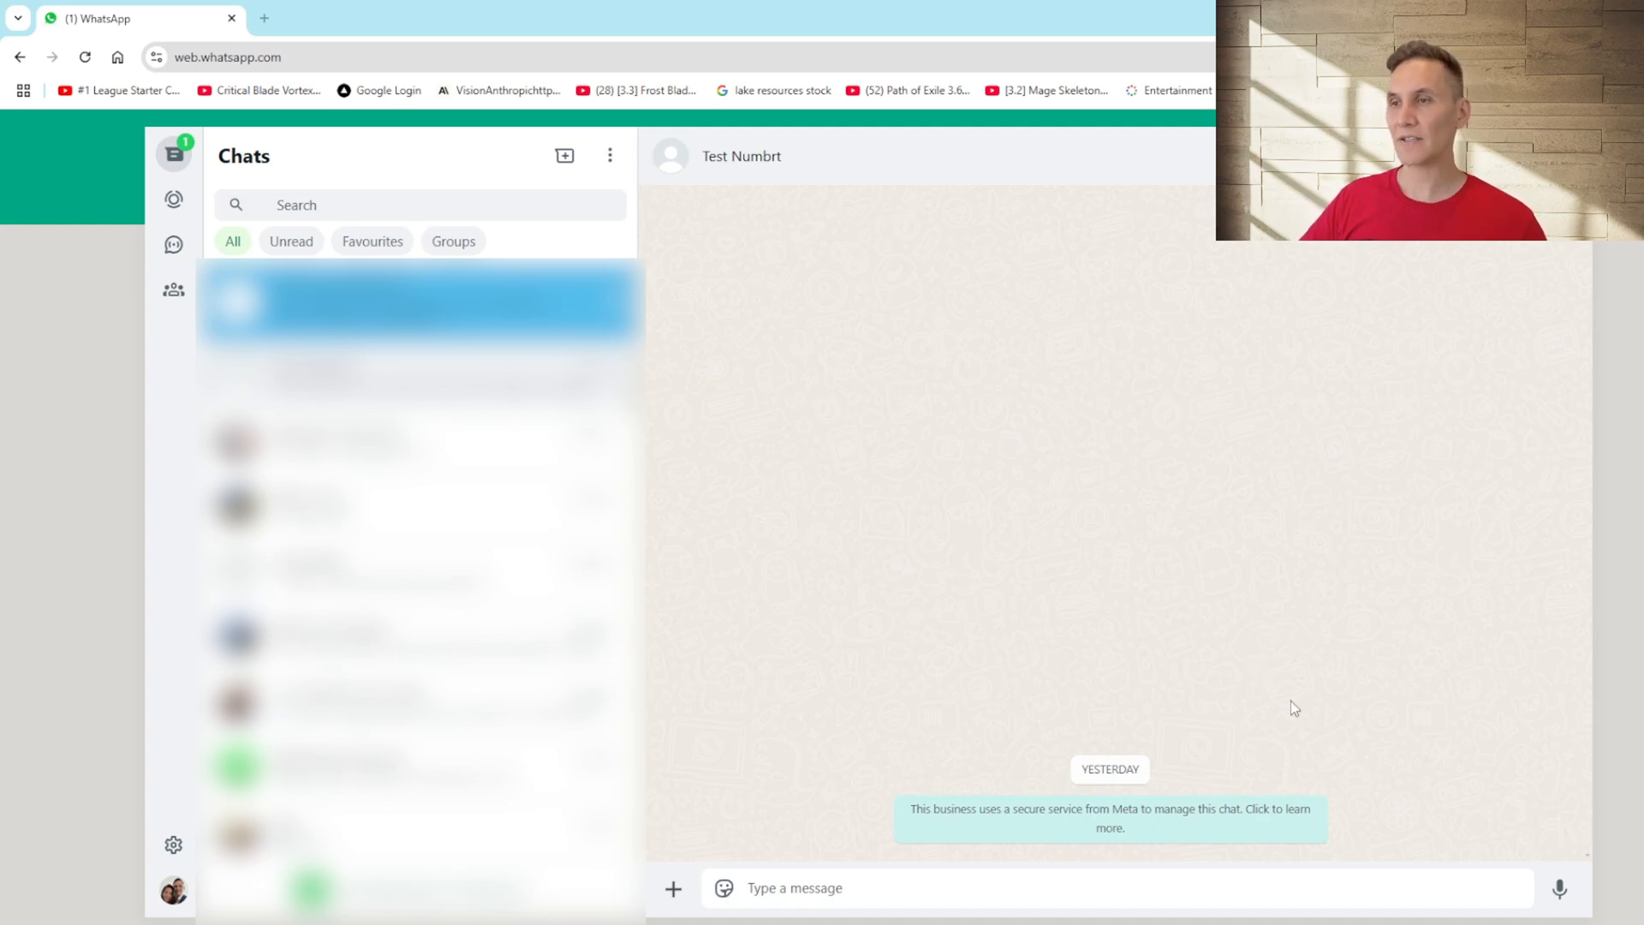
Step: Ask the bot 'Hey Bot, what is the capitol of France?' and get Paris back
text(Hey Bot, what is the capitol of France?)
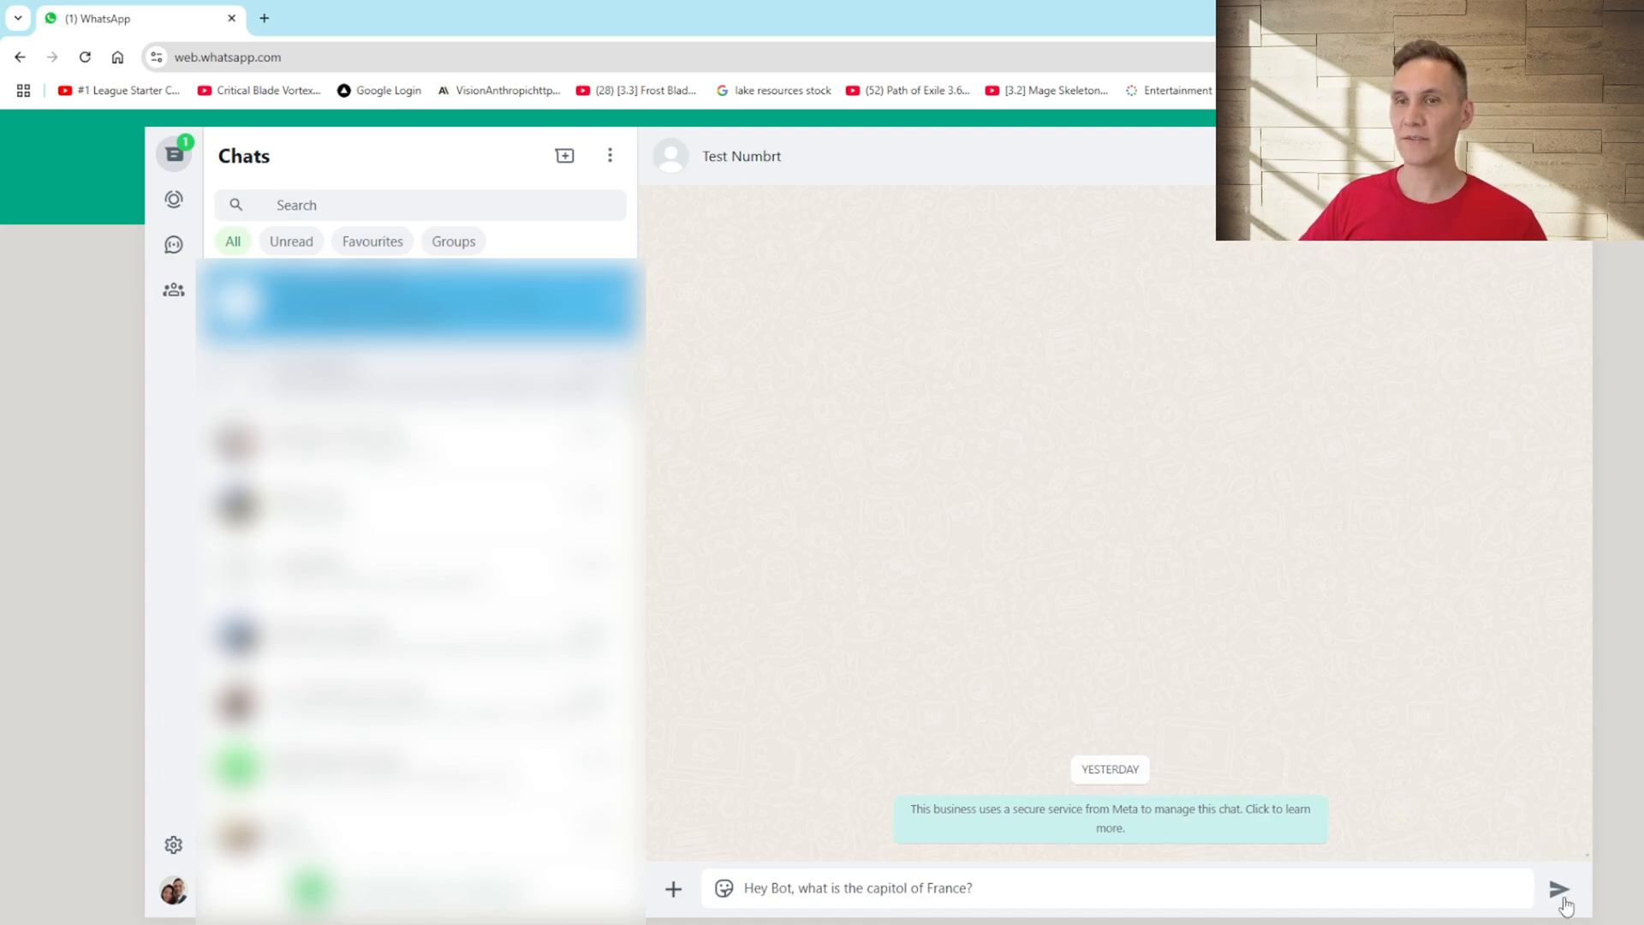
click(1561, 887)
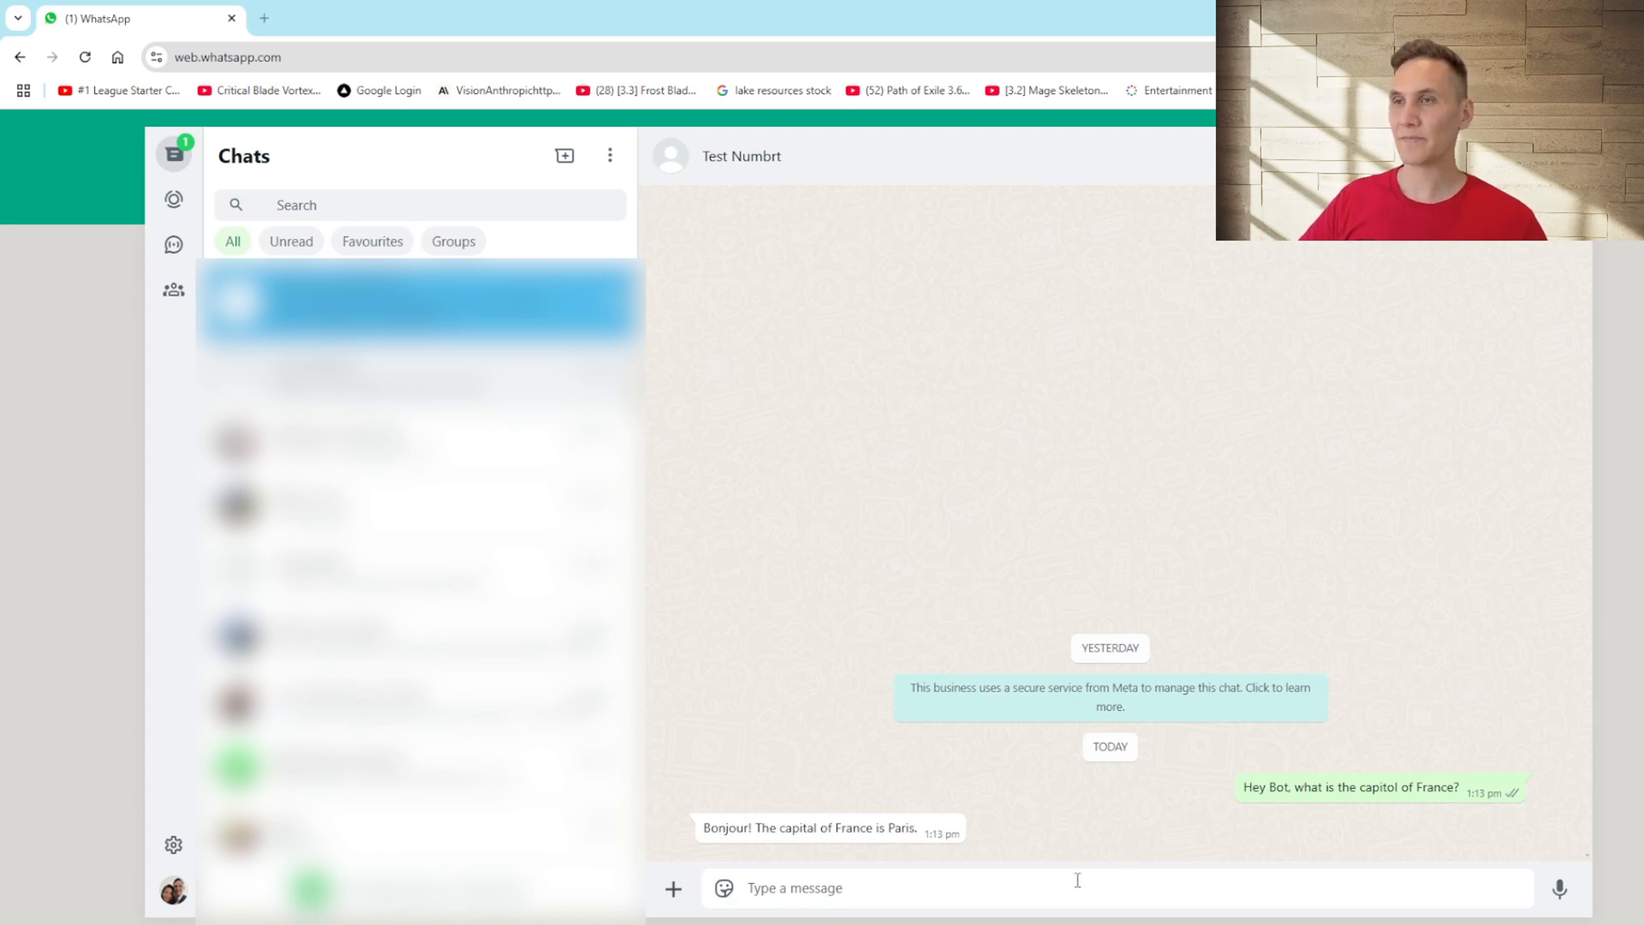
Step: Ask the bot 'can you calculate 250 divided by 5' and get 50 back
text(can you calculate 250 divided by 5)
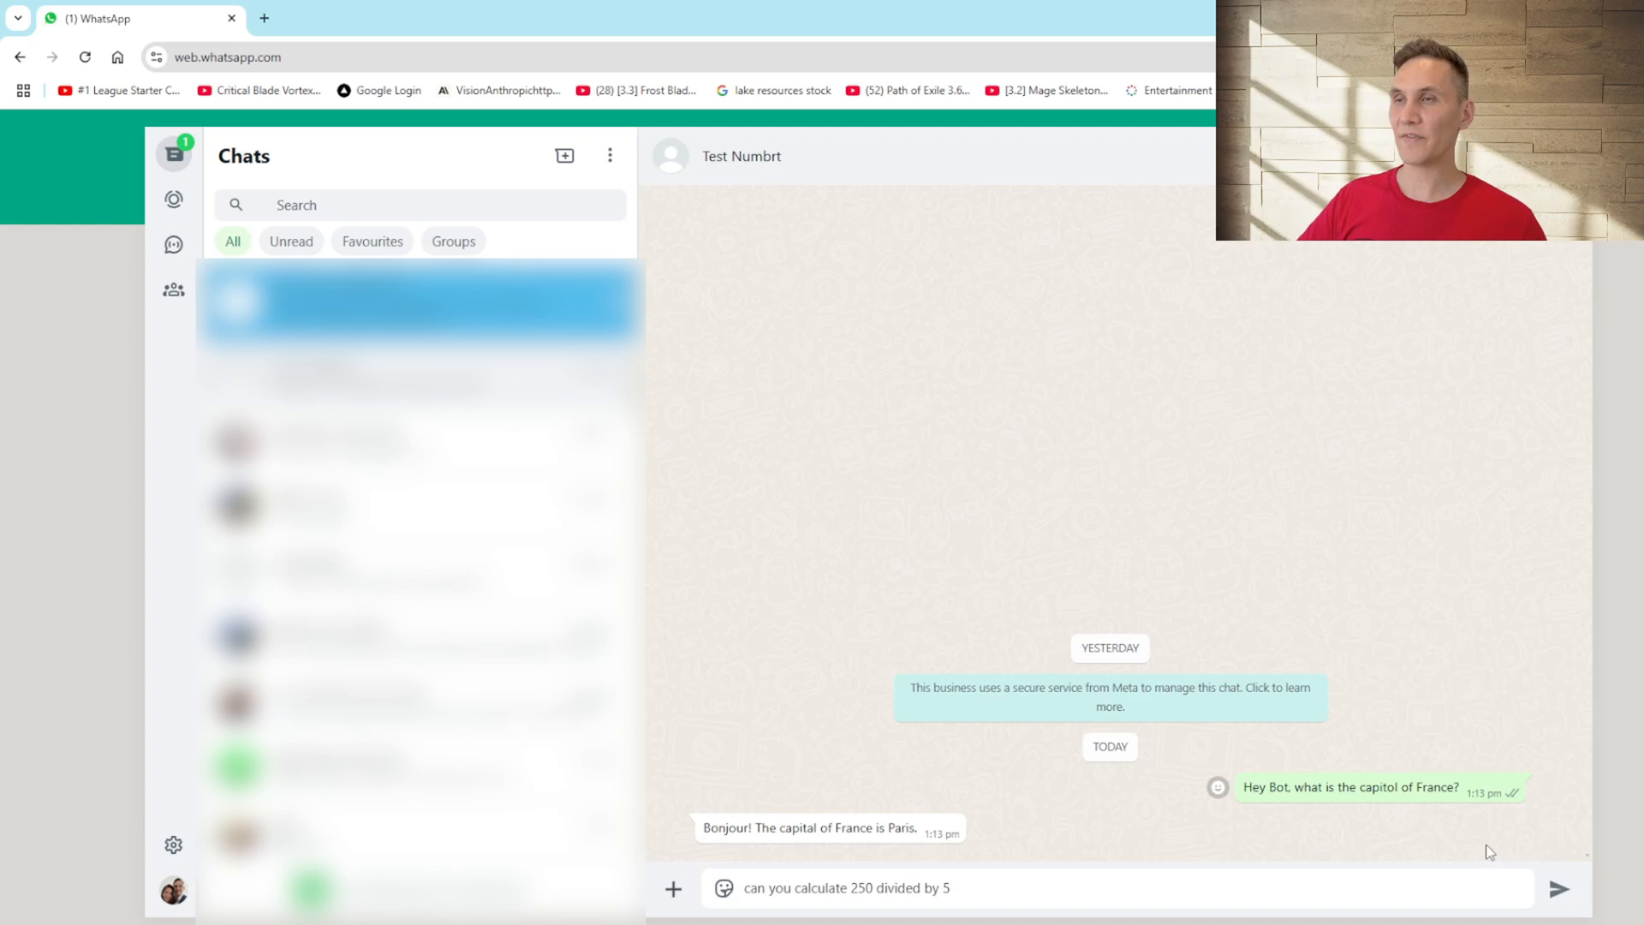
click(1562, 887)
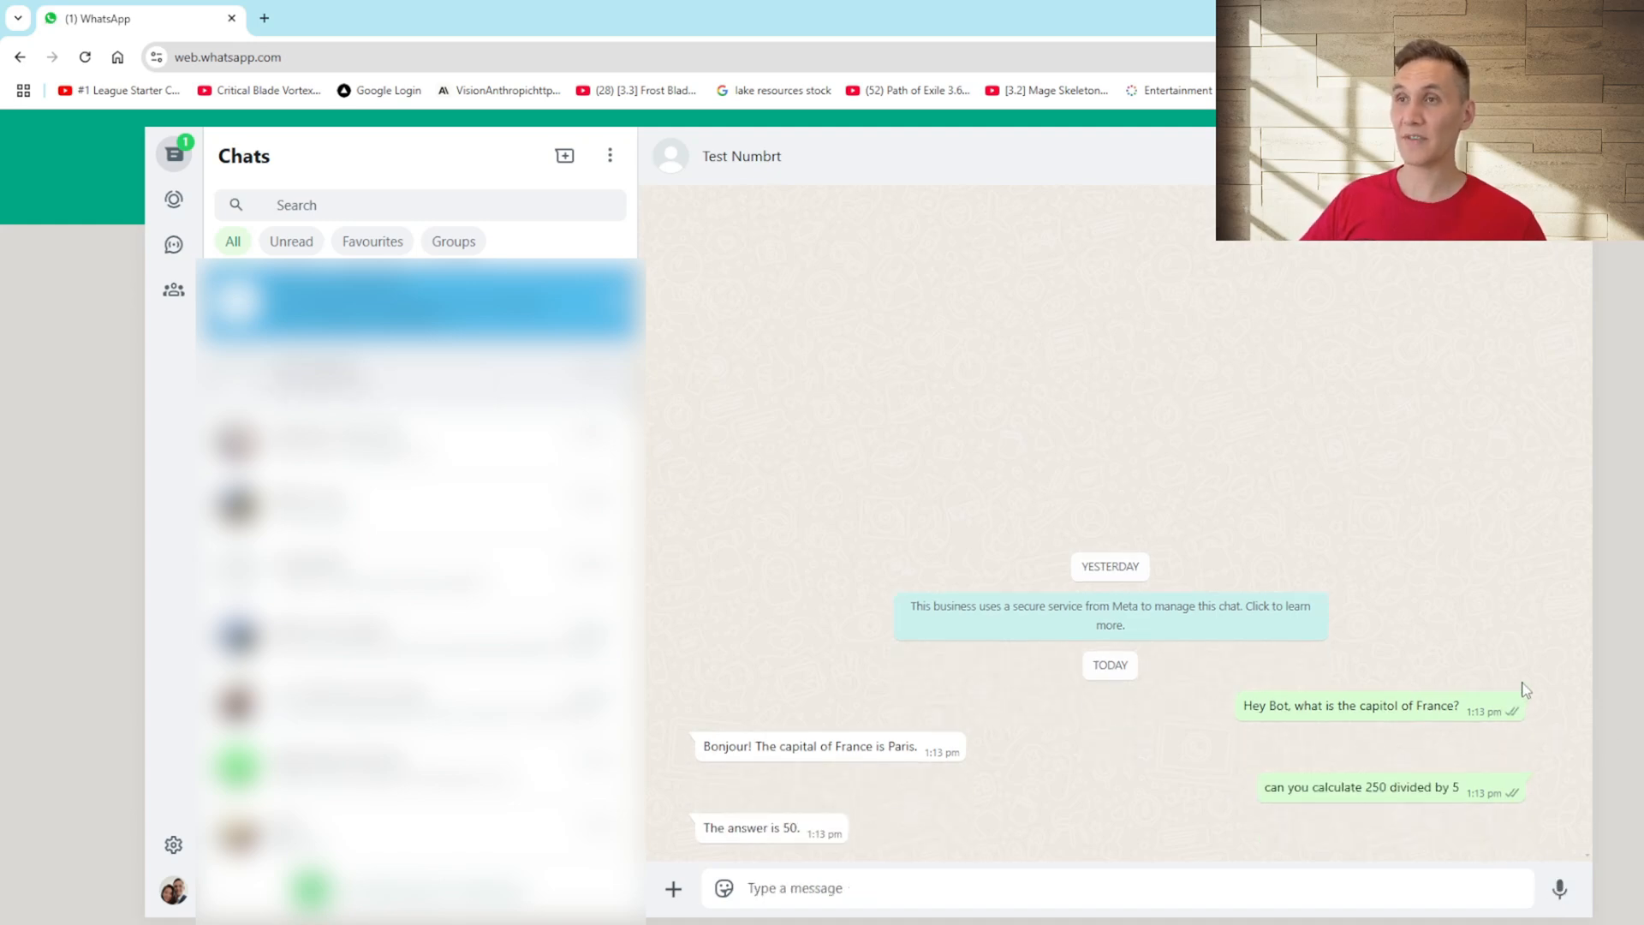
mouse_move(1483, 661)
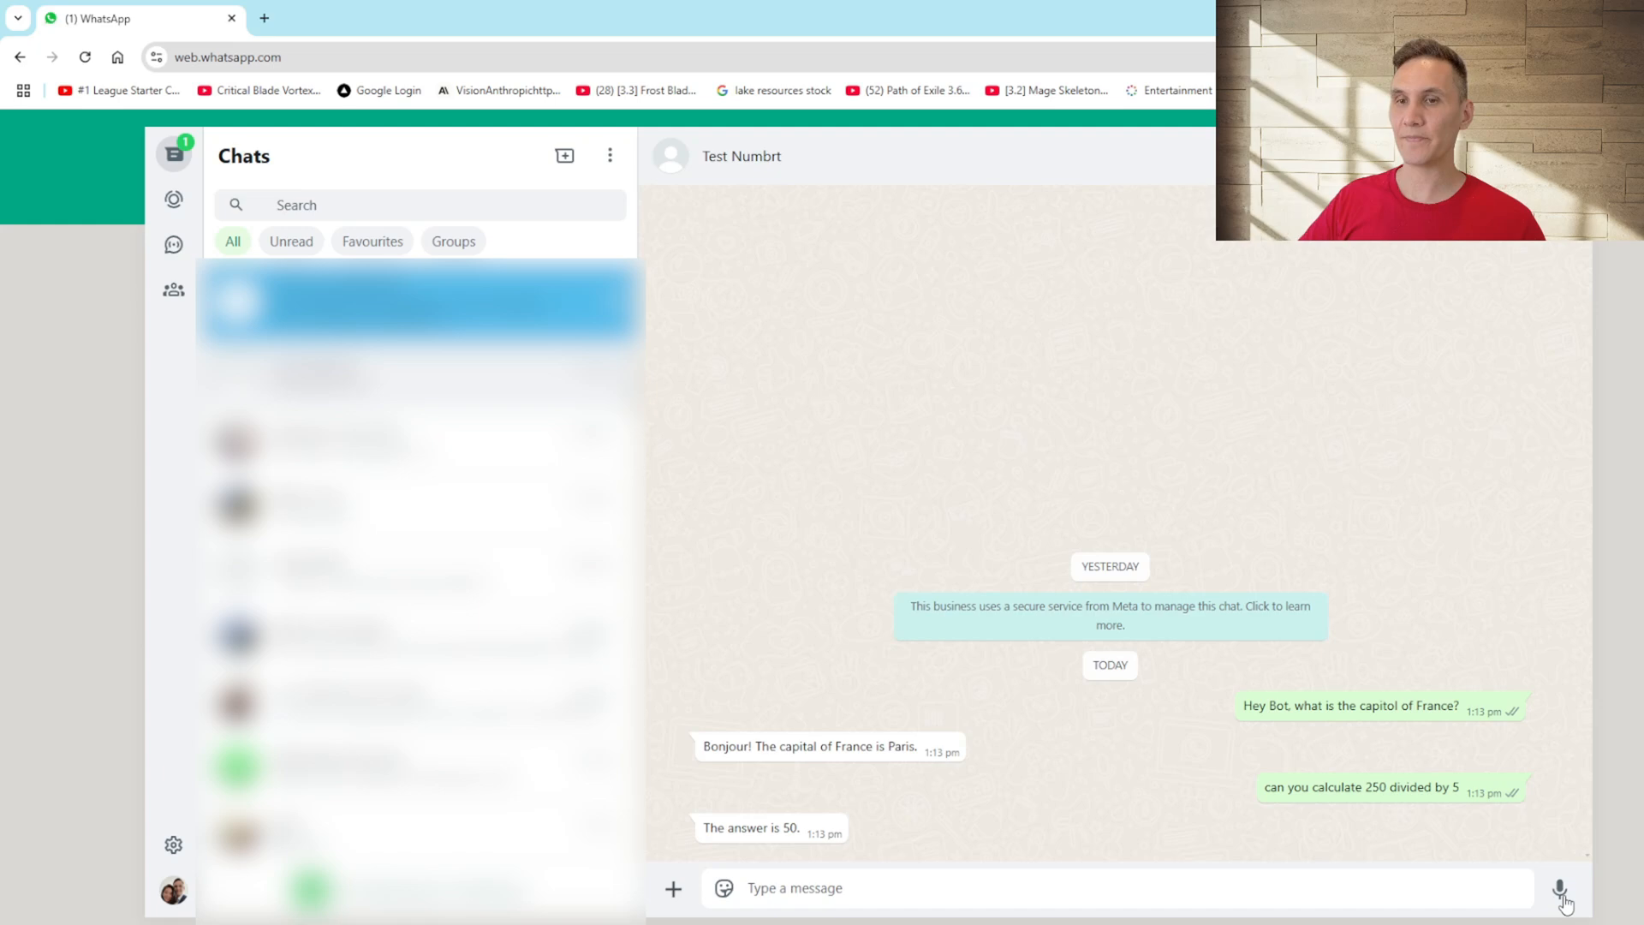
Step: Record and send two voice notes, receiving a Roosevelt quote and an egg joke in reply
click(1572, 880)
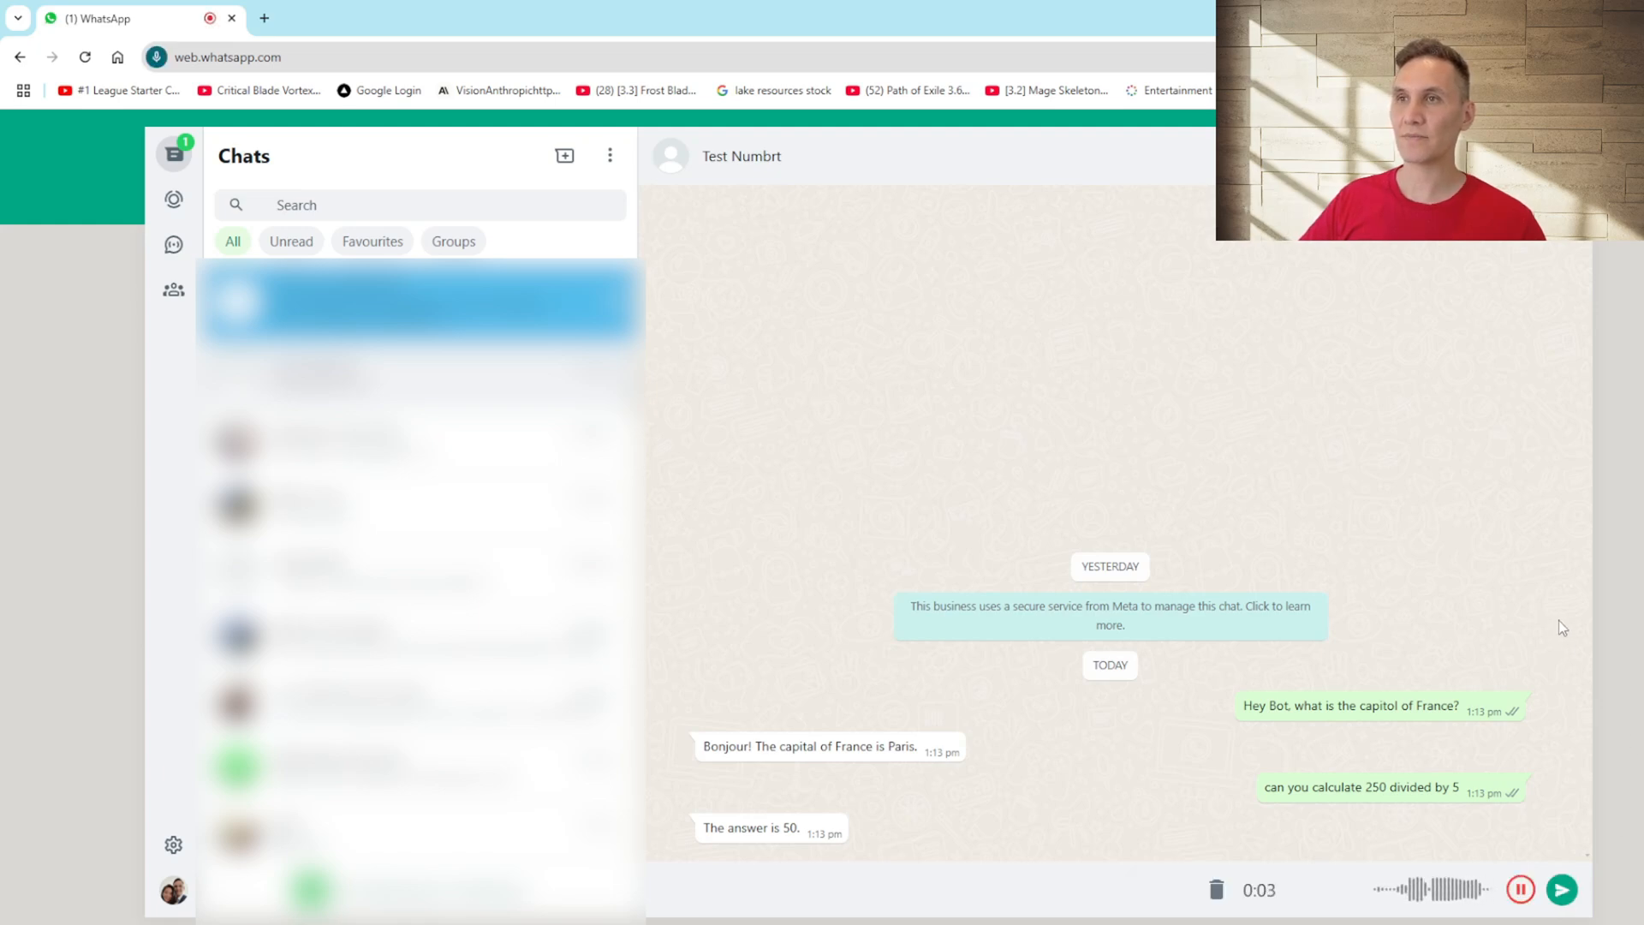
click(1575, 887)
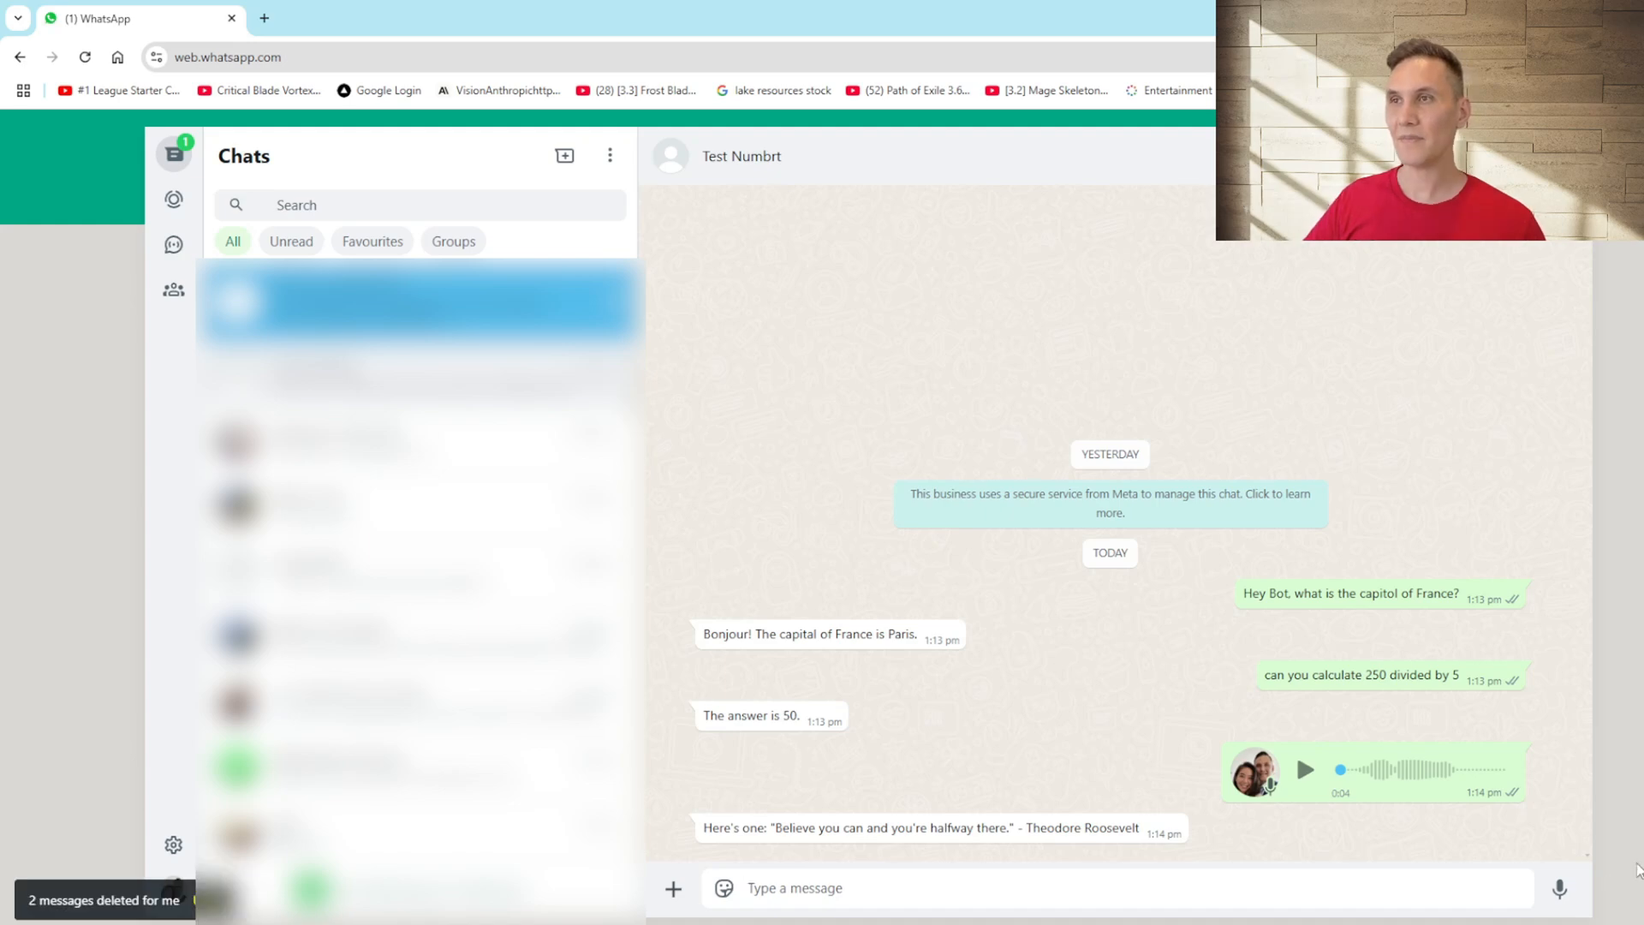
click(1558, 887)
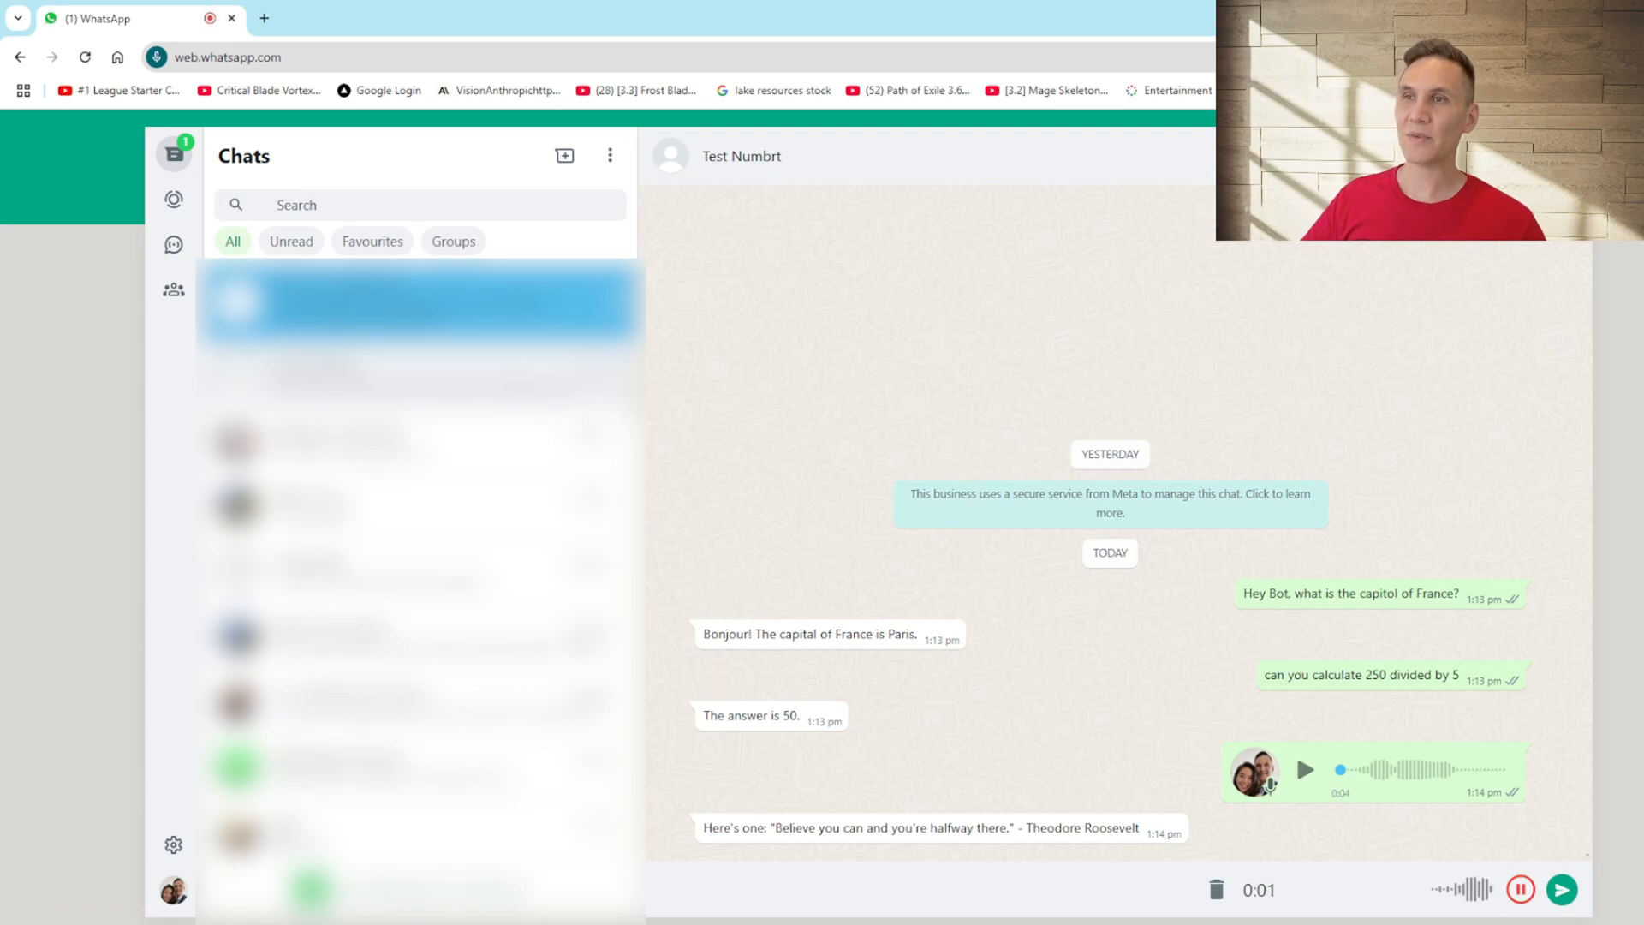
click(1558, 883)
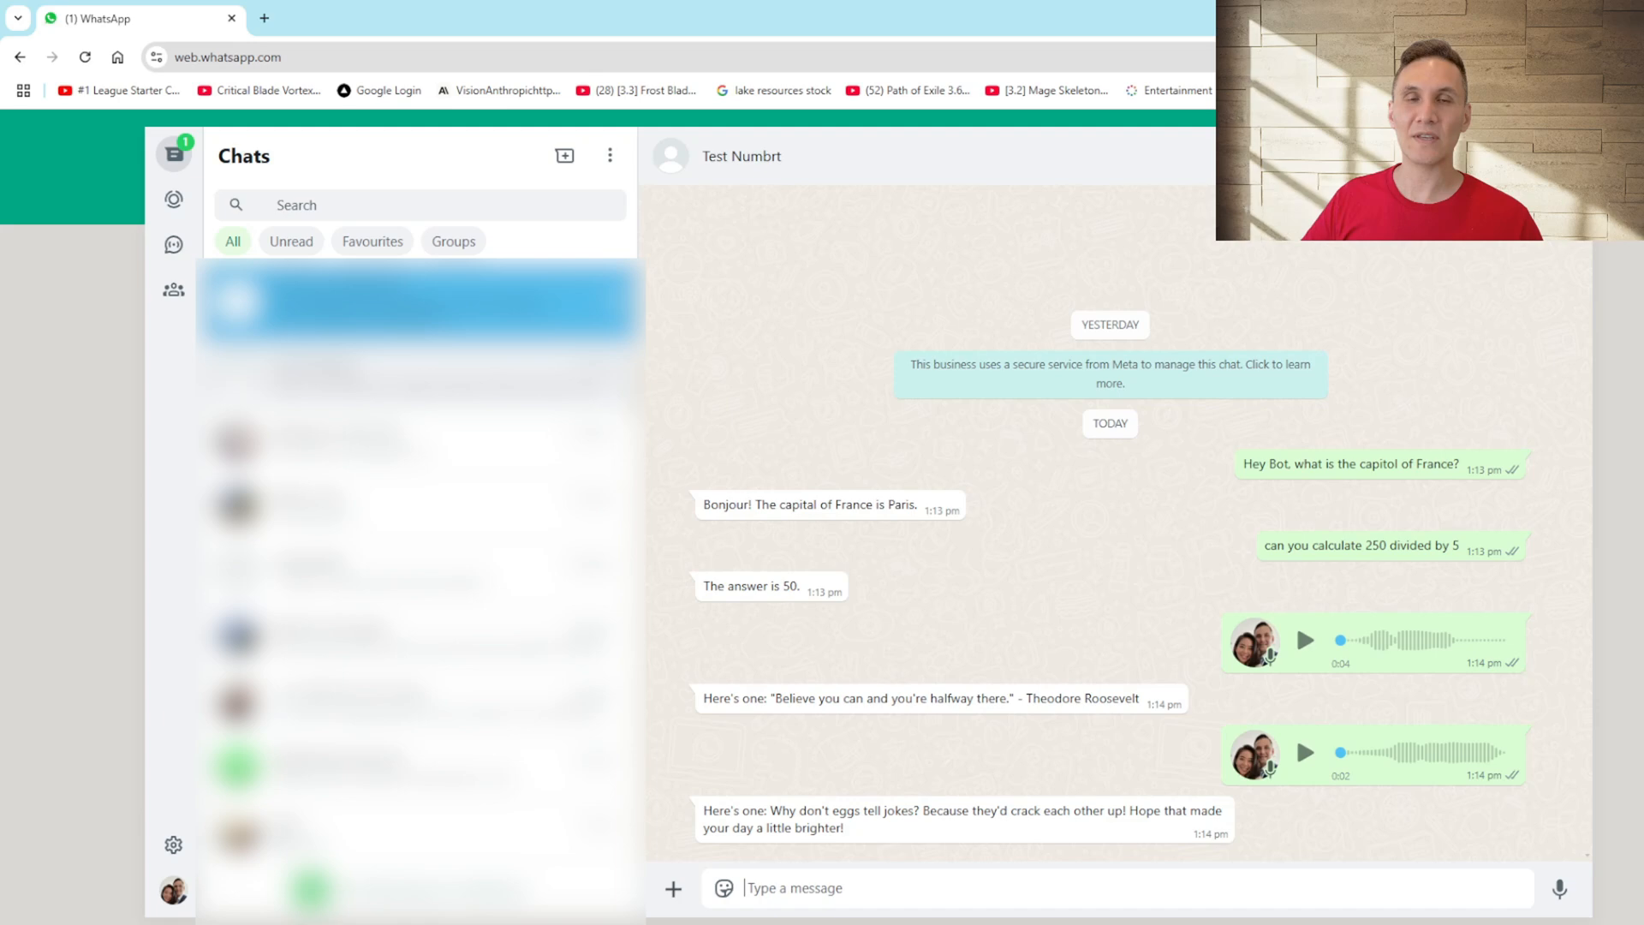
Step: Show Webhook1's production URL in n8n, then bring up the ngrok website
click(128, 19)
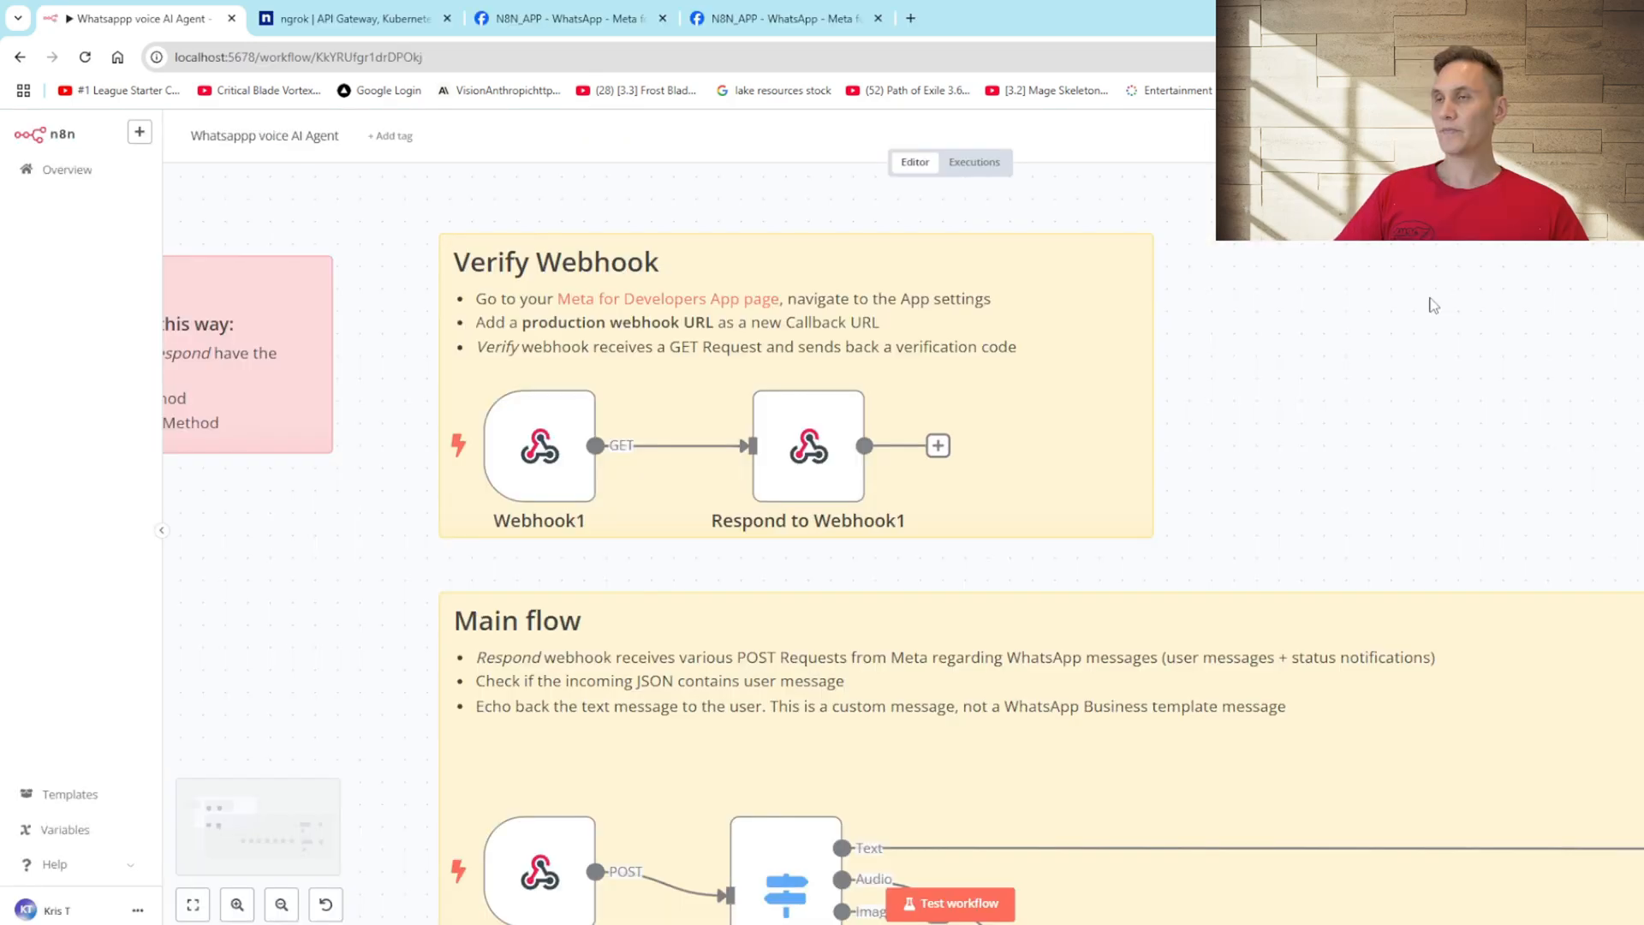
mouse_move(1377, 342)
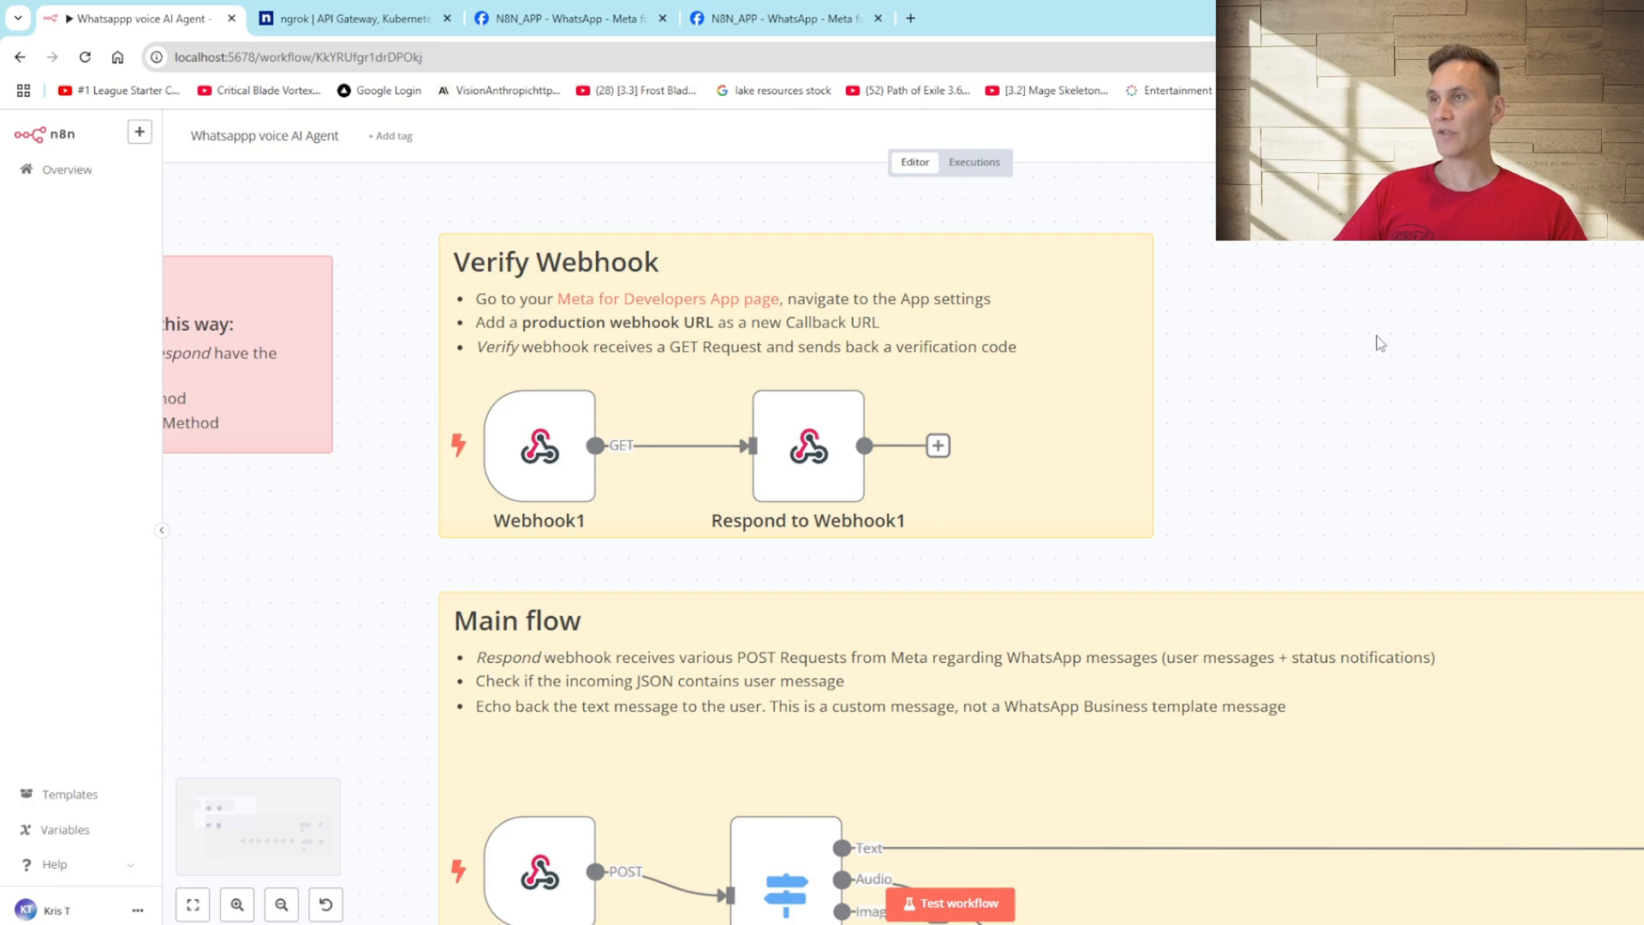
mouse_move(1456, 411)
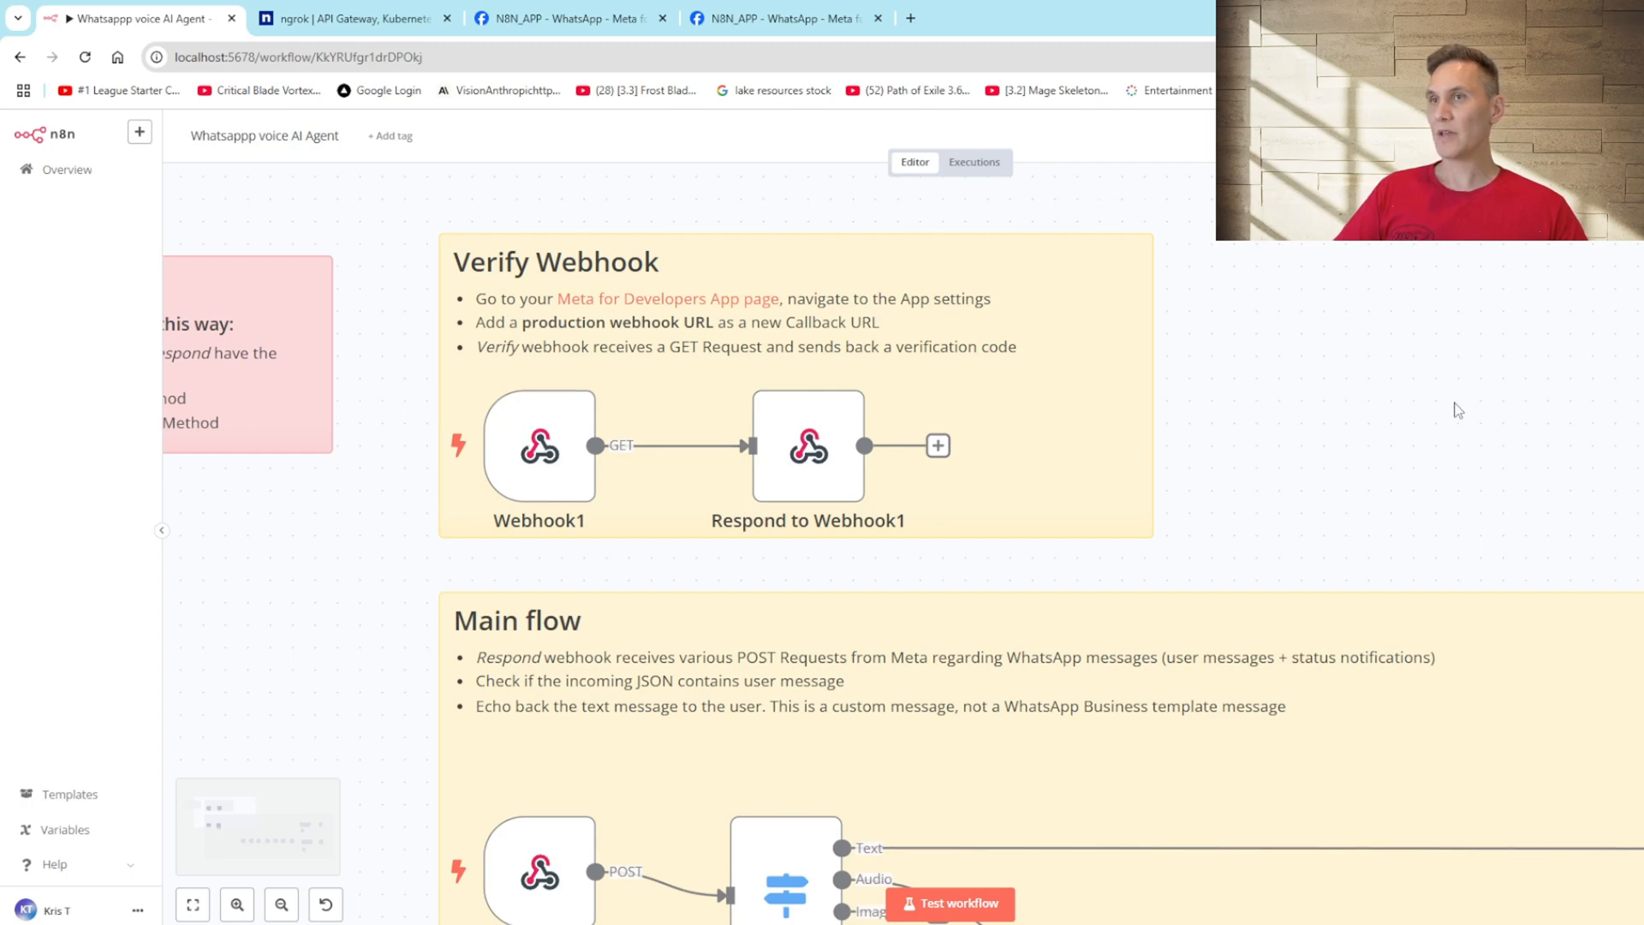
mouse_move(559, 461)
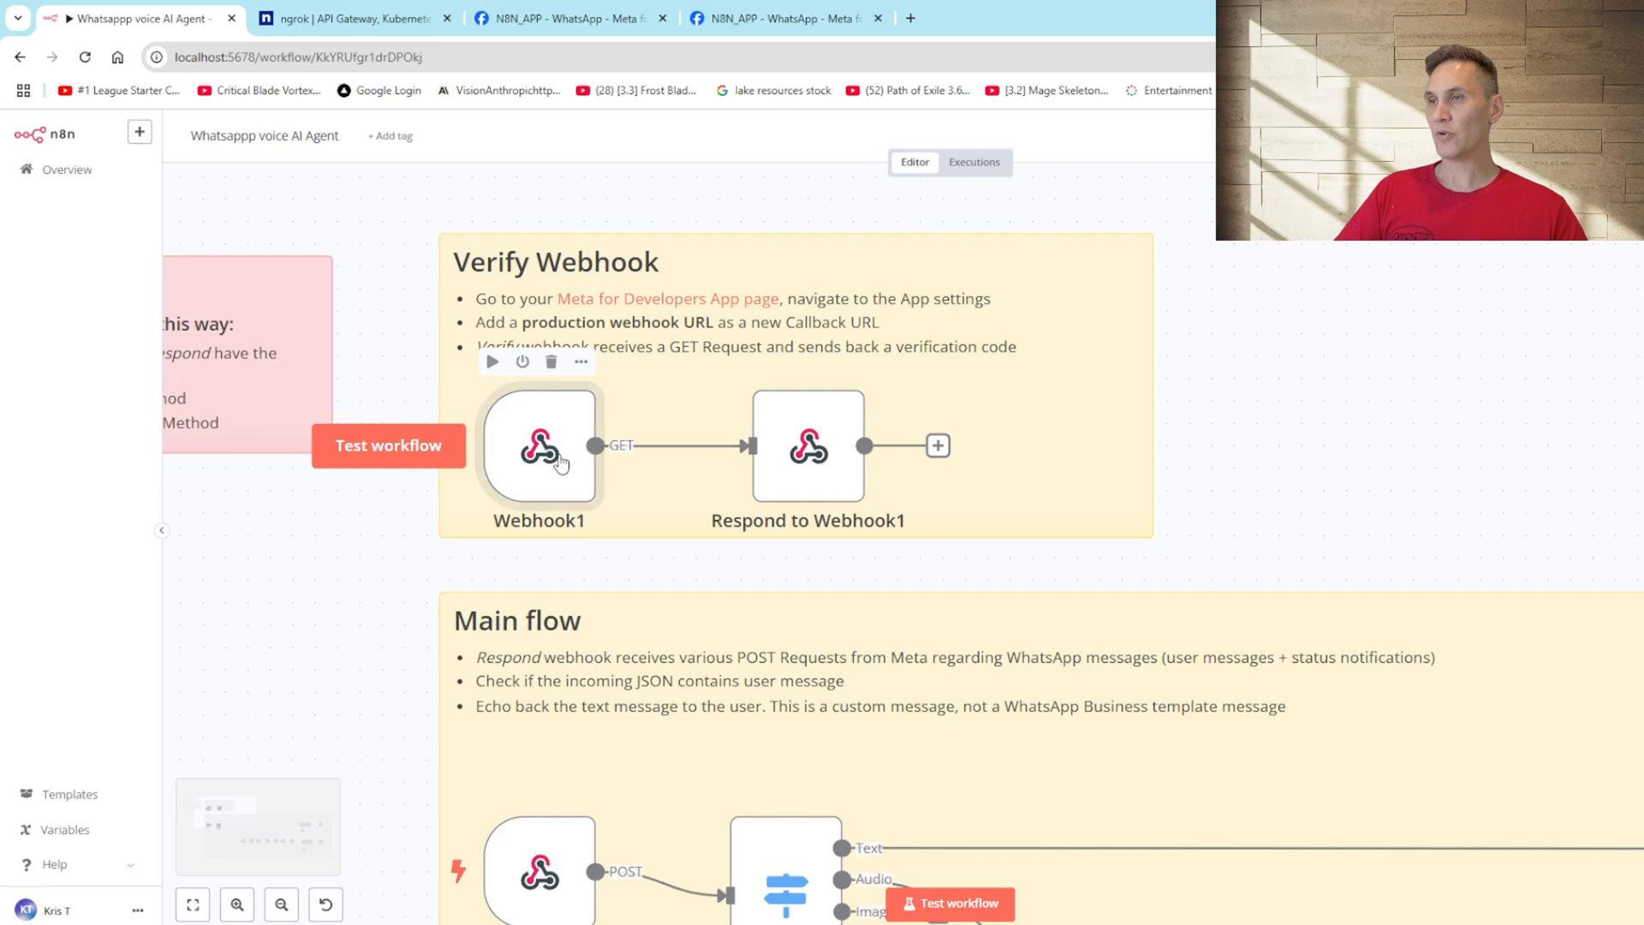
double_click(538, 446)
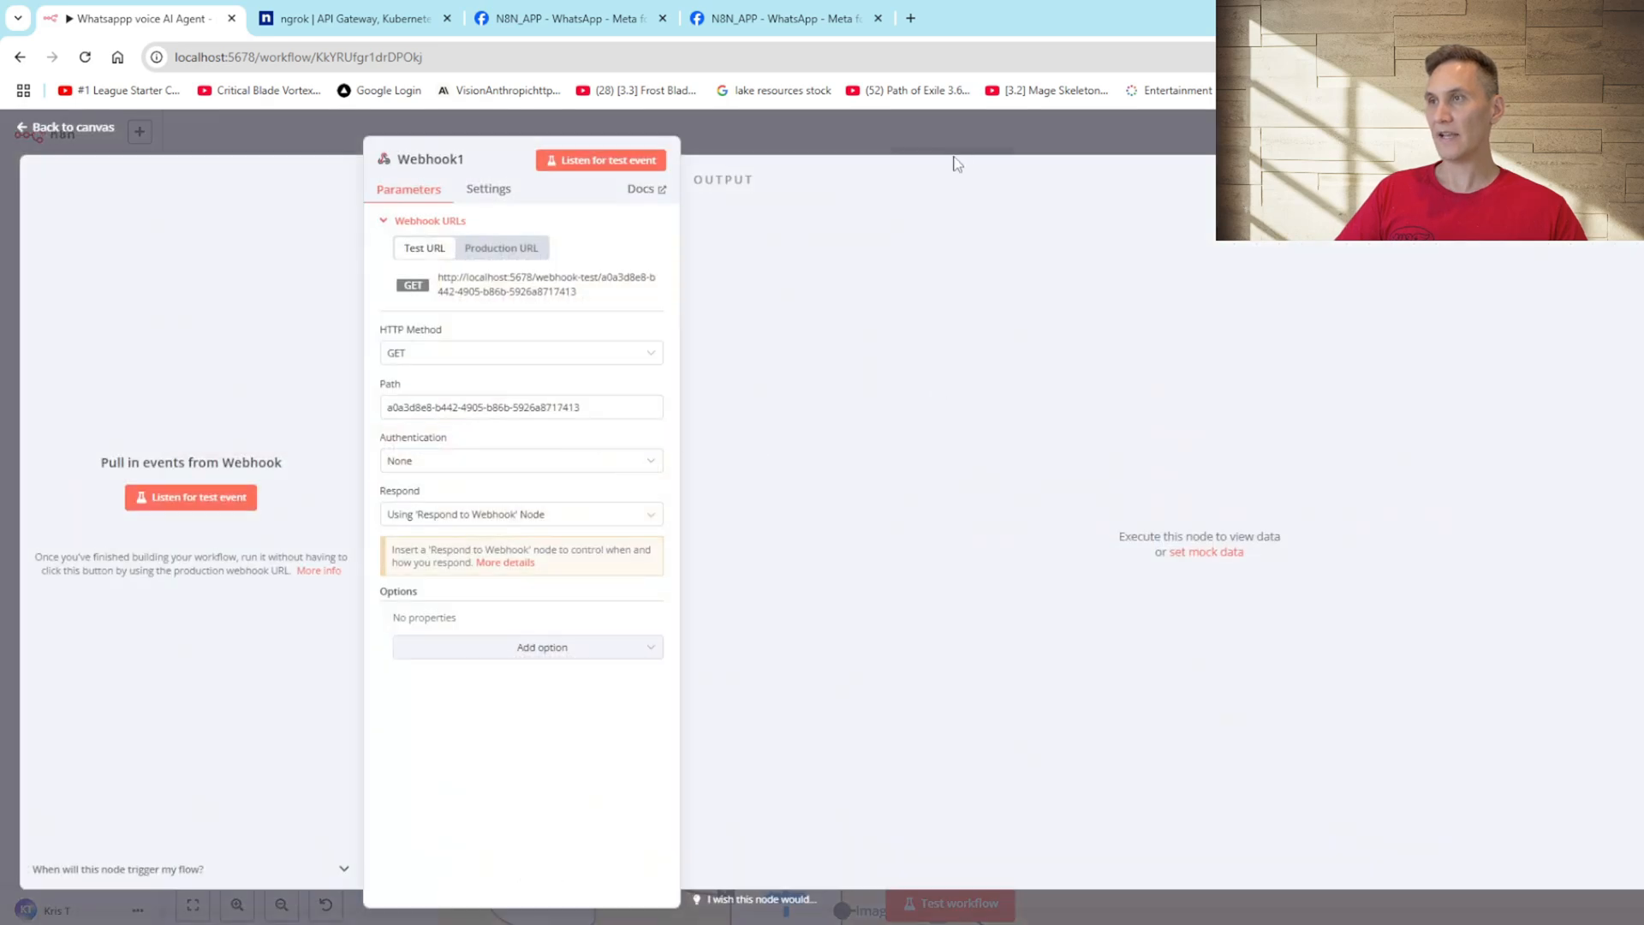
mouse_move(483, 326)
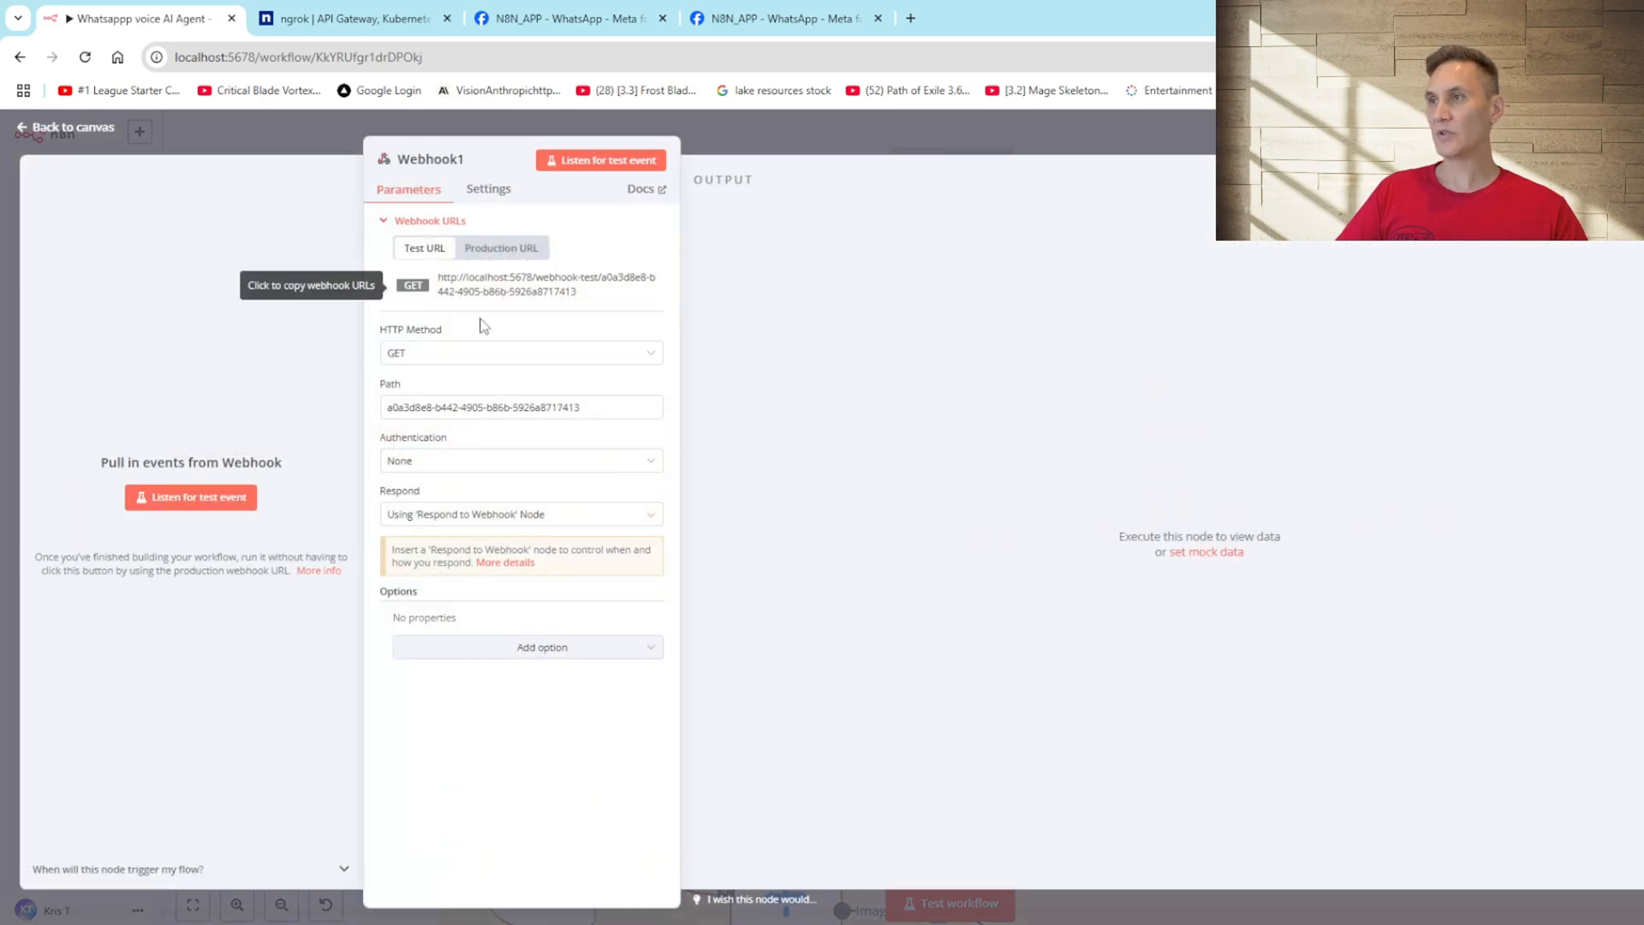
mouse_move(684, 392)
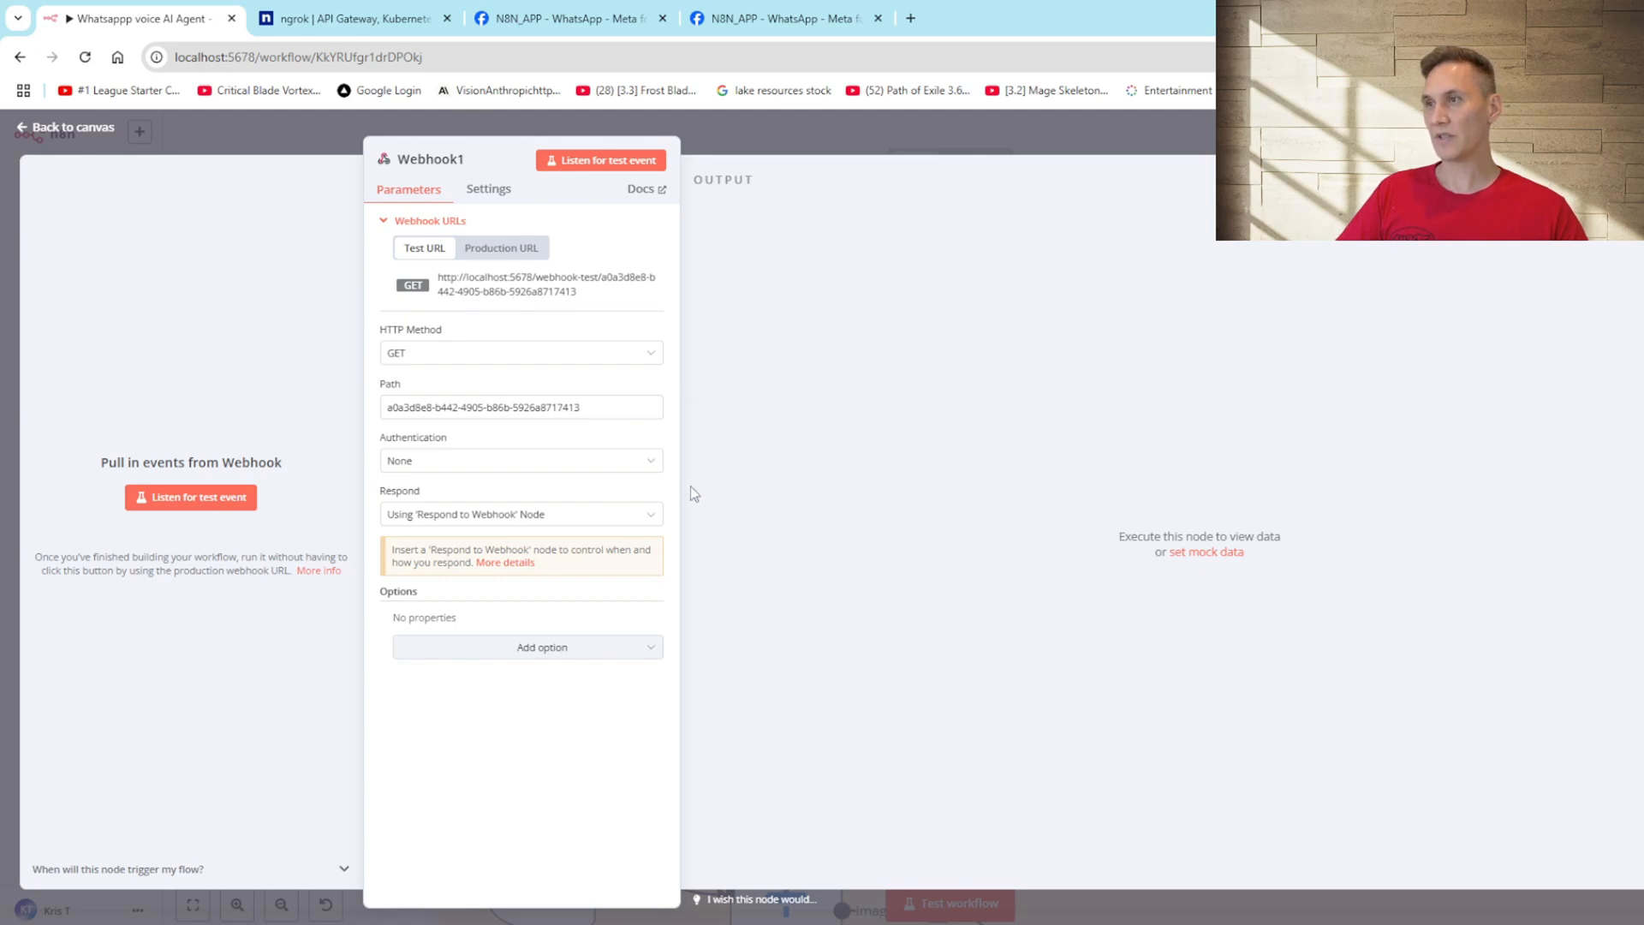
mouse_move(811, 483)
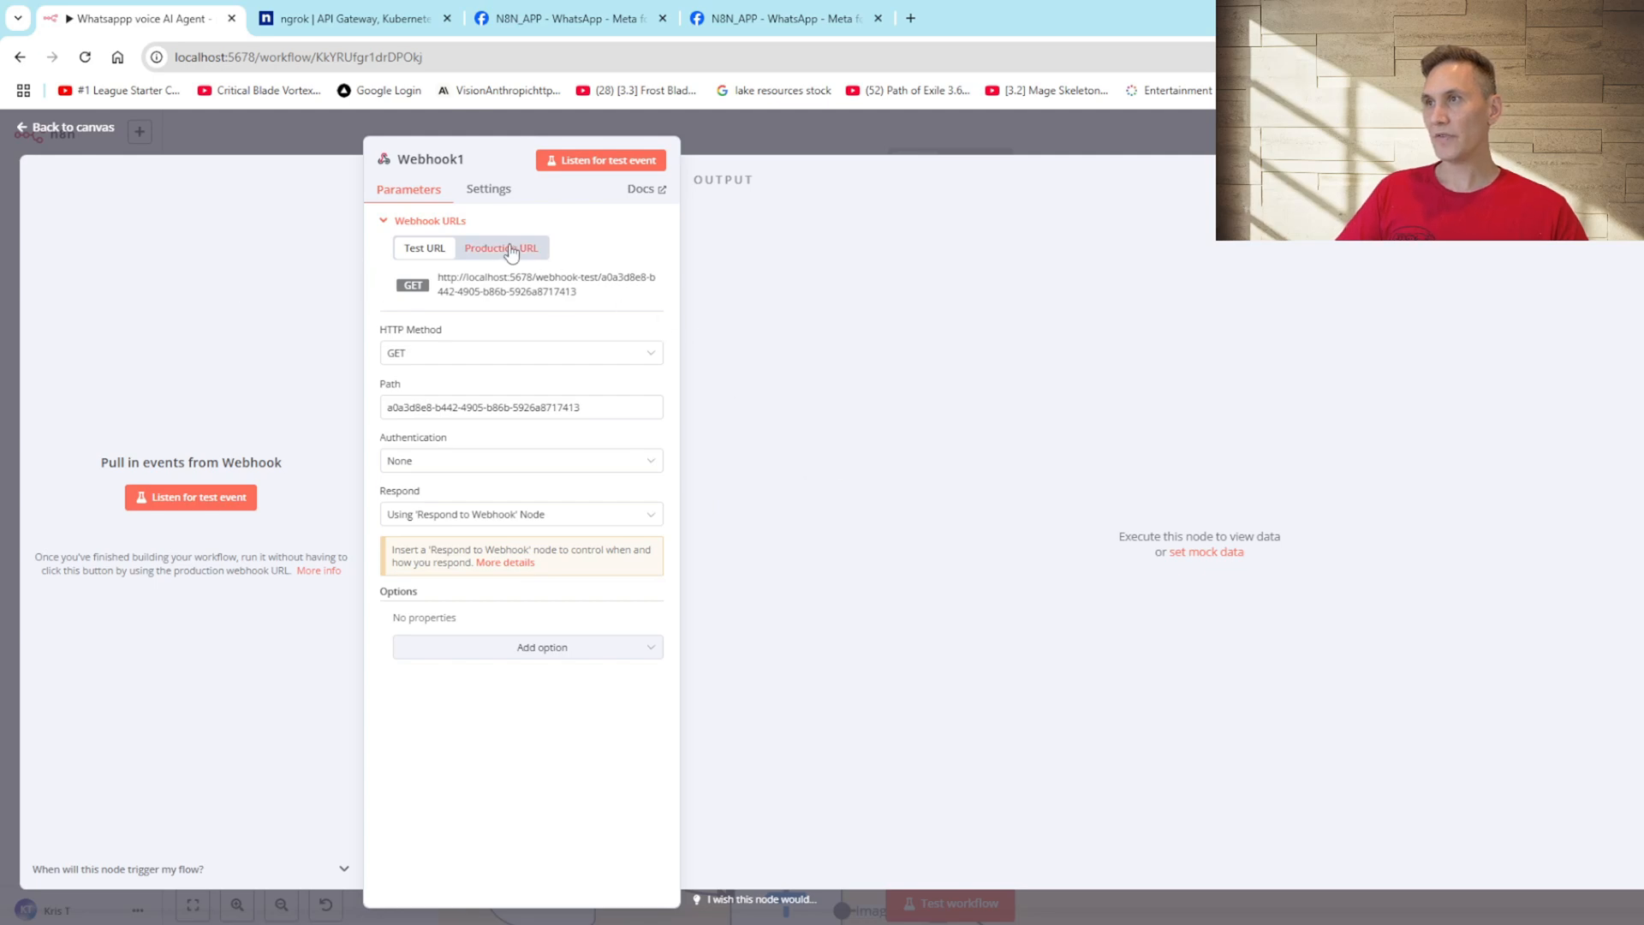
click(500, 246)
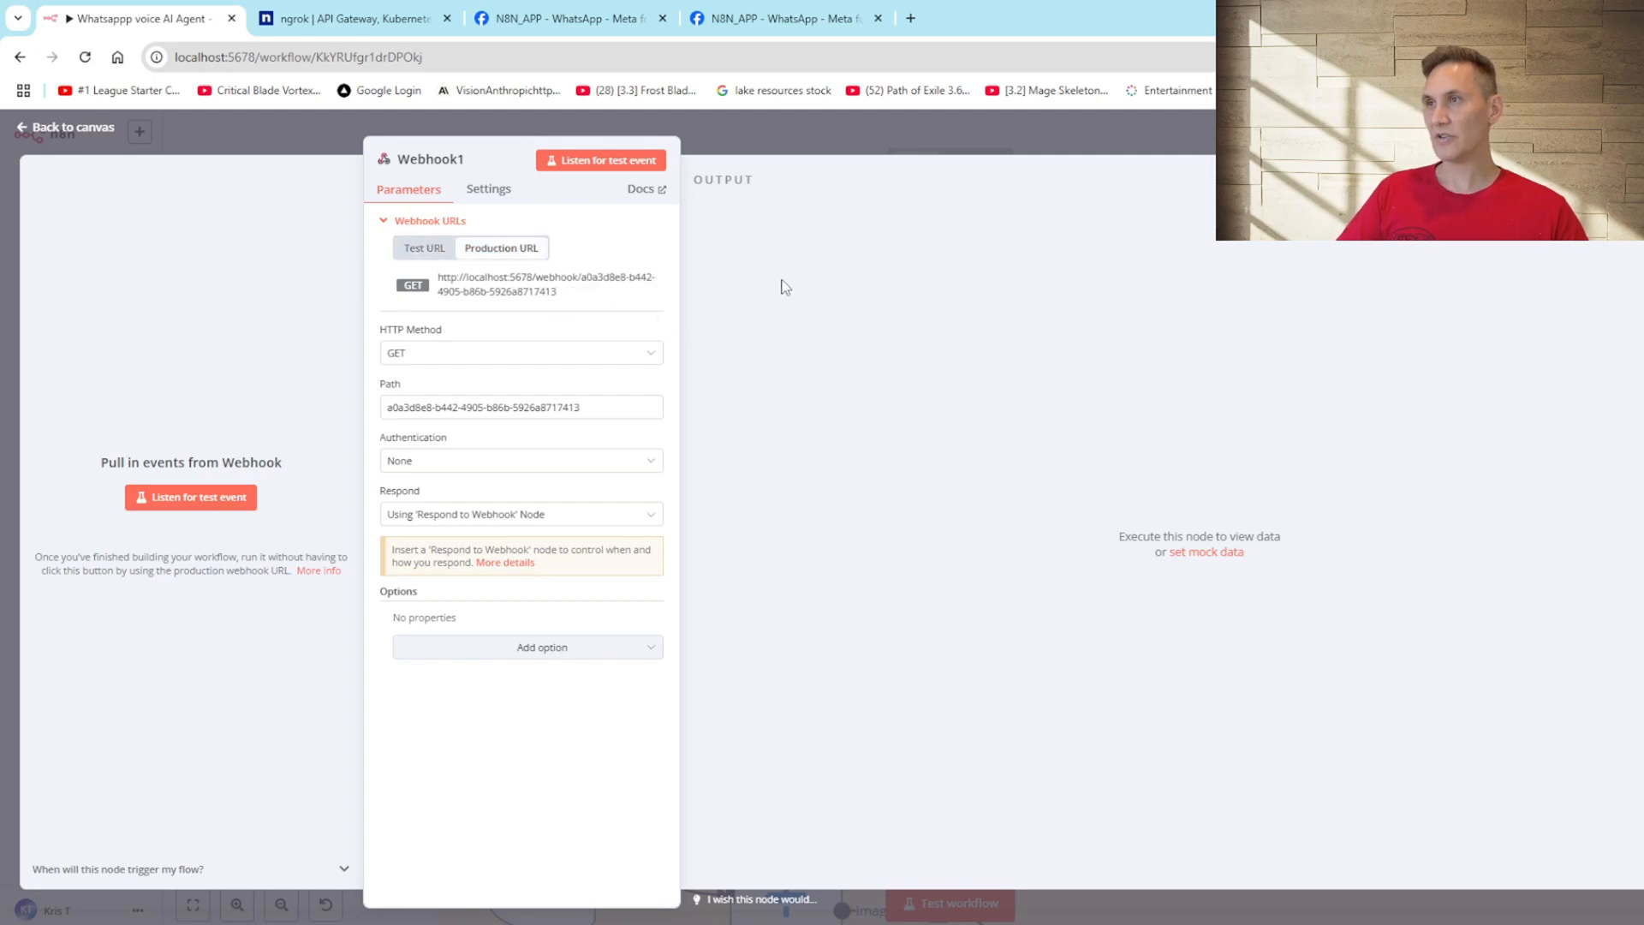
mouse_move(1217, 483)
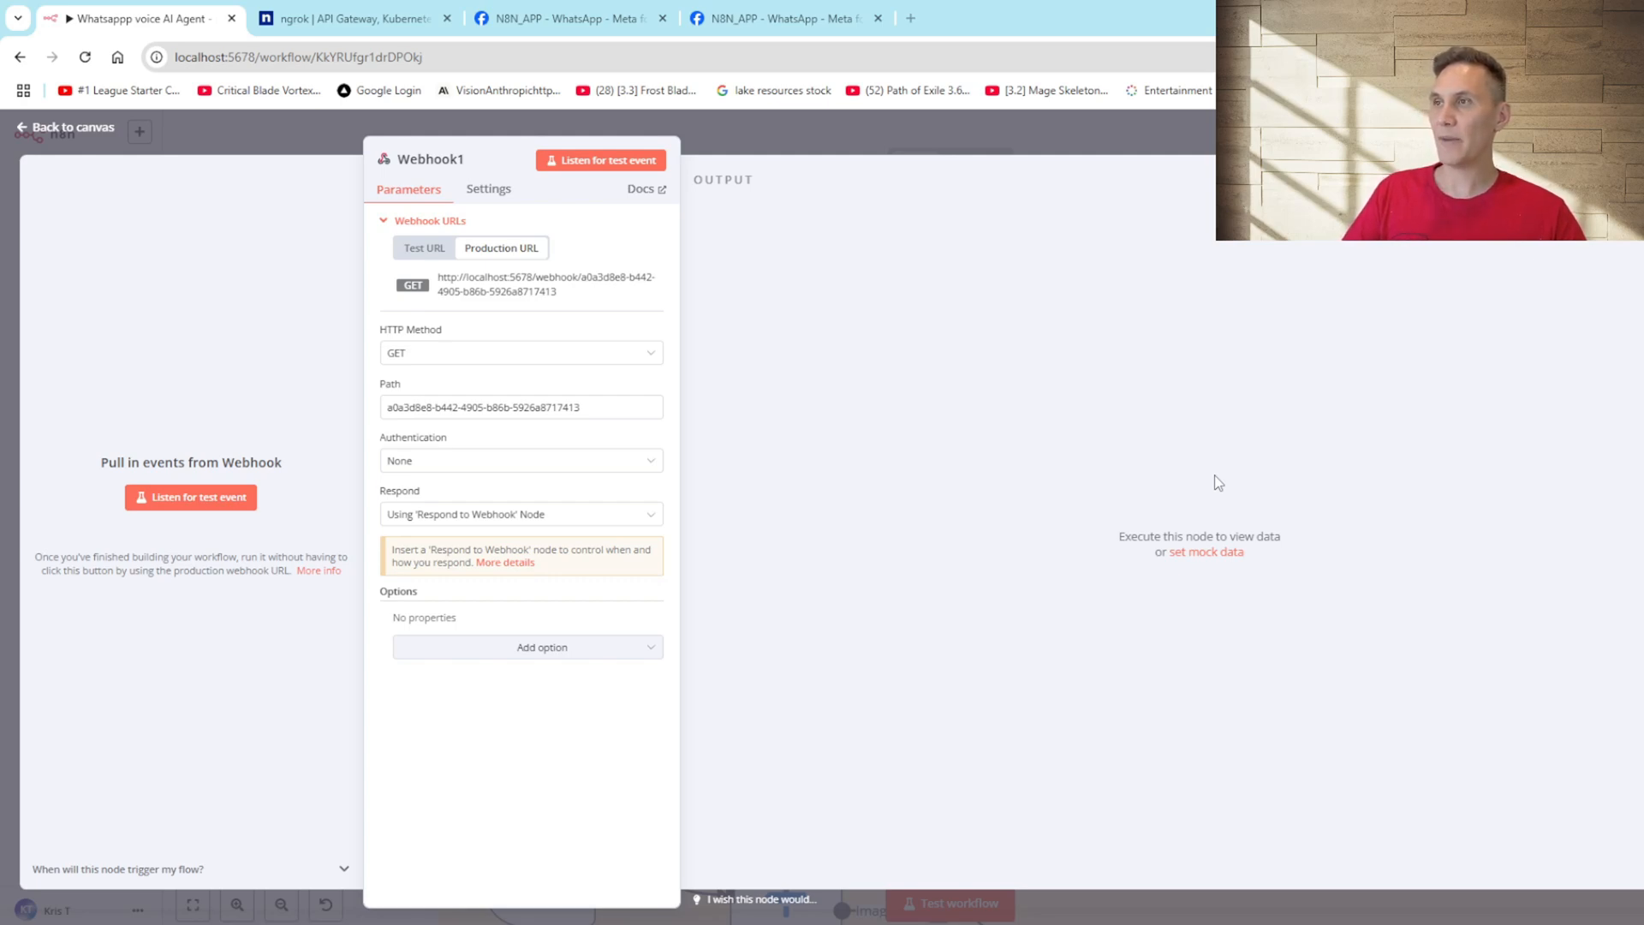
click(360, 19)
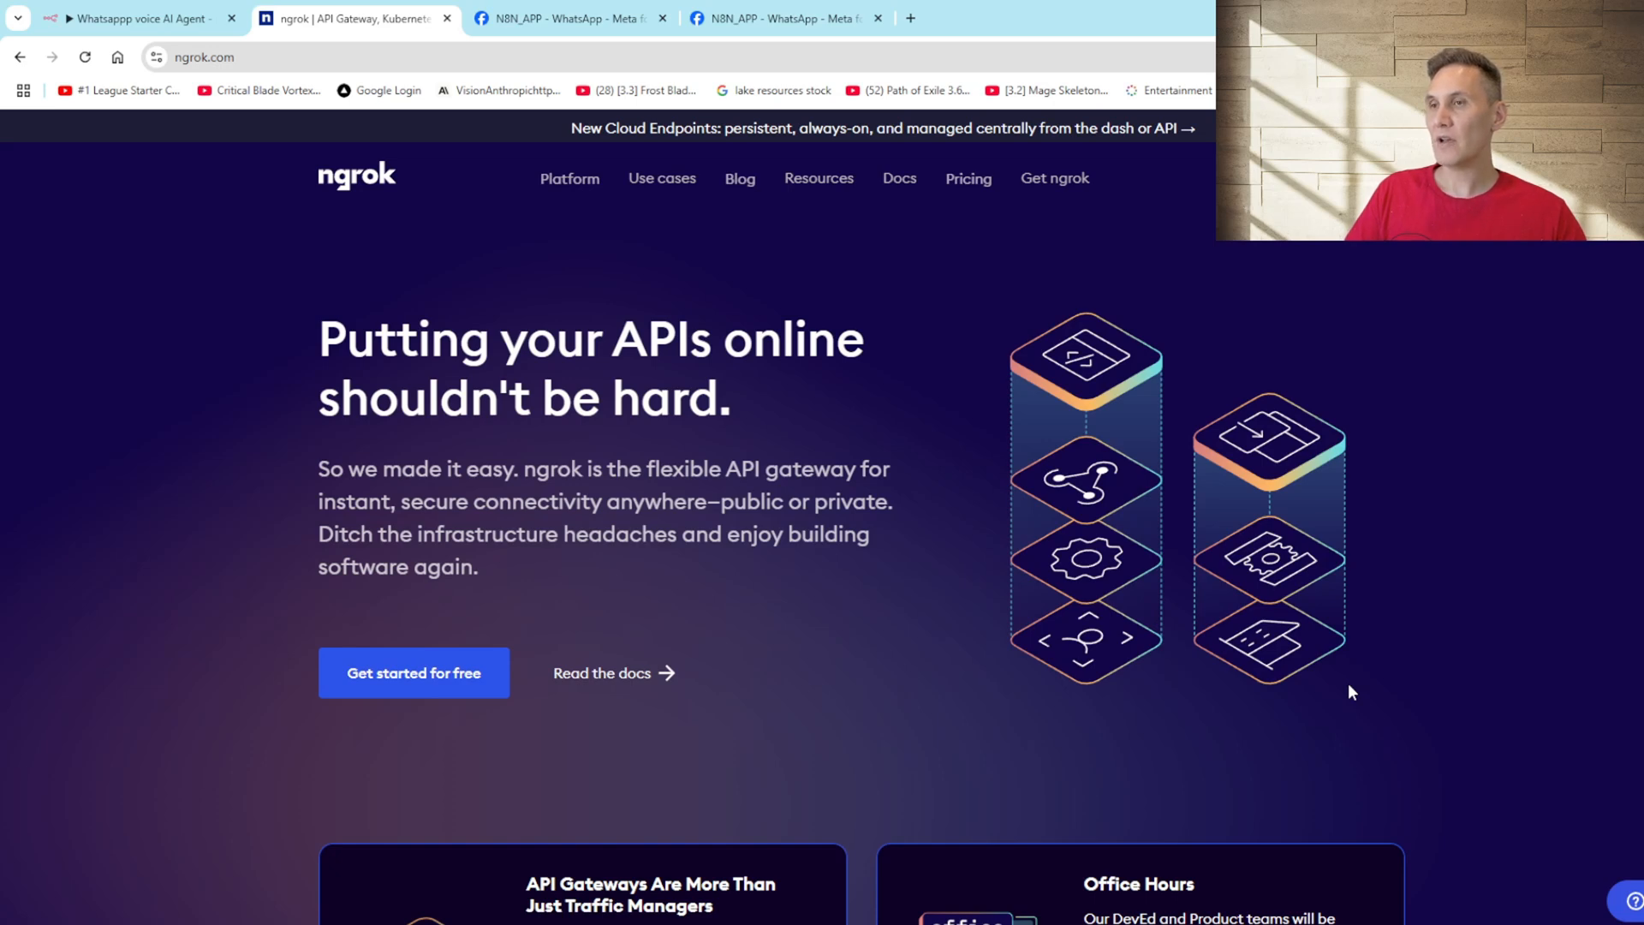
click(565, 19)
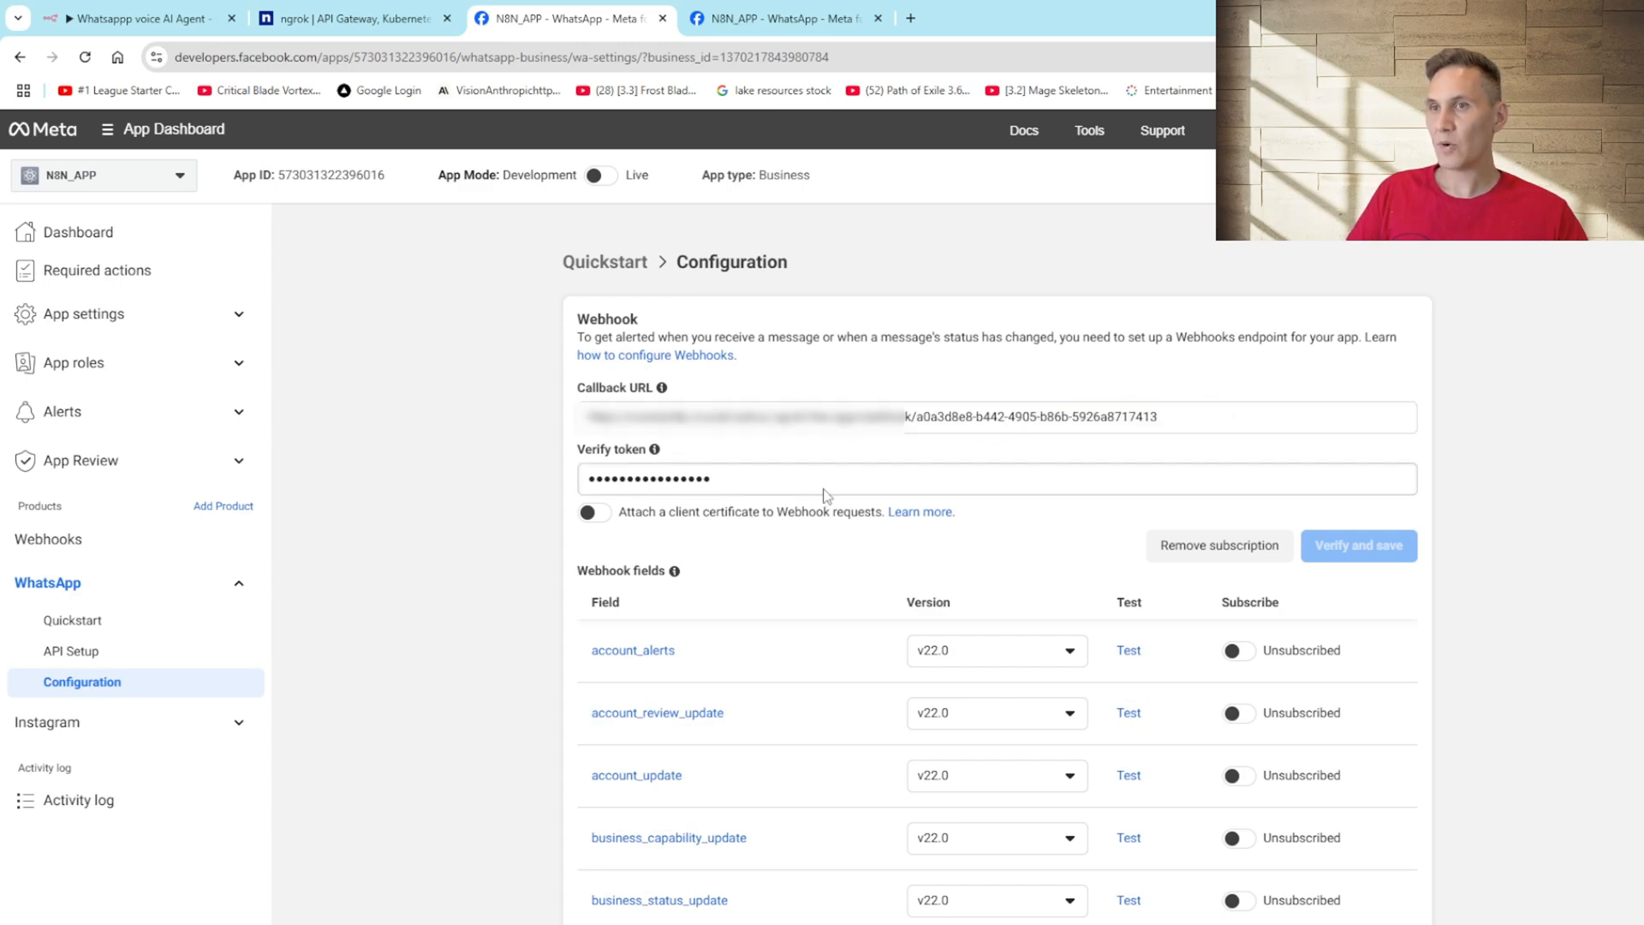
text(123)
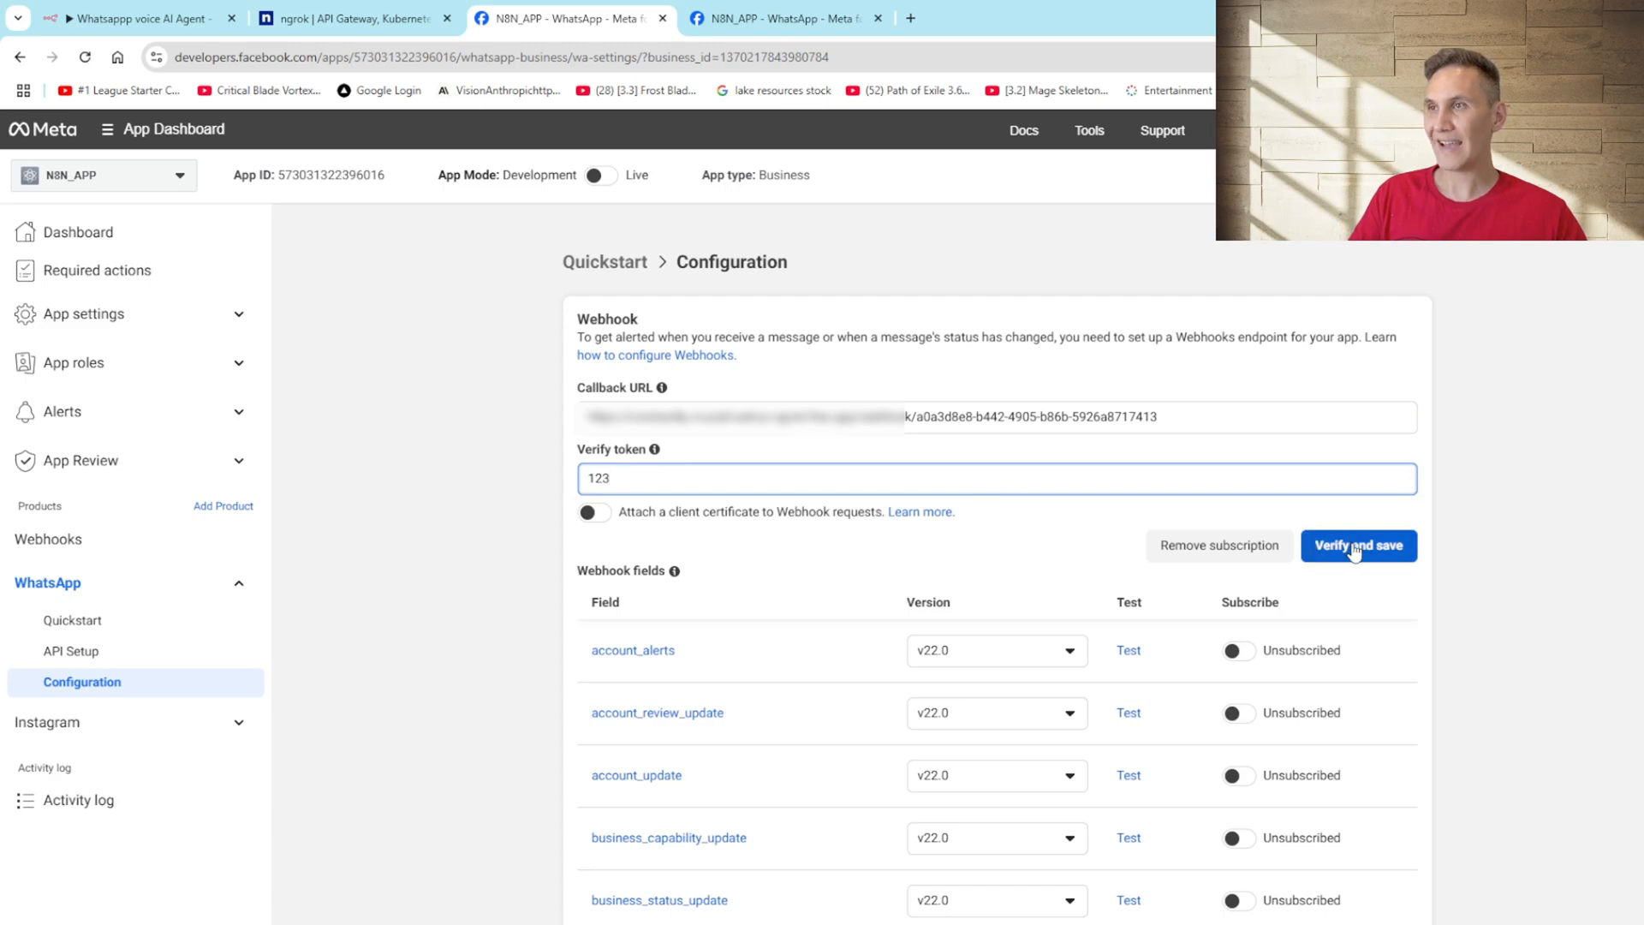
click(1358, 546)
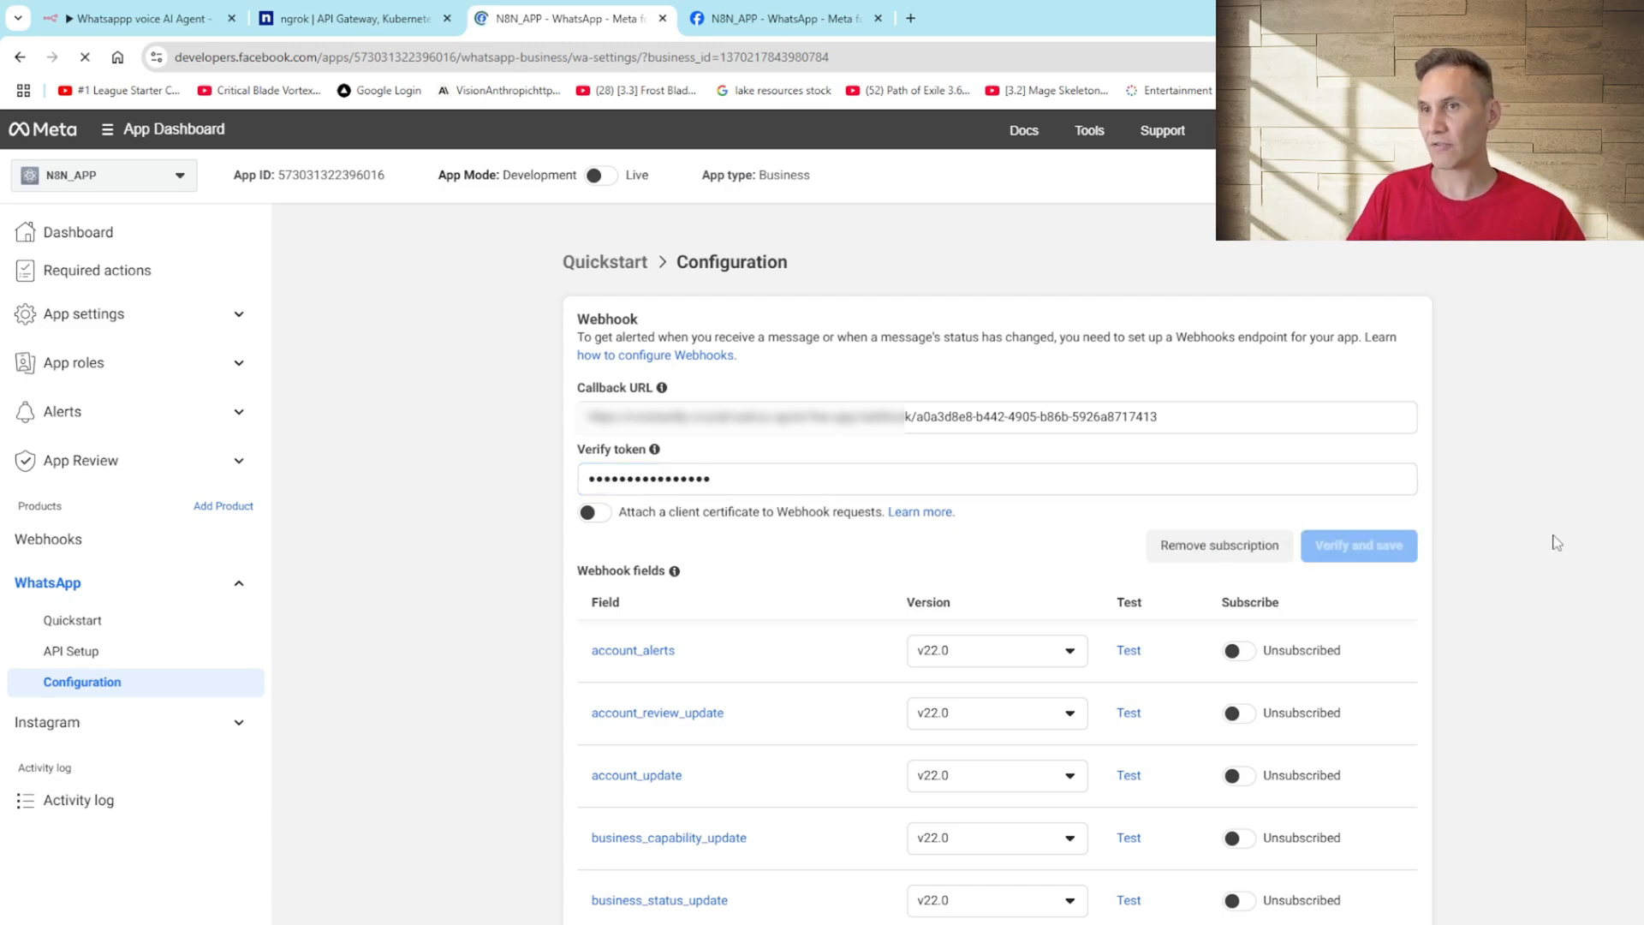
mouse_move(1568, 493)
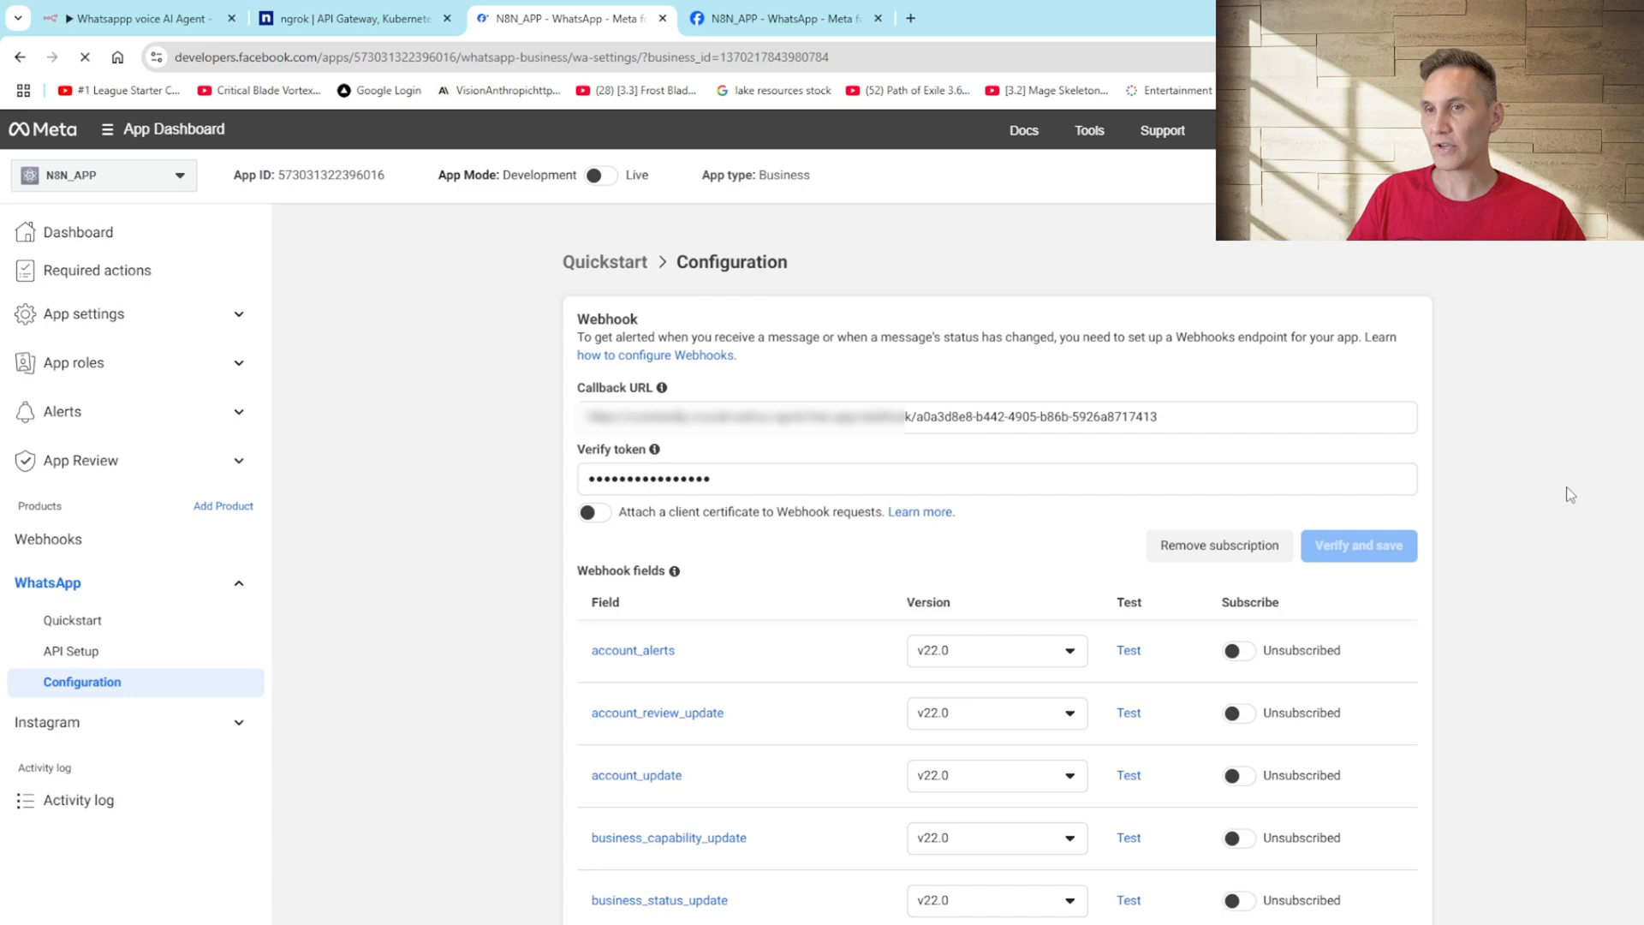
Step: Check the messages field is subscribed in the webhook configuration and return to n8n
scroll(down, 3)
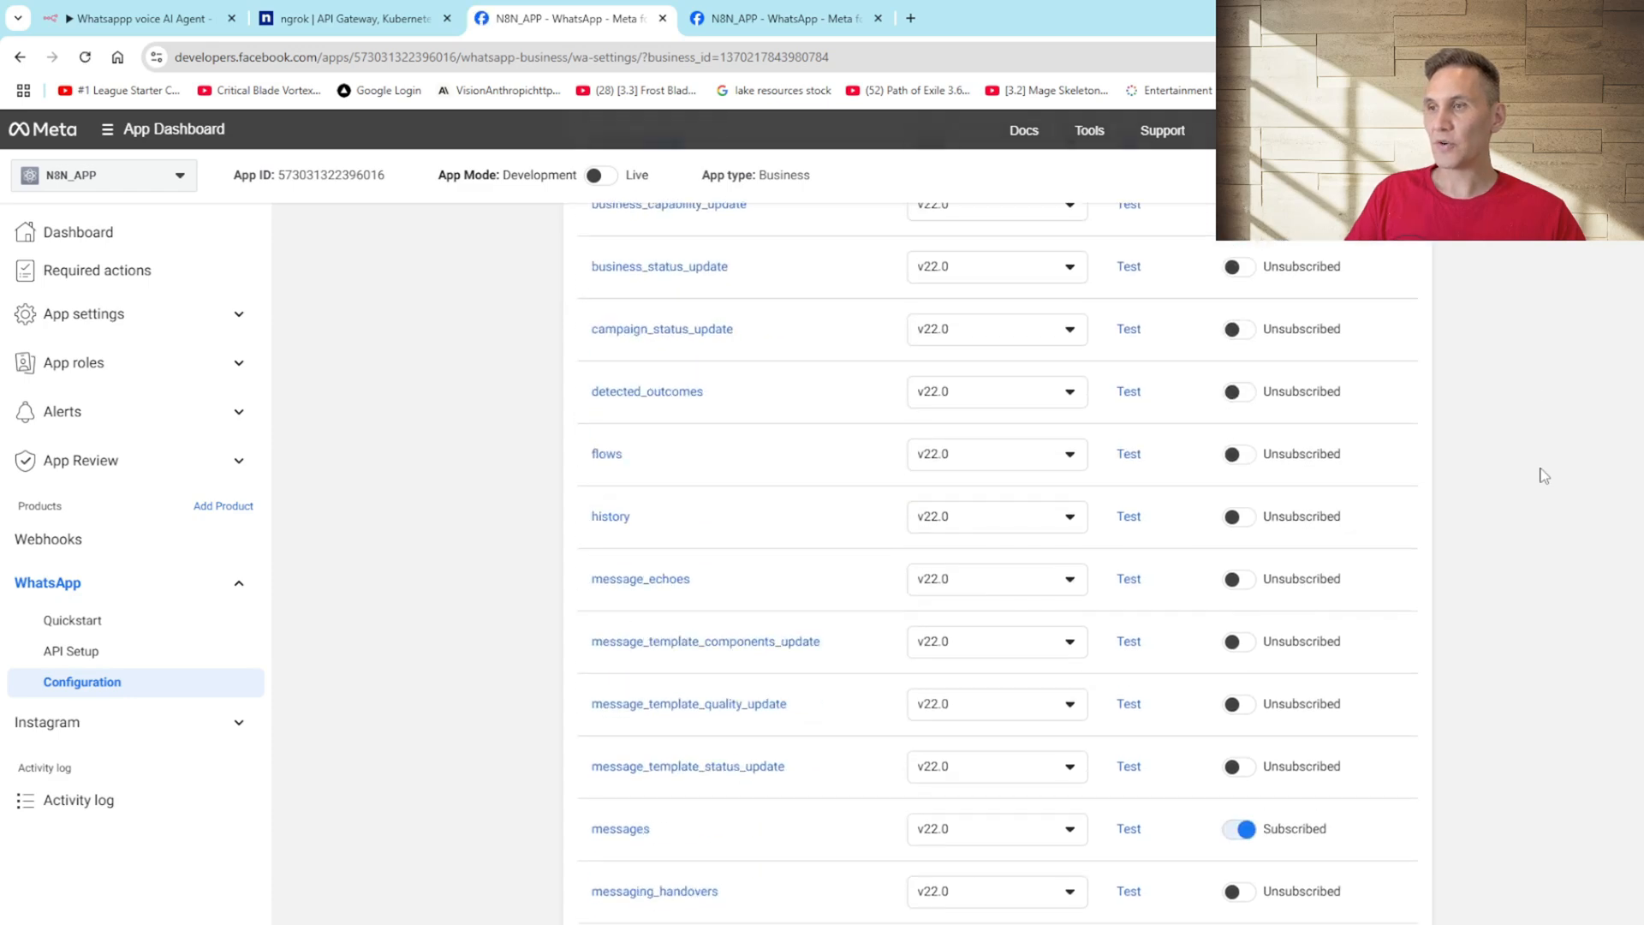
scroll(down, 3)
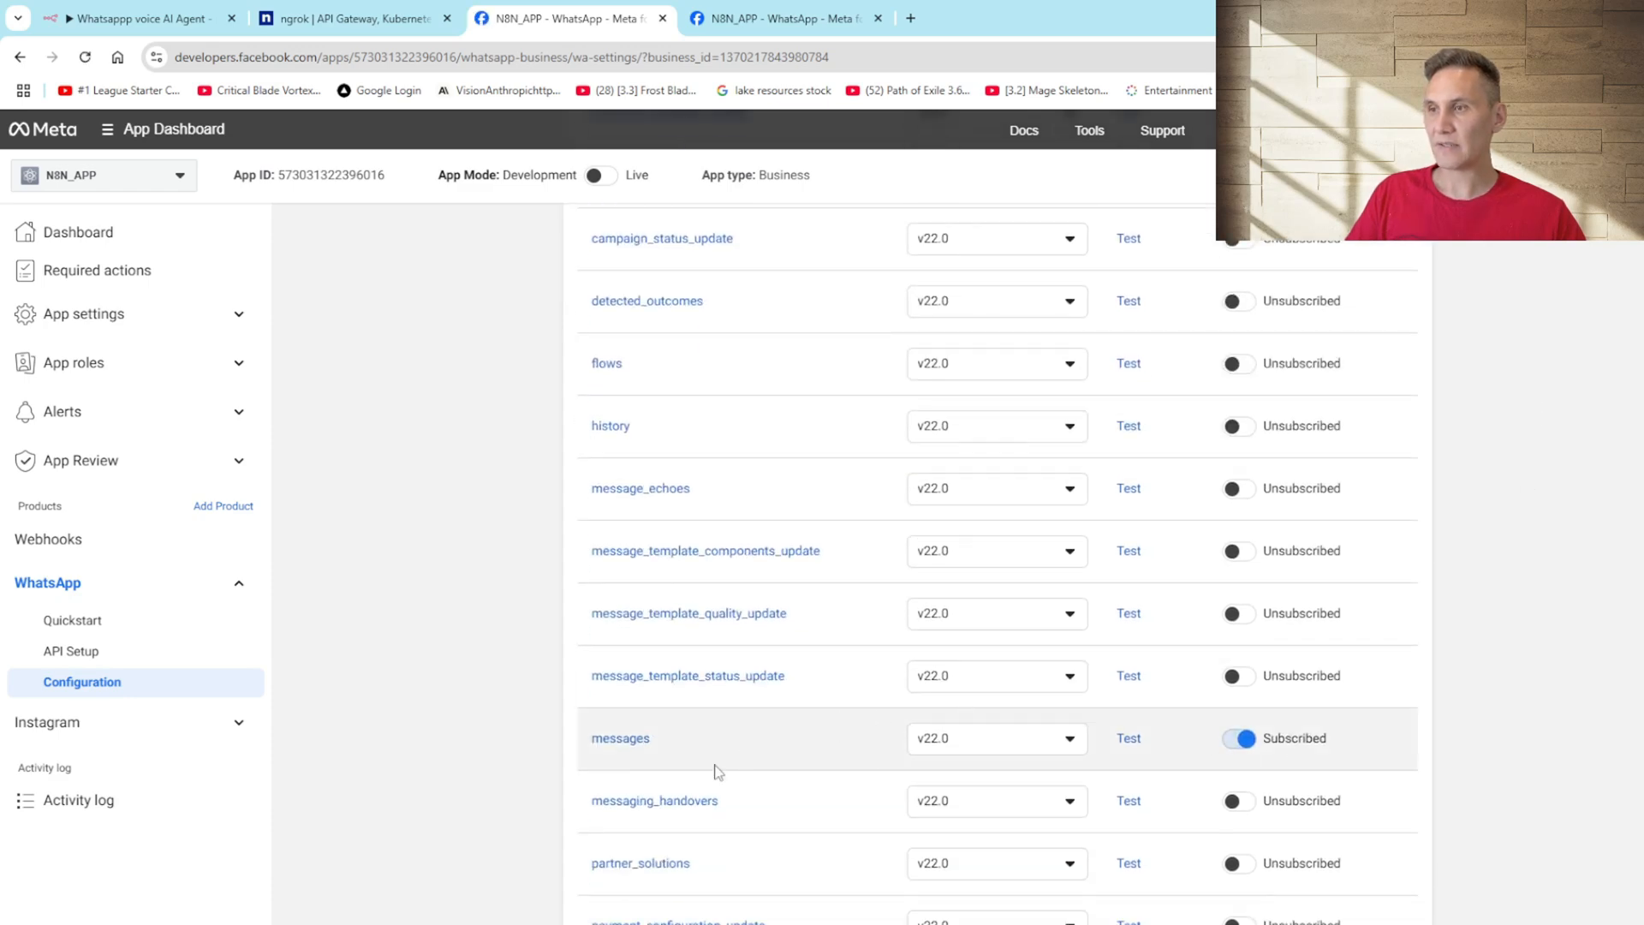
mouse_move(699, 764)
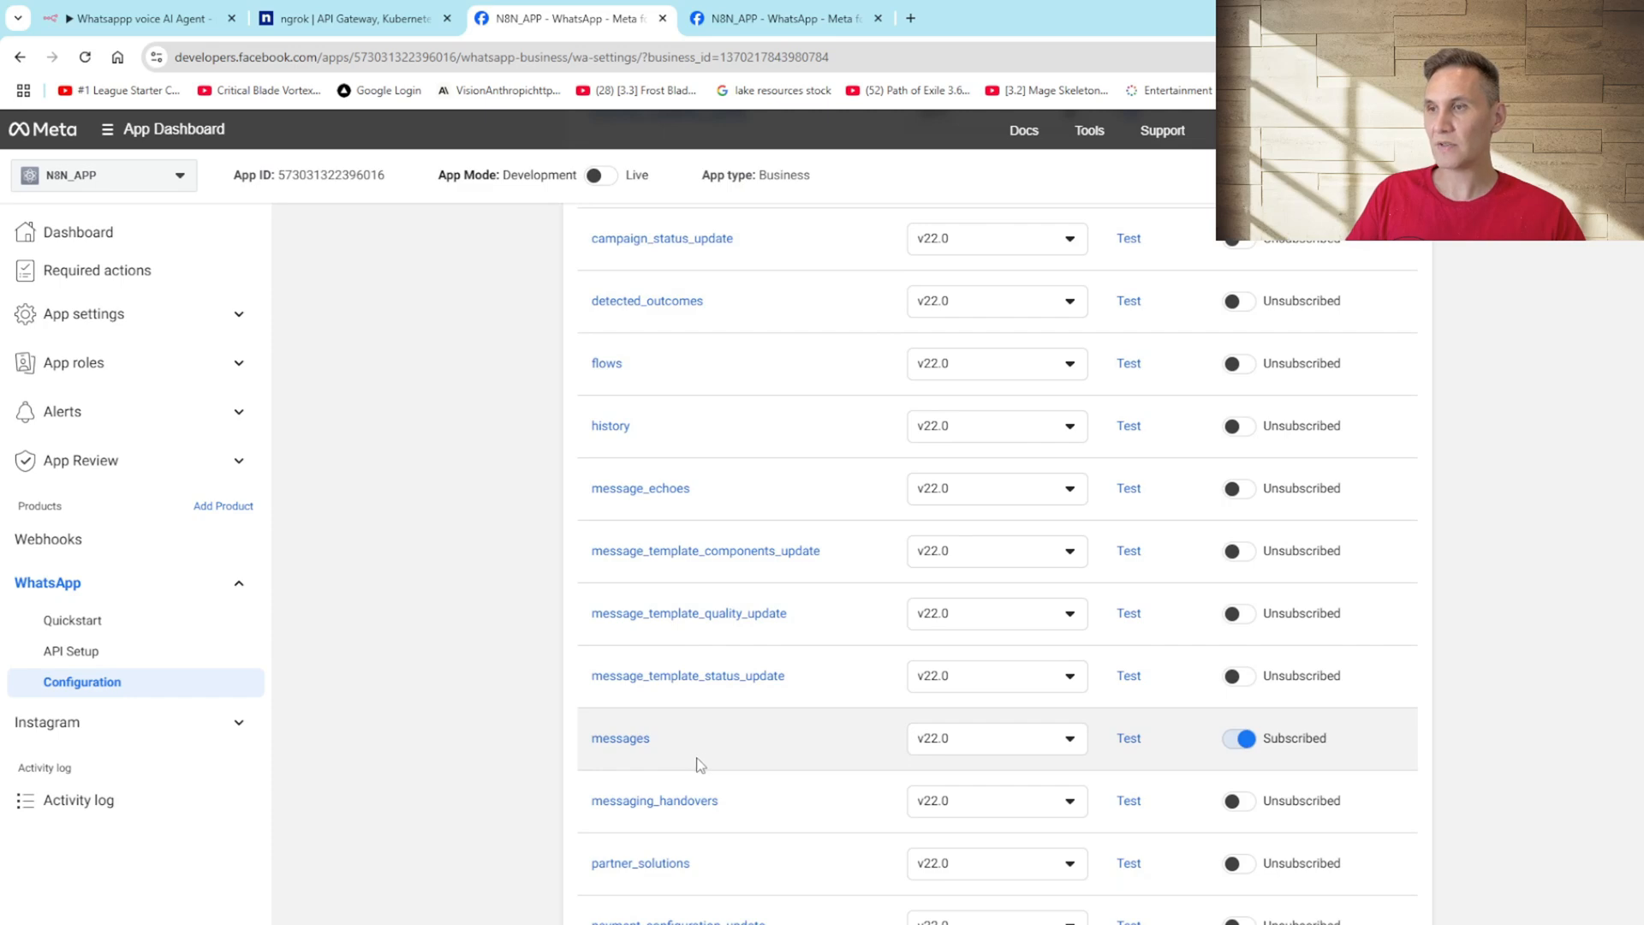
mouse_move(800, 757)
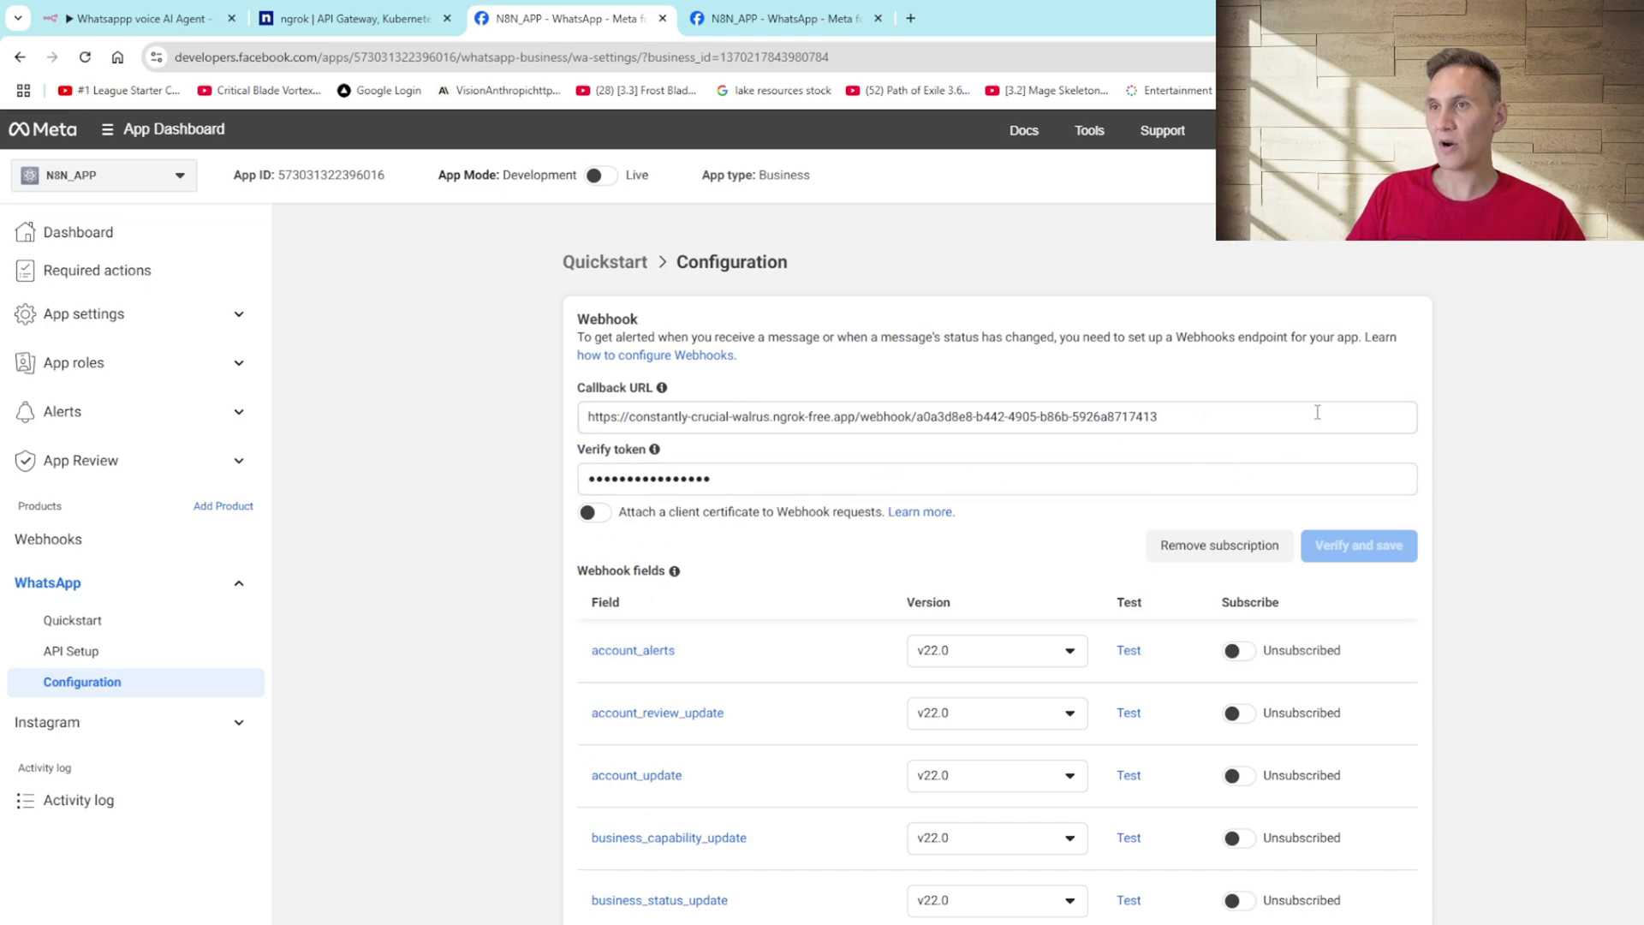
click(128, 17)
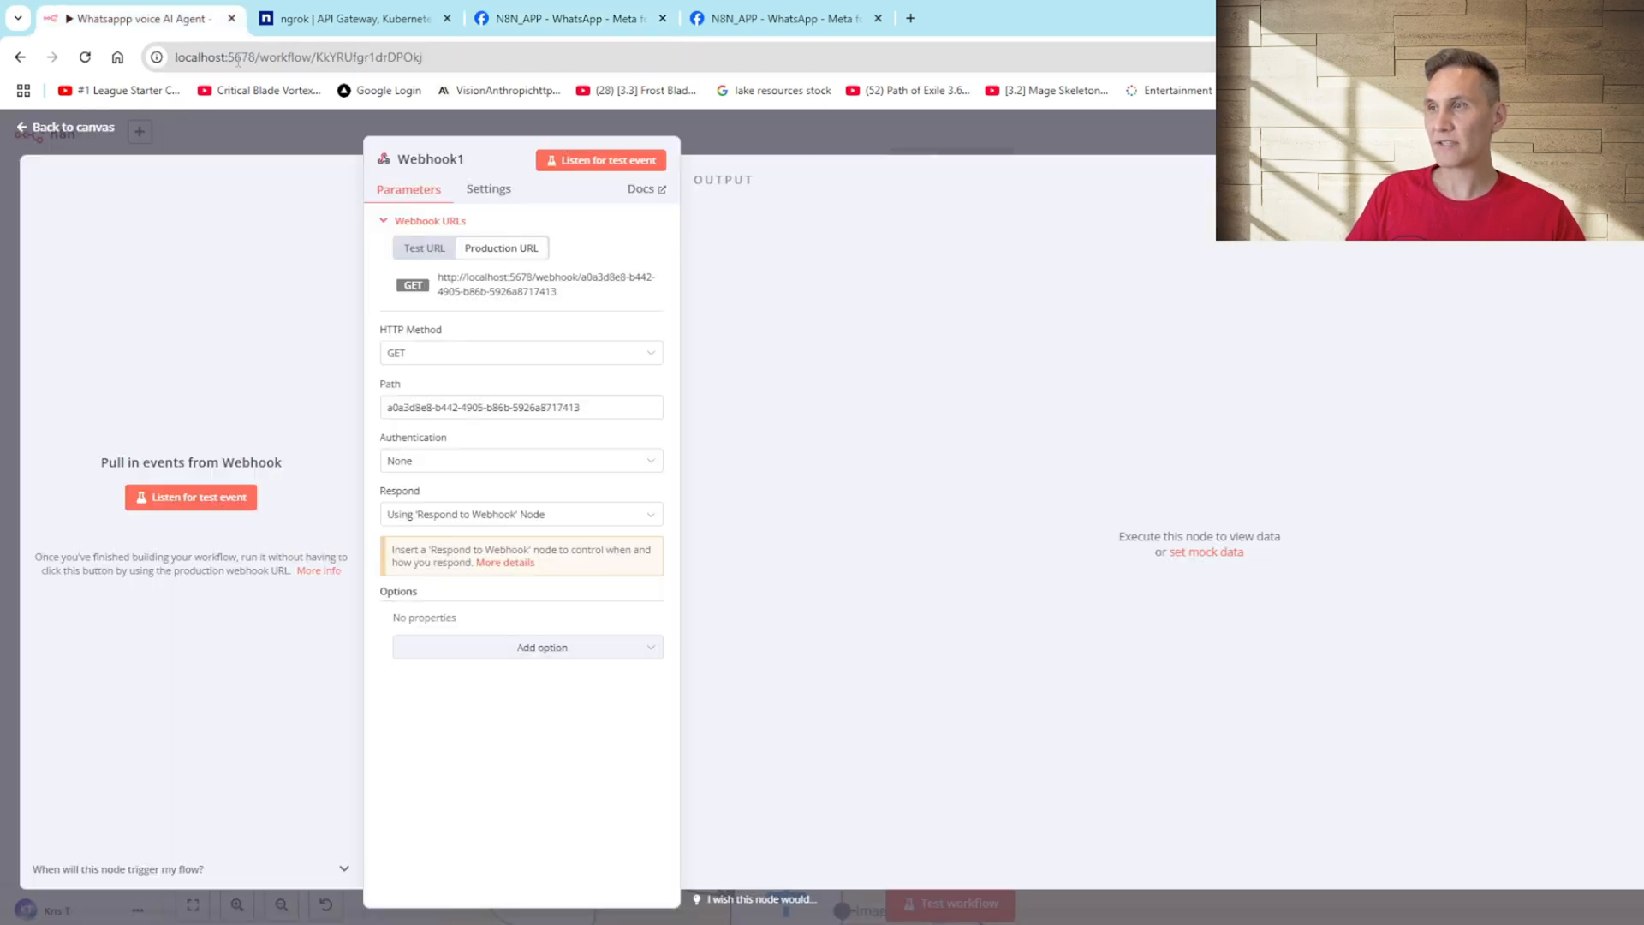
Step: Inspect Respond to Webhook1's response body returning hub.challenge, then go to Meta's developer page
click(62, 127)
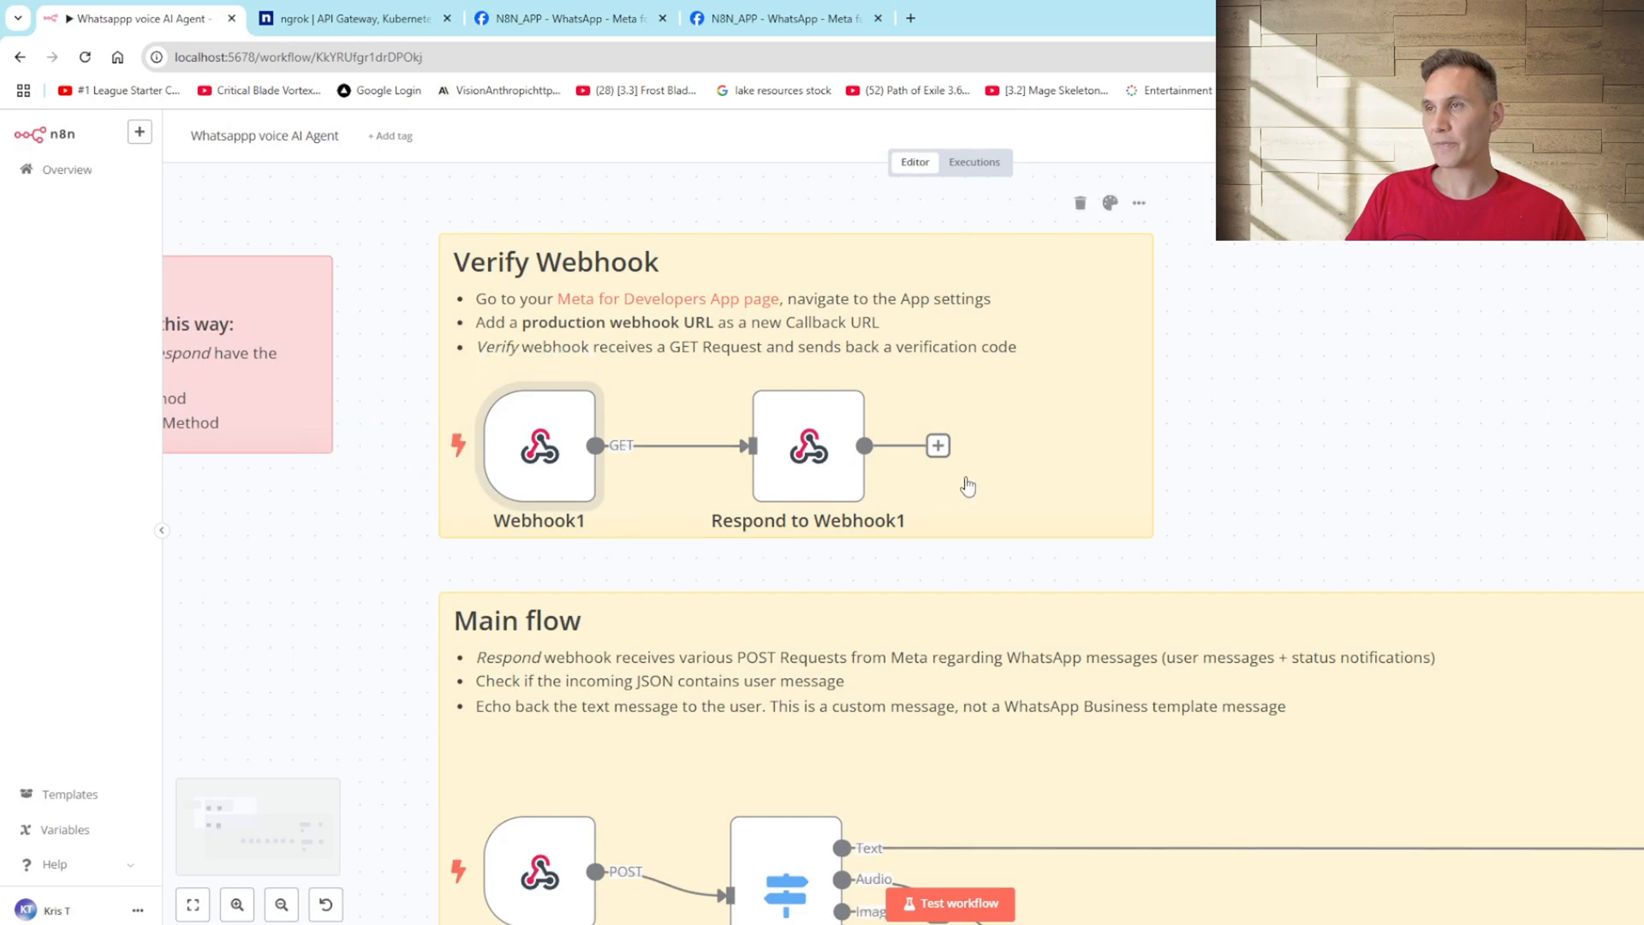
mouse_move(839, 488)
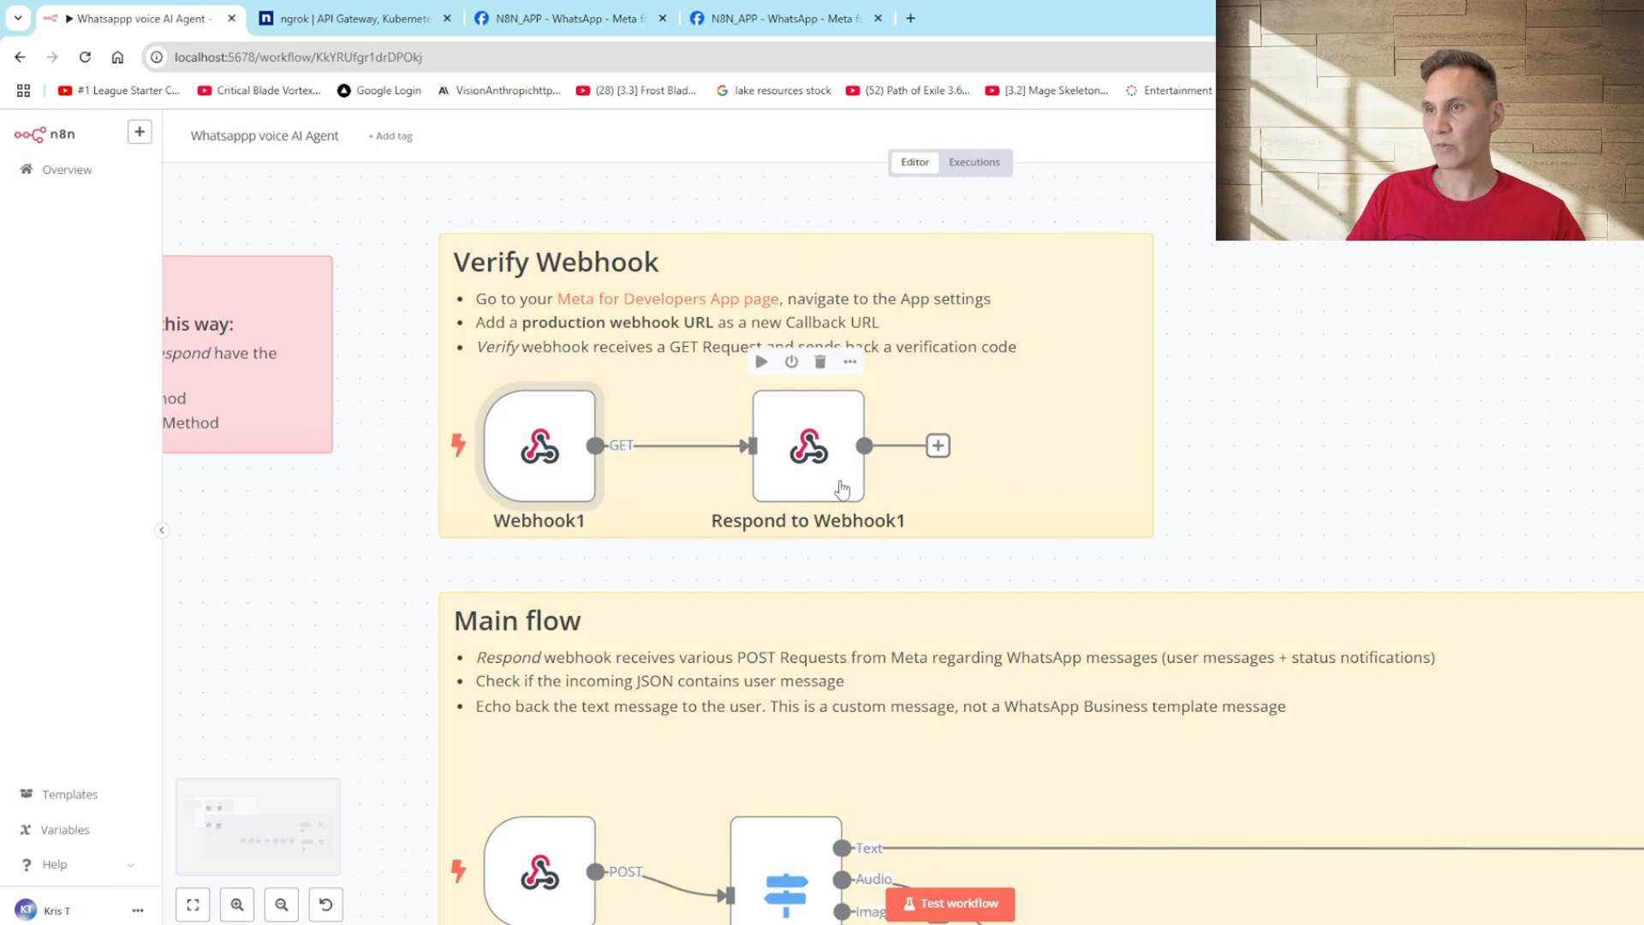
double_click(808, 445)
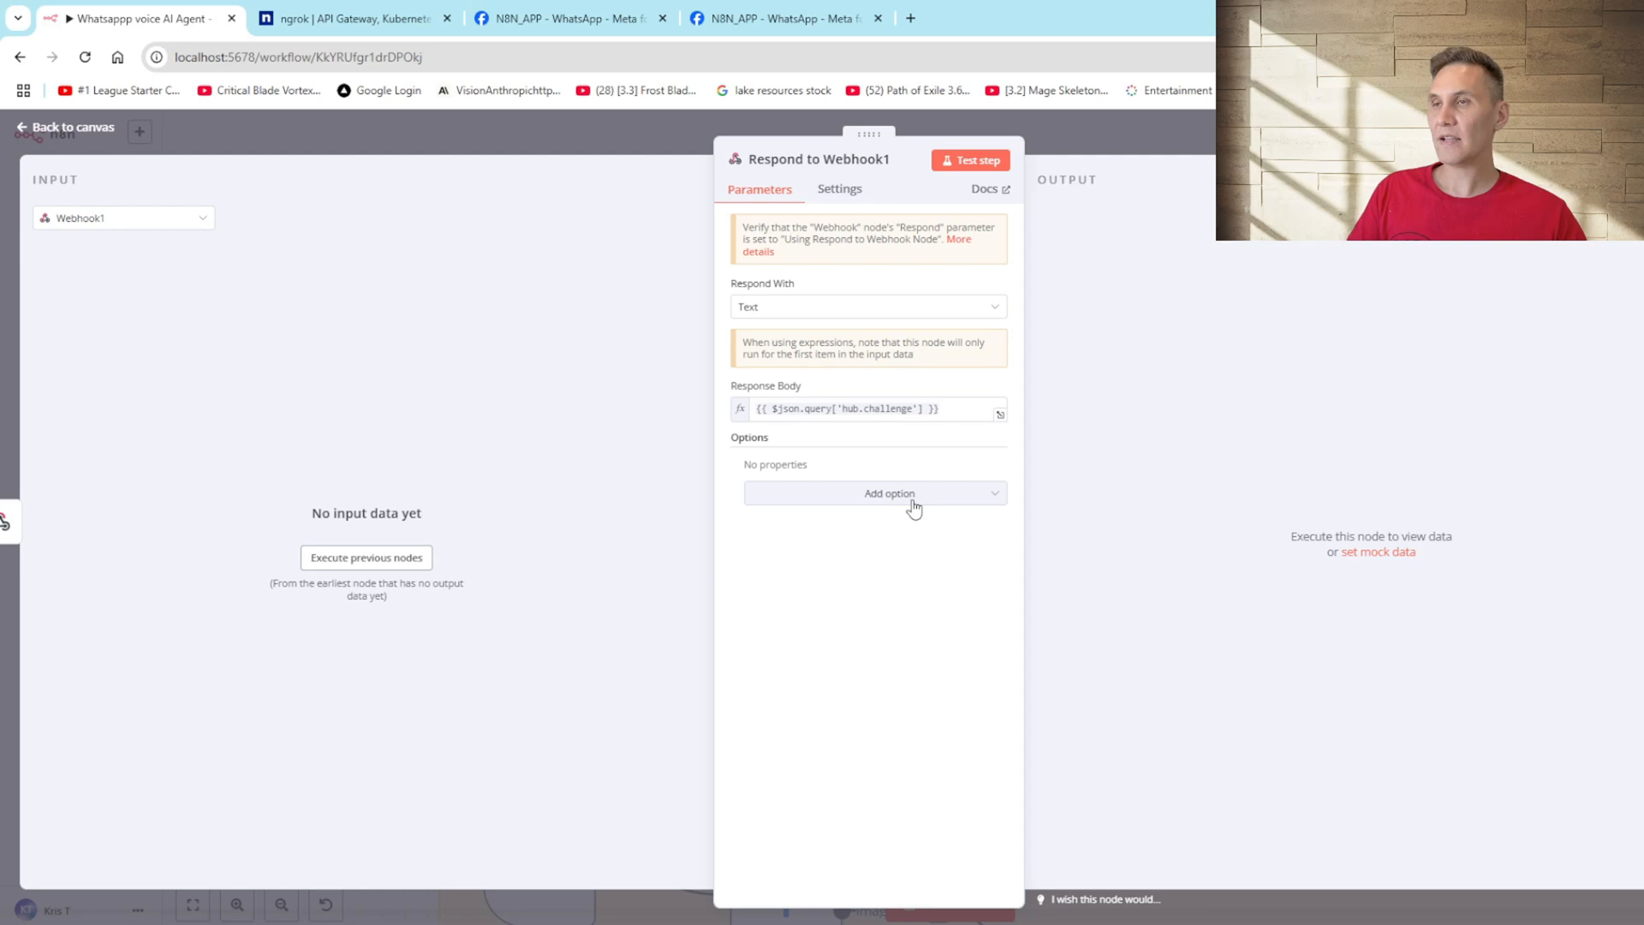
mouse_move(846, 428)
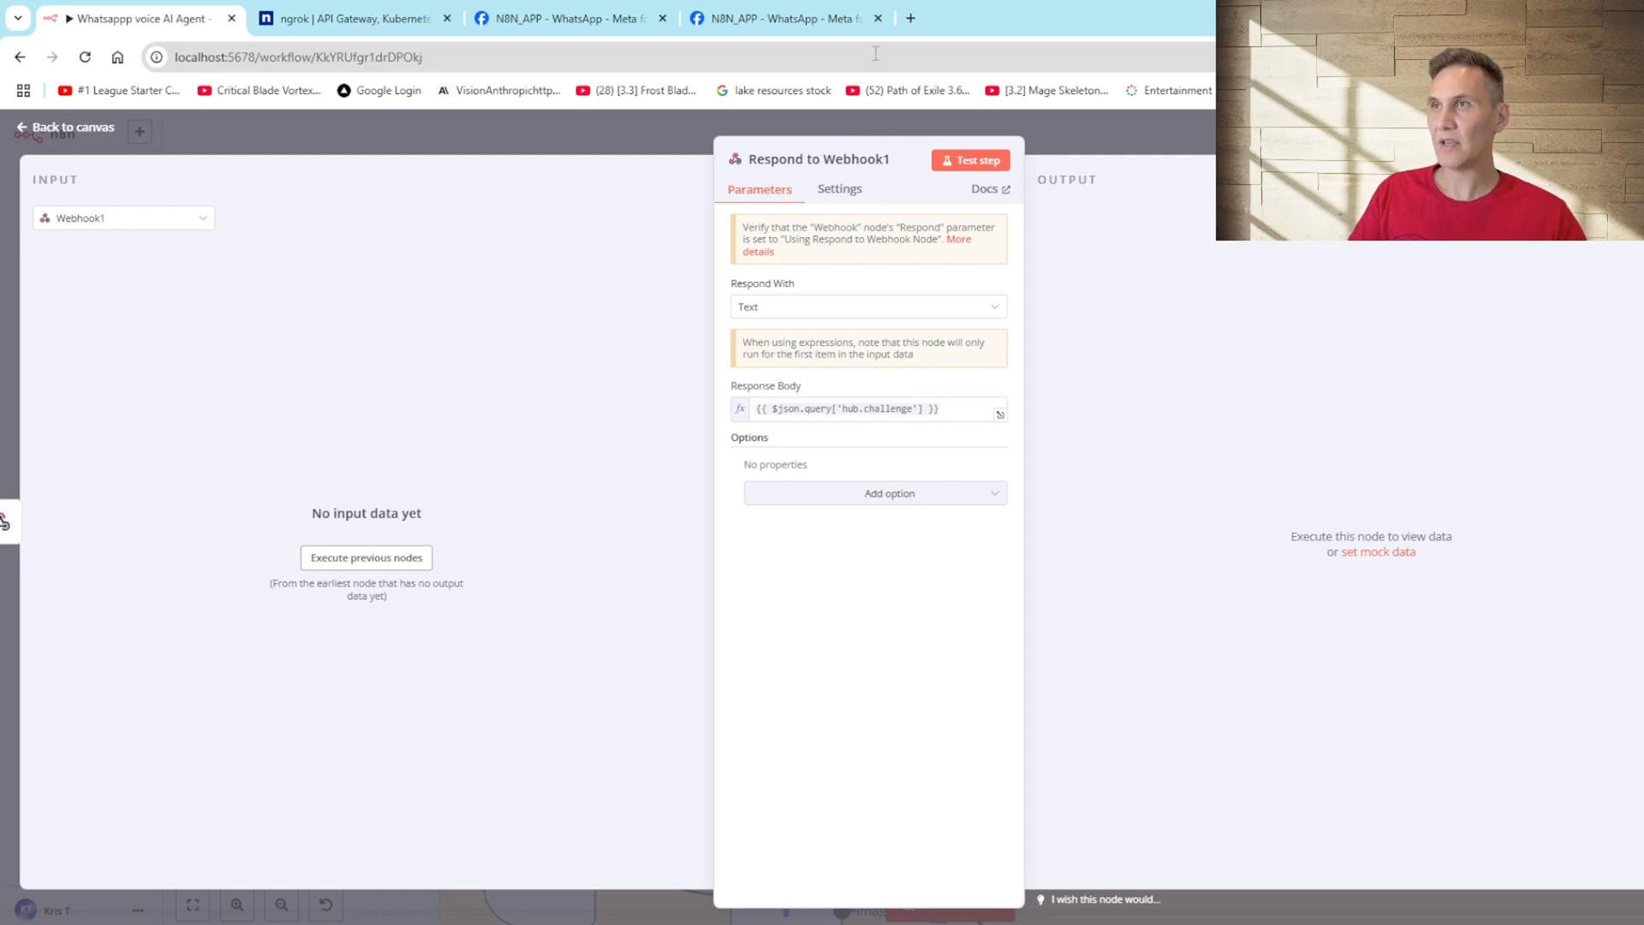
mouse_move(981, 116)
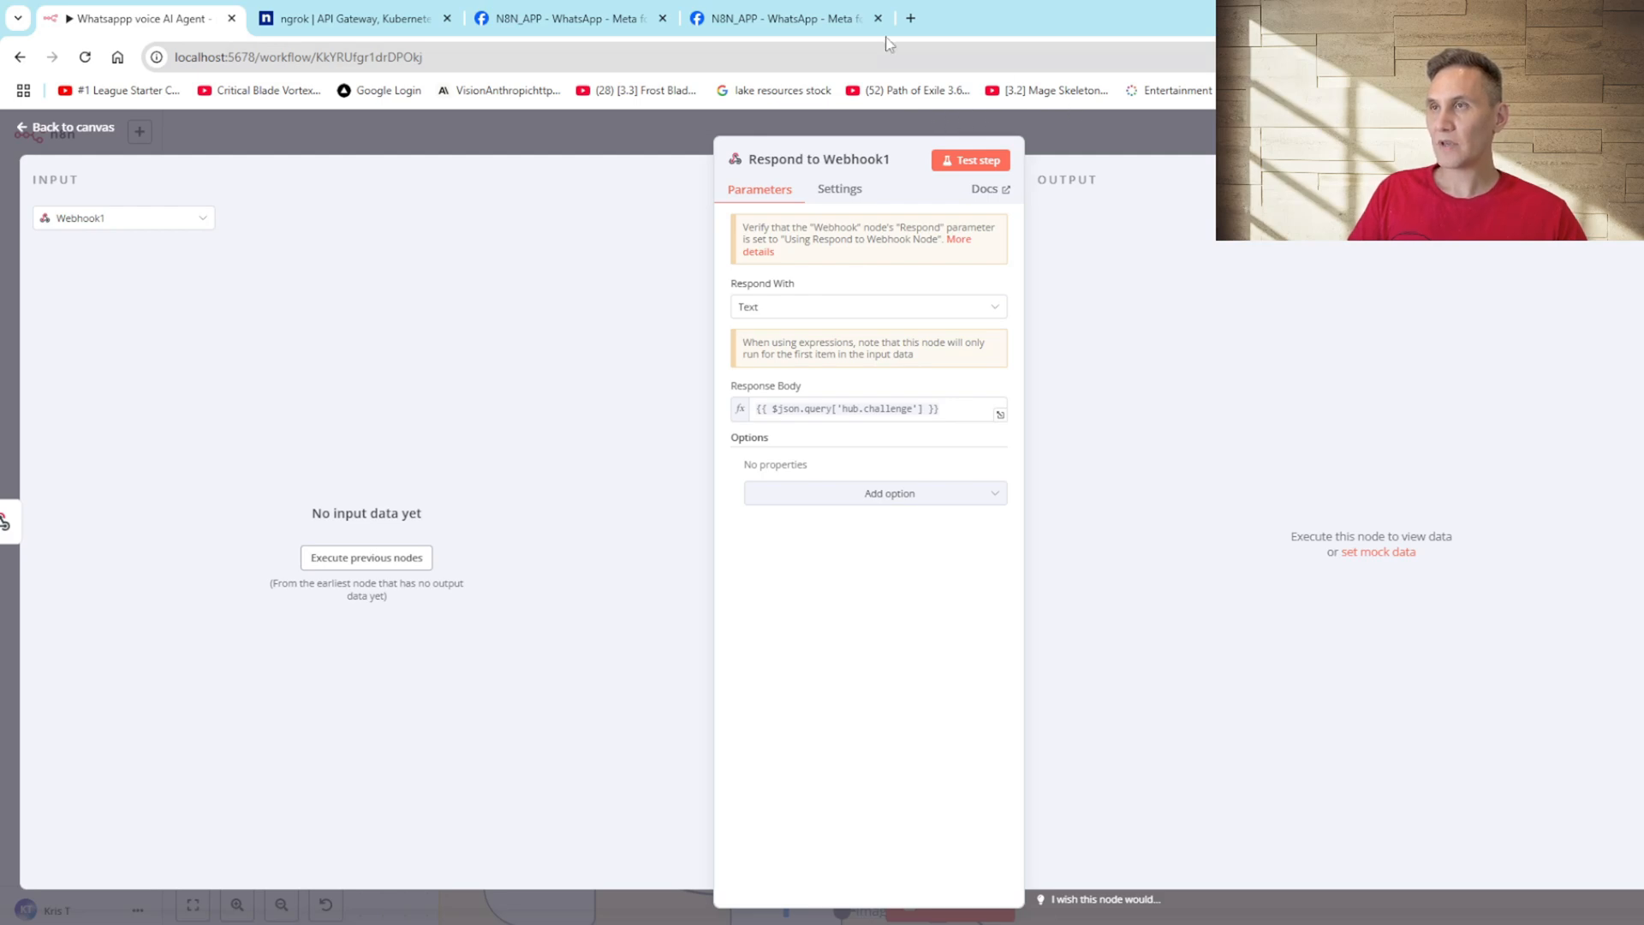
click(575, 17)
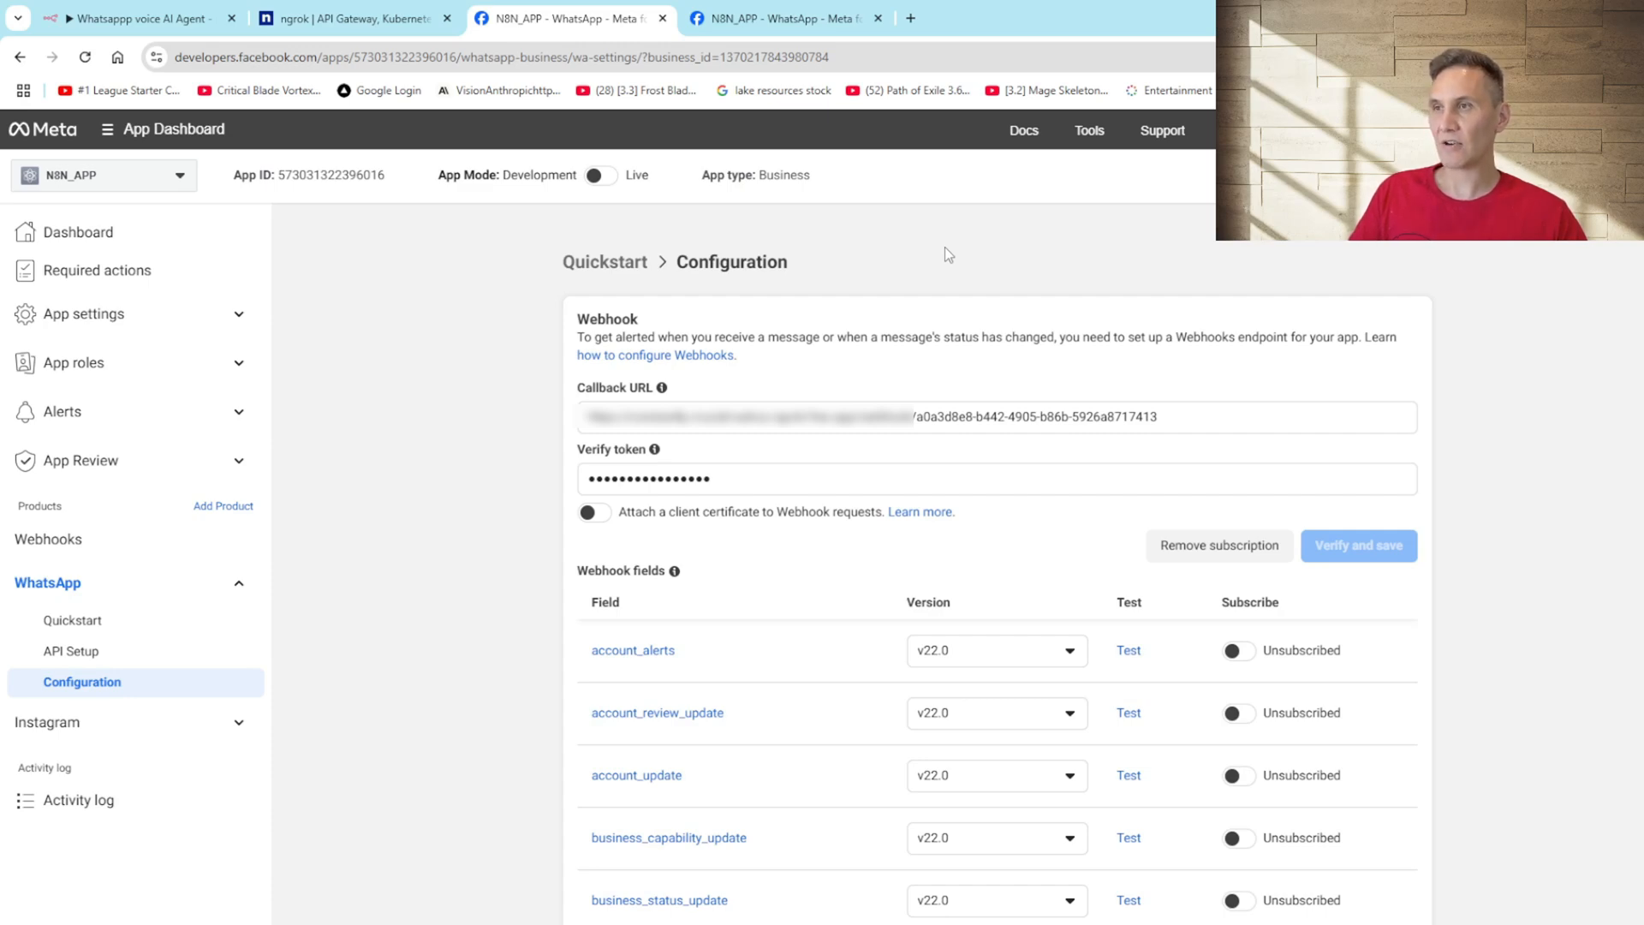
mouse_move(1483, 524)
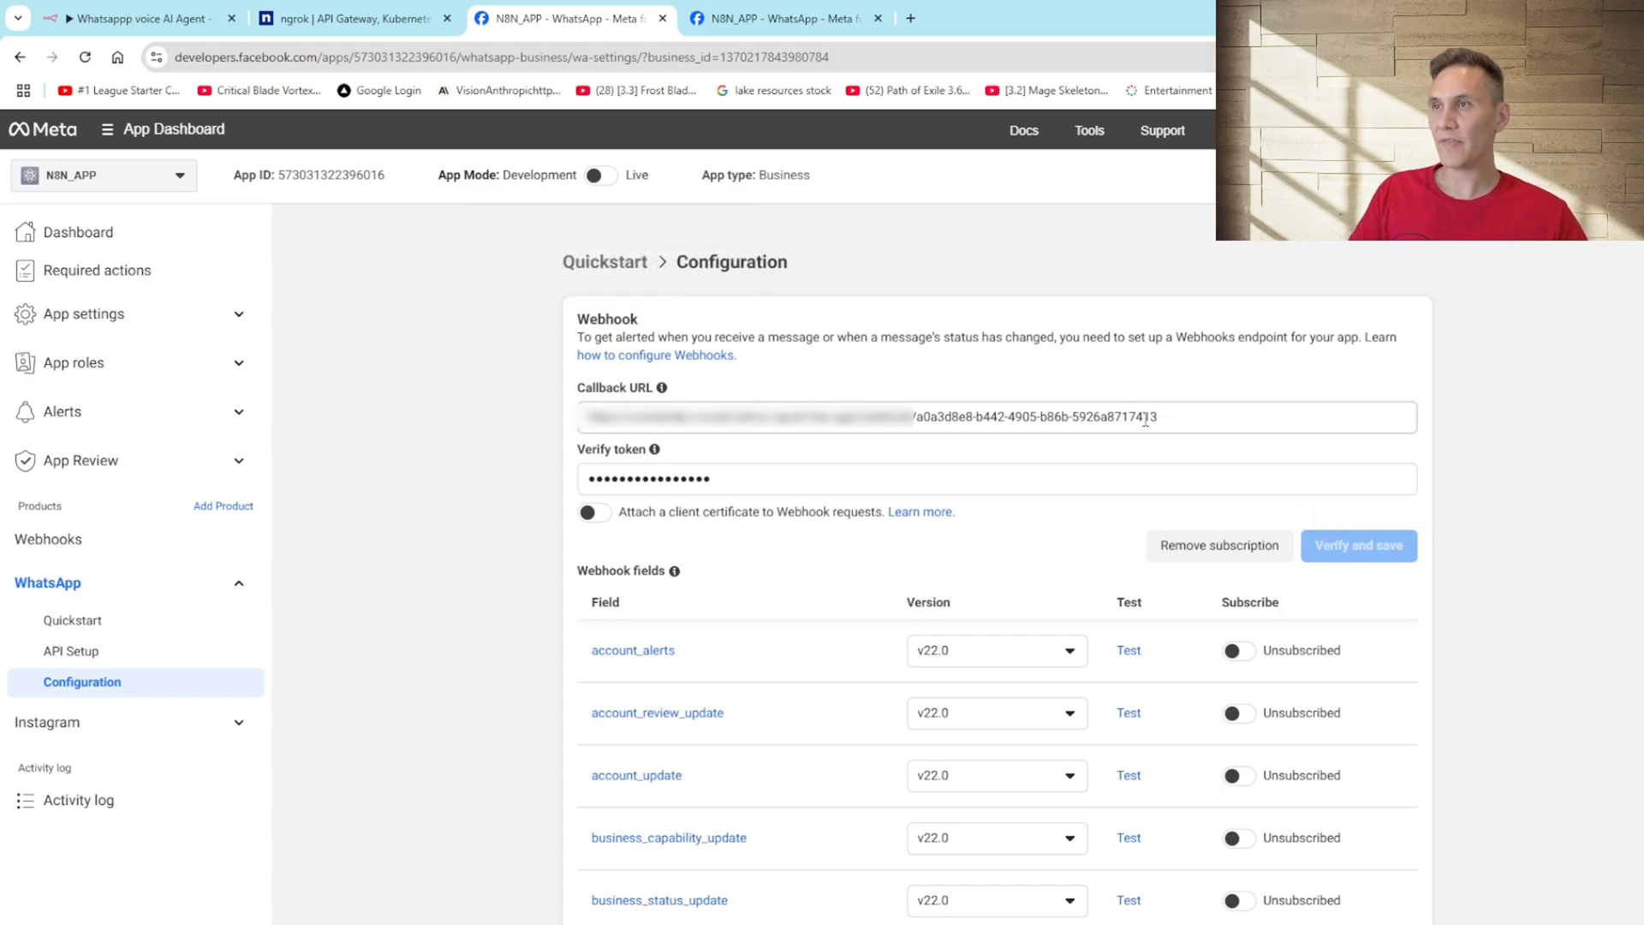
mouse_move(137, 684)
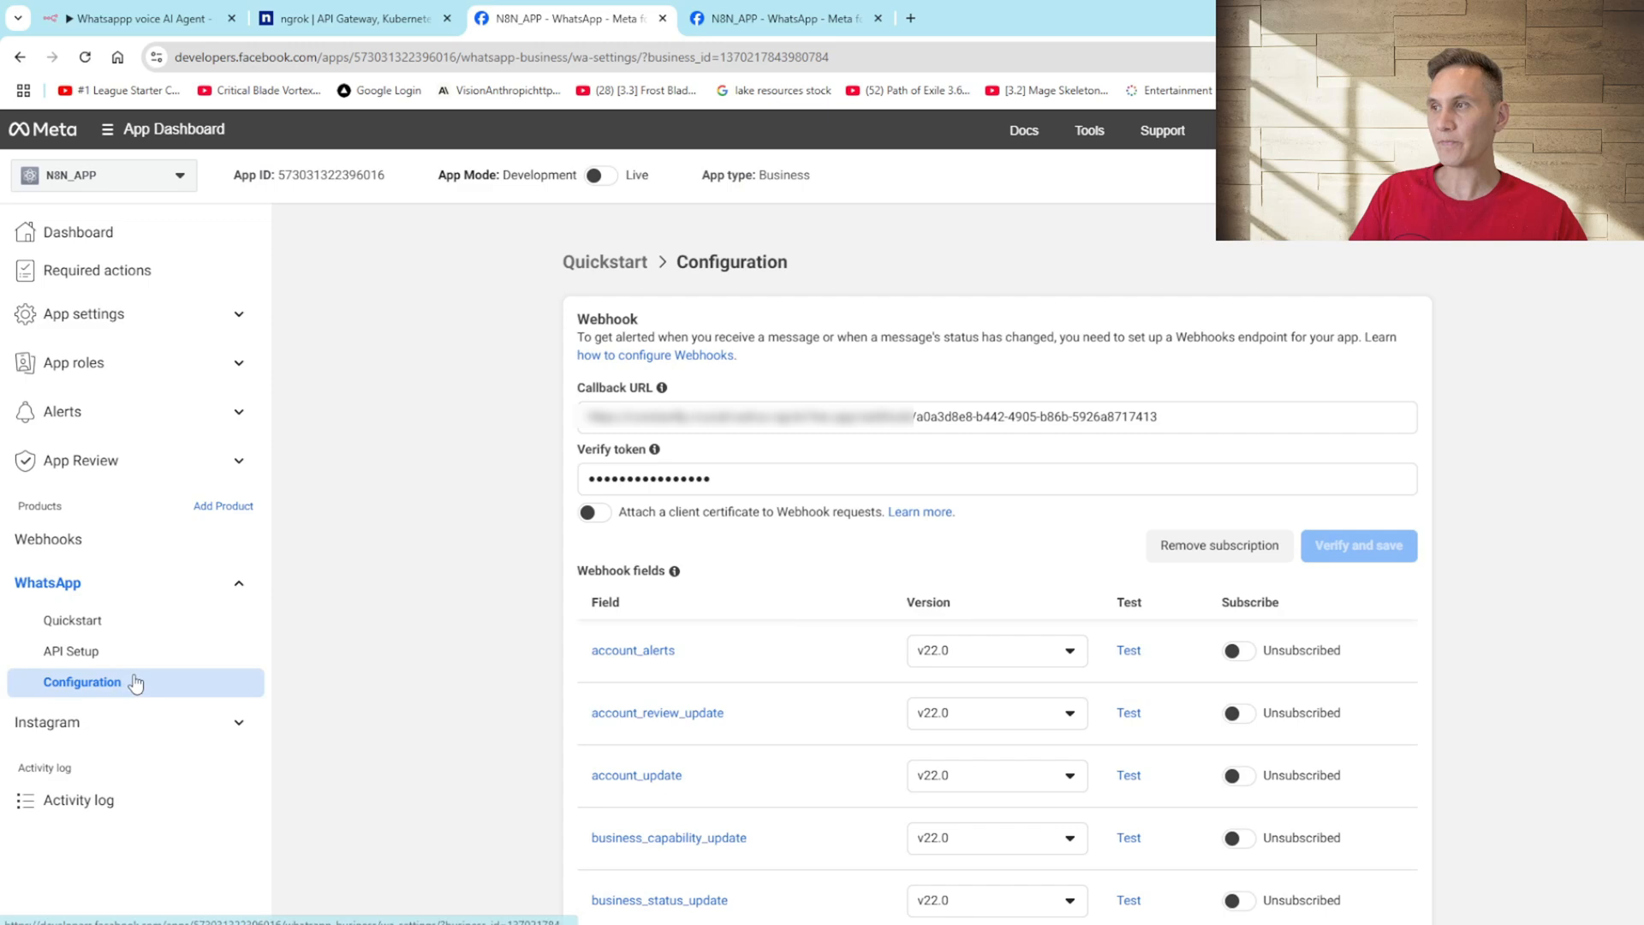
Step: View the WhatsApp API Setup page with the test phone number and its IDs
click(72, 650)
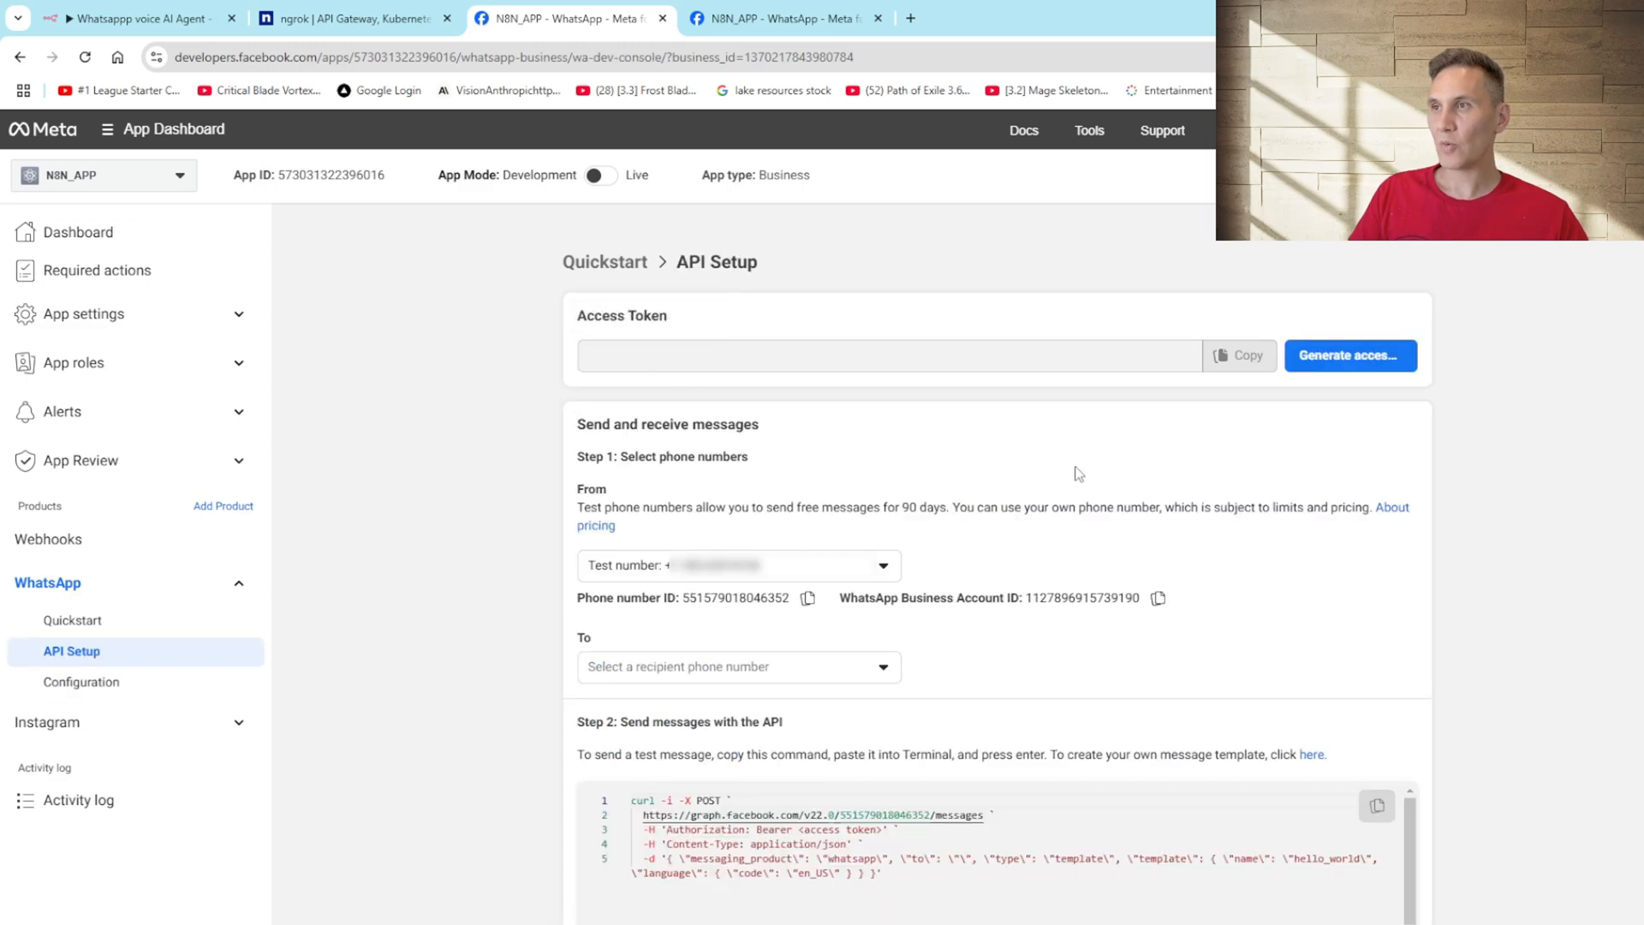
mouse_move(1546, 384)
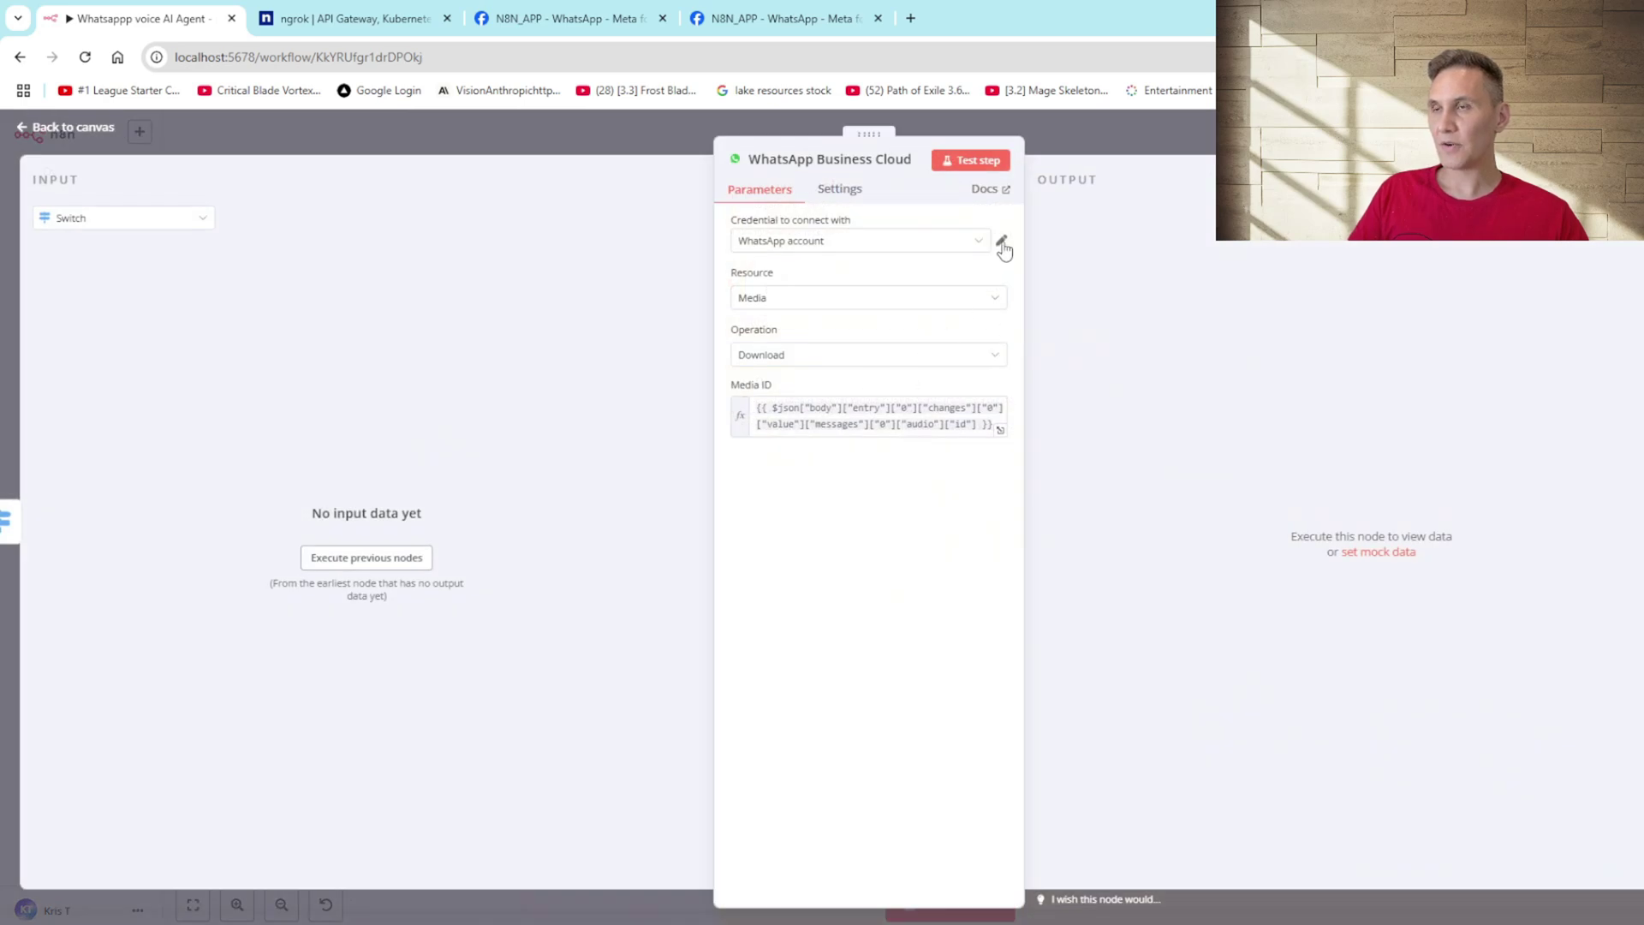
Step: Confirm the WhatsApp Business Cloud node uses the 'WhatsApp account' credential and return to the canvas
click(860, 240)
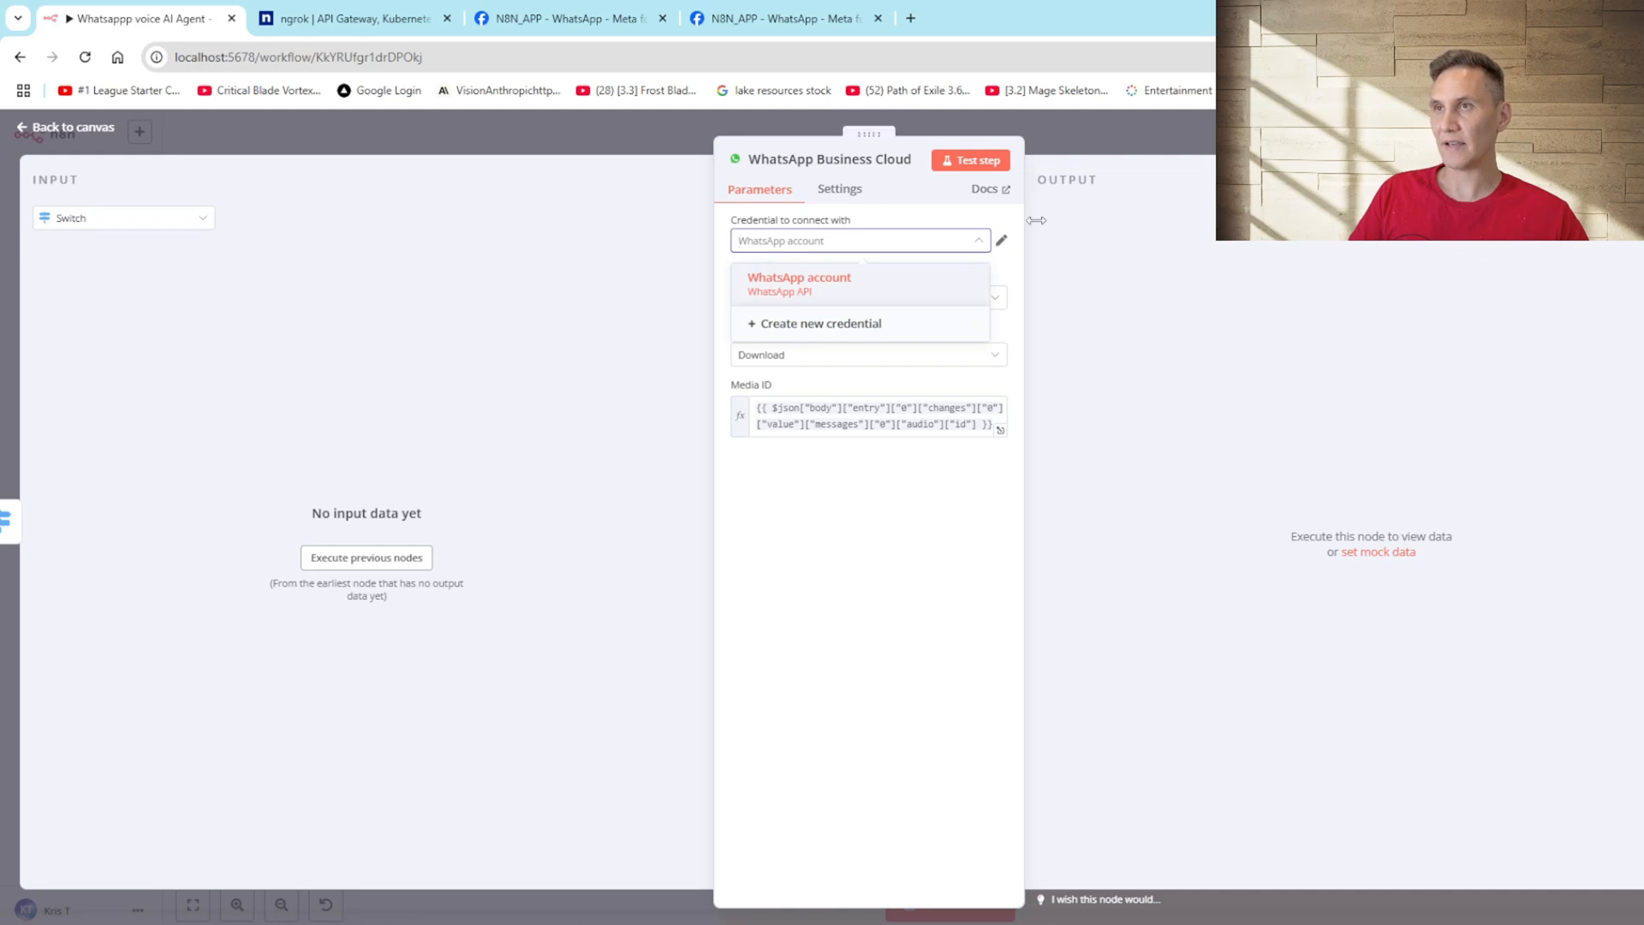
click(66, 127)
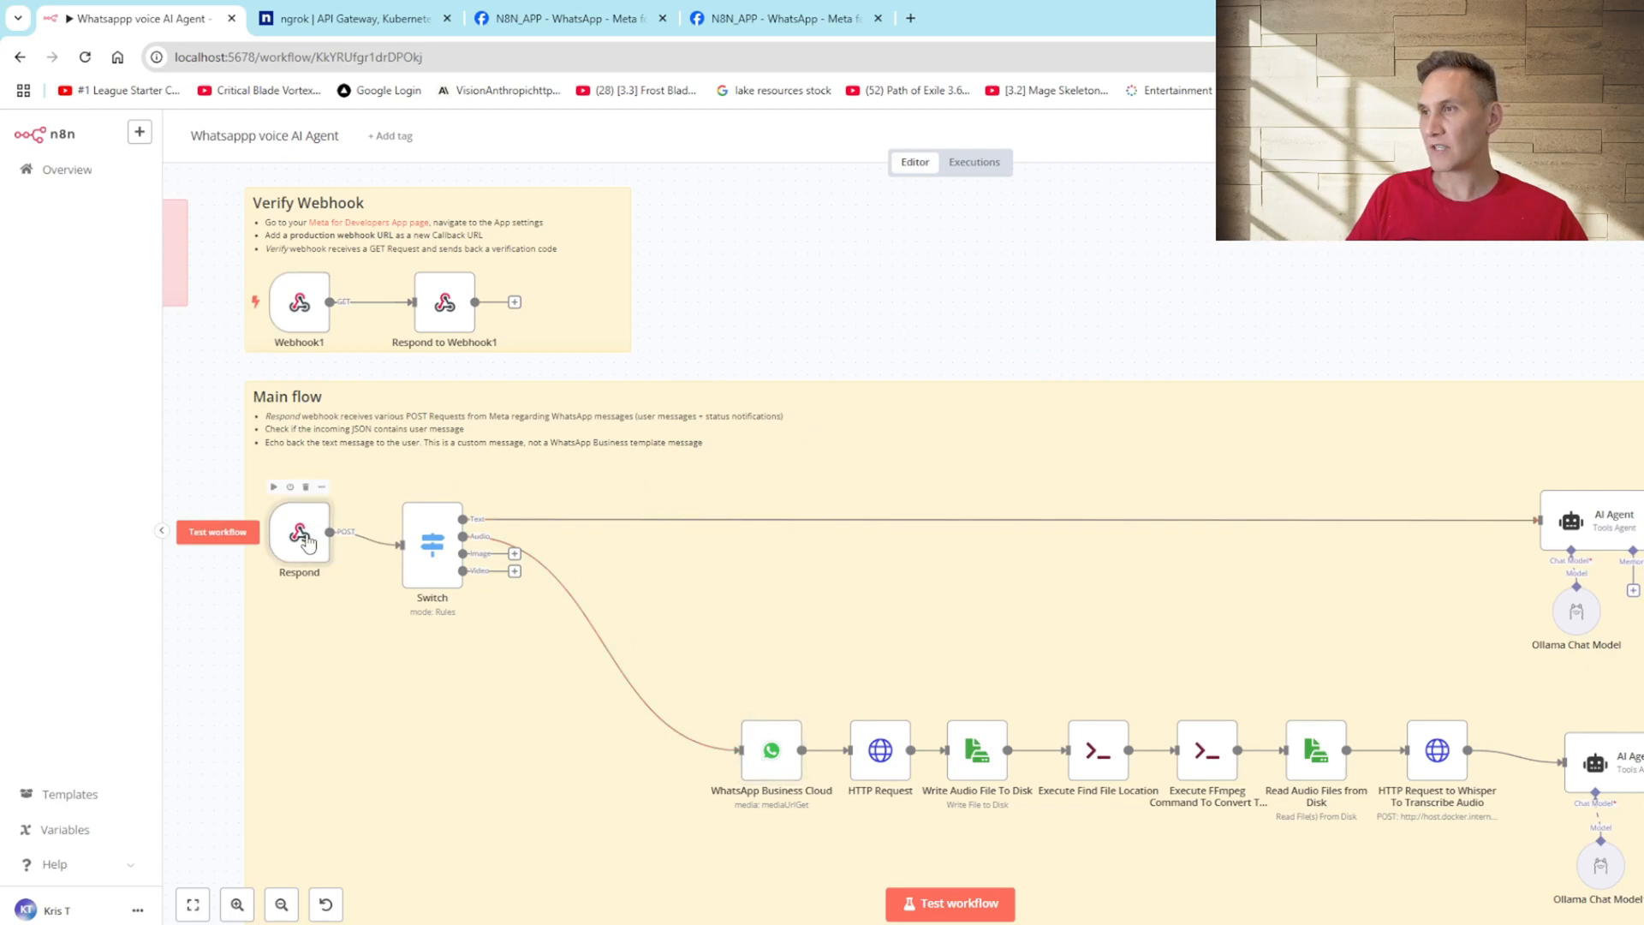
Step: Review the Switch node's routing rules for text, audio, image and video messages
double_click(298, 536)
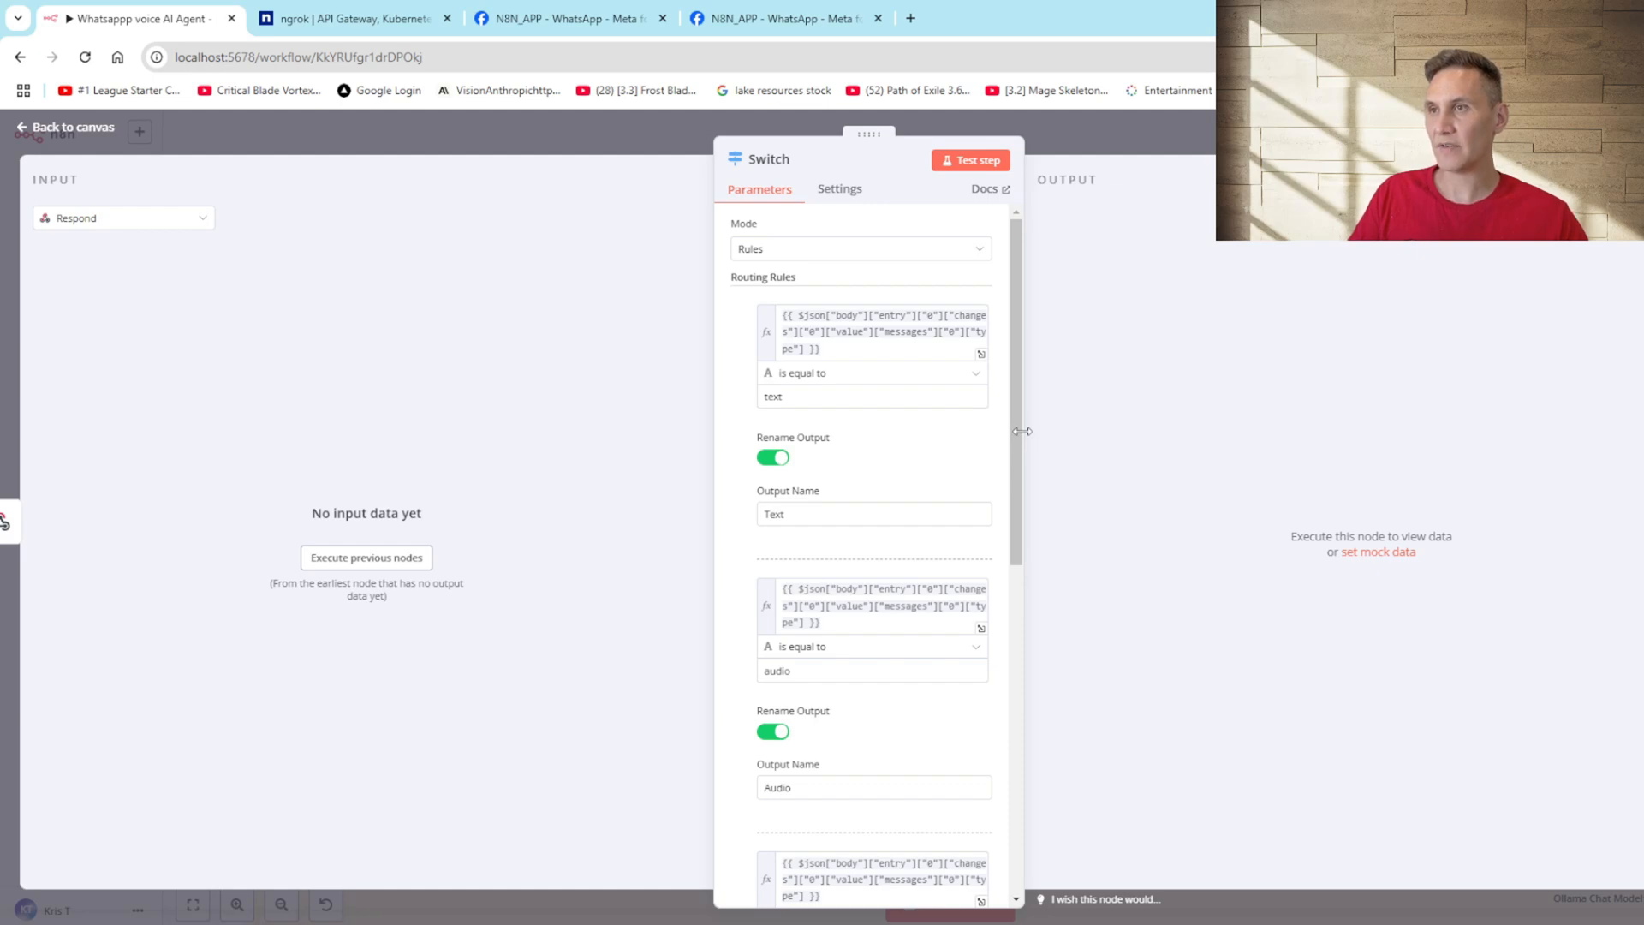
scroll(down, 3)
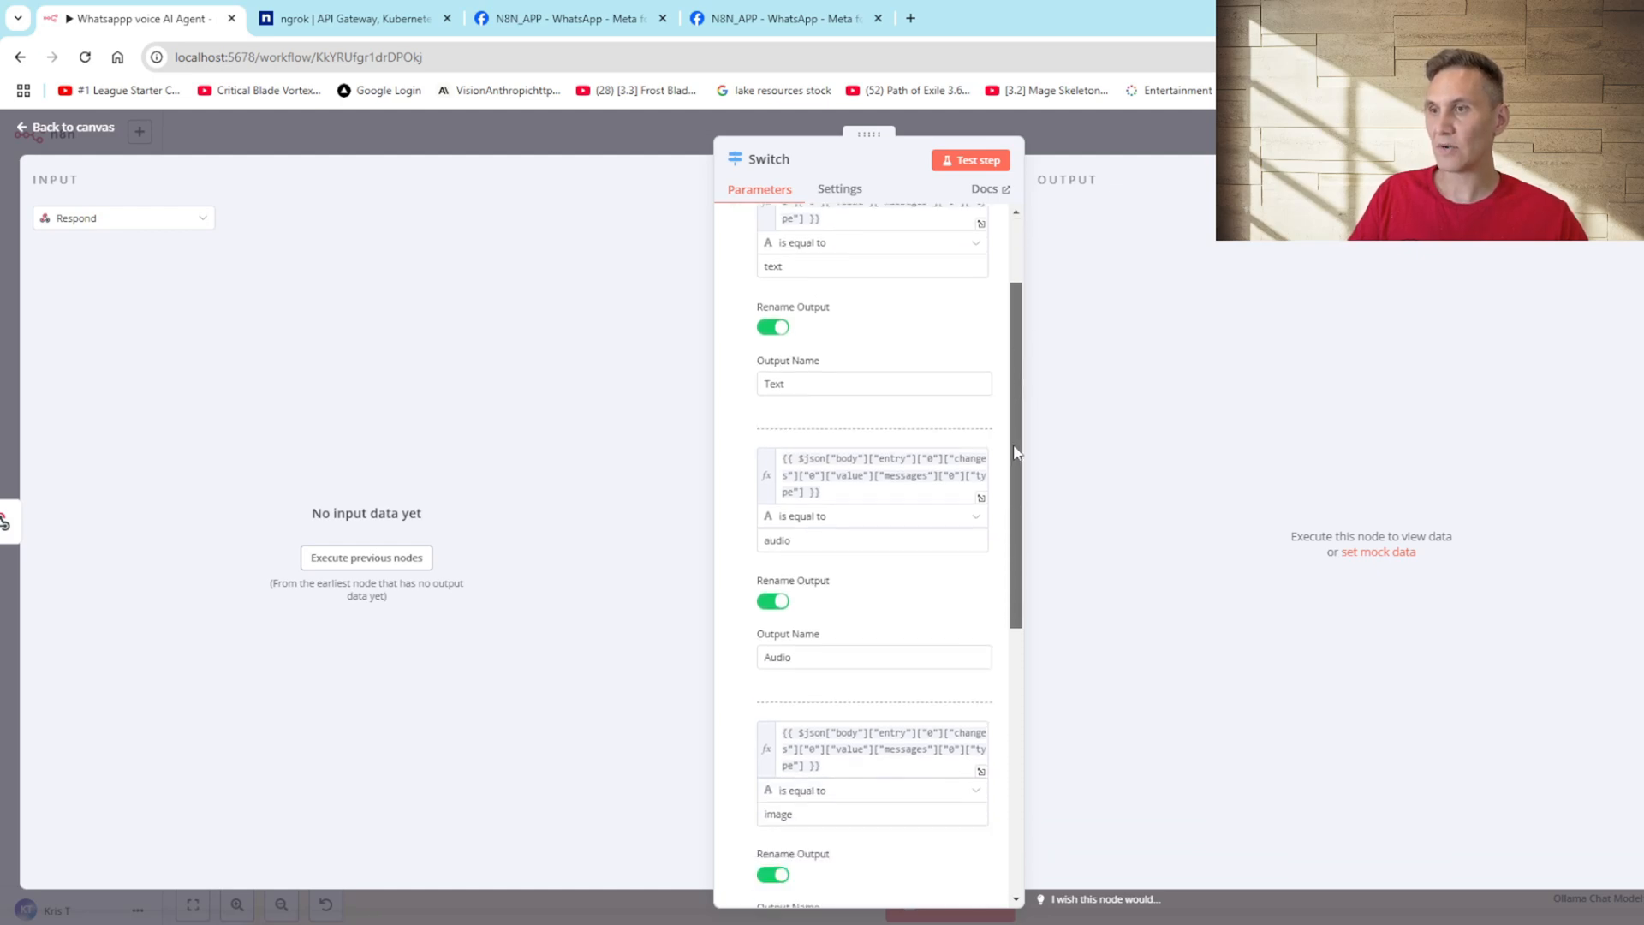
scroll(down, 3)
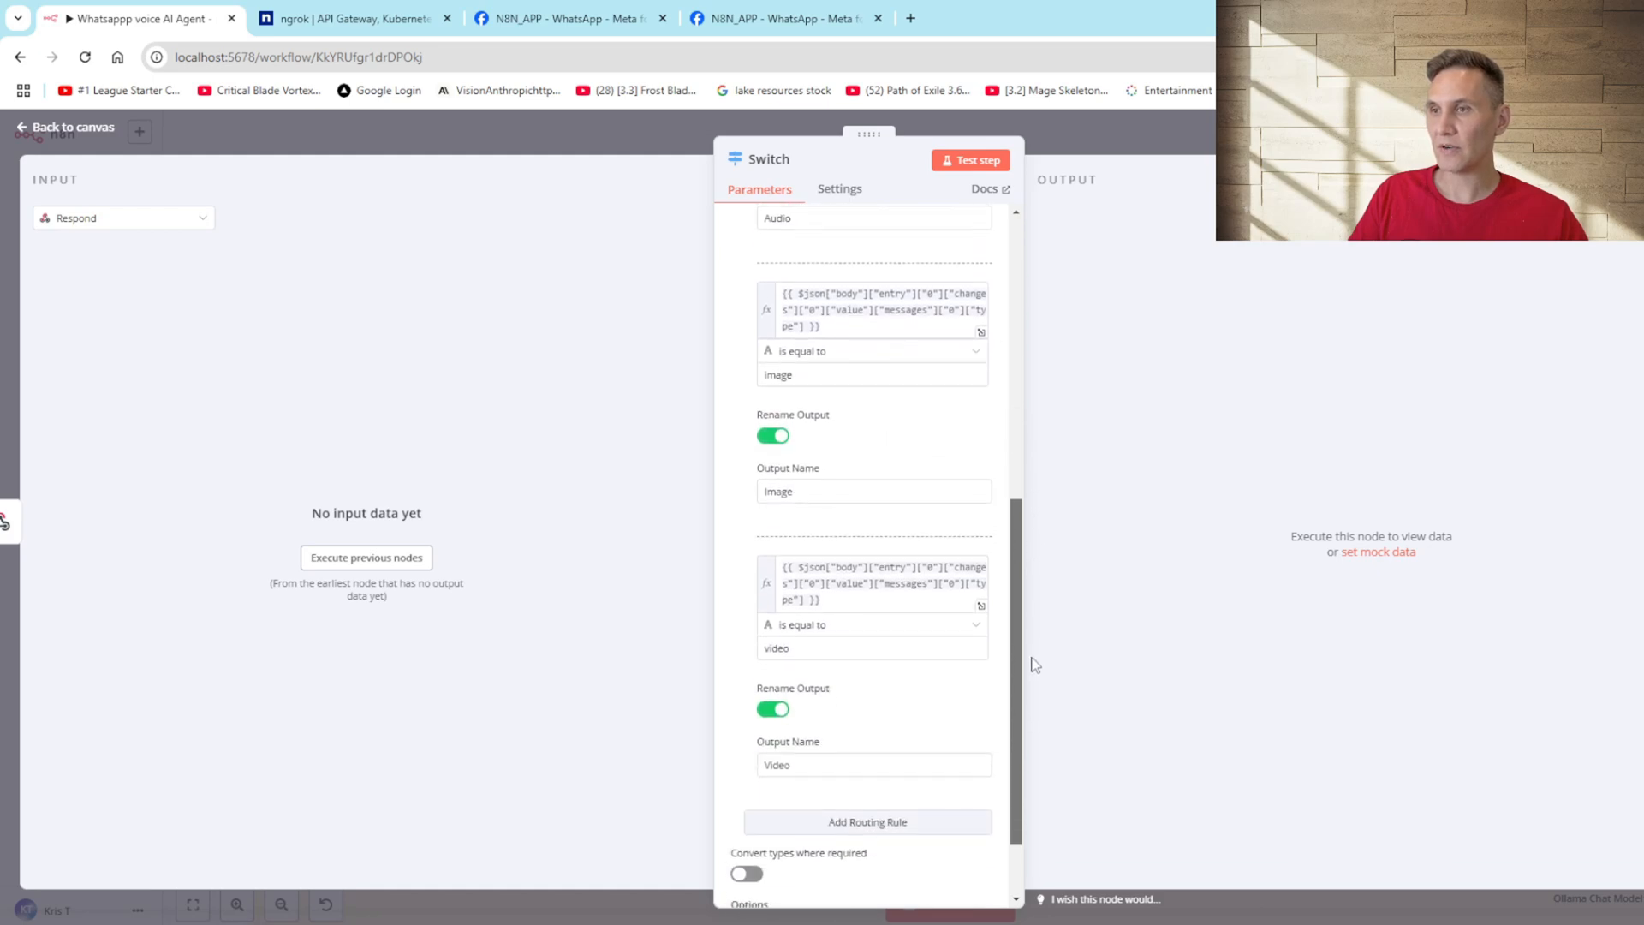
click(69, 127)
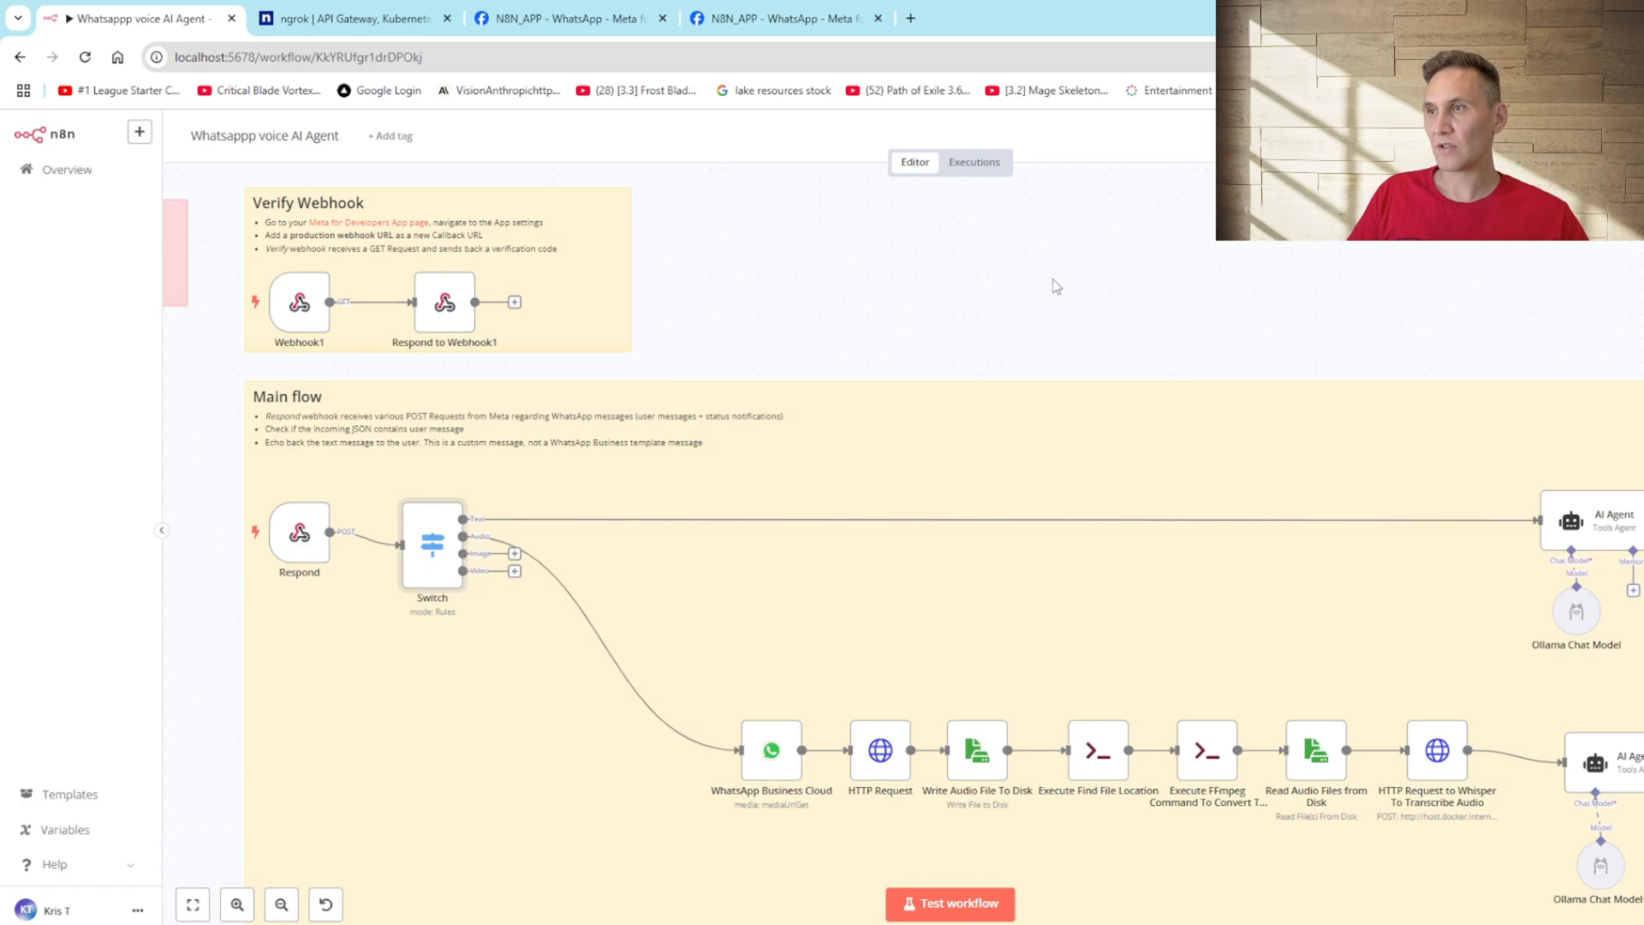
mouse_move(1172, 319)
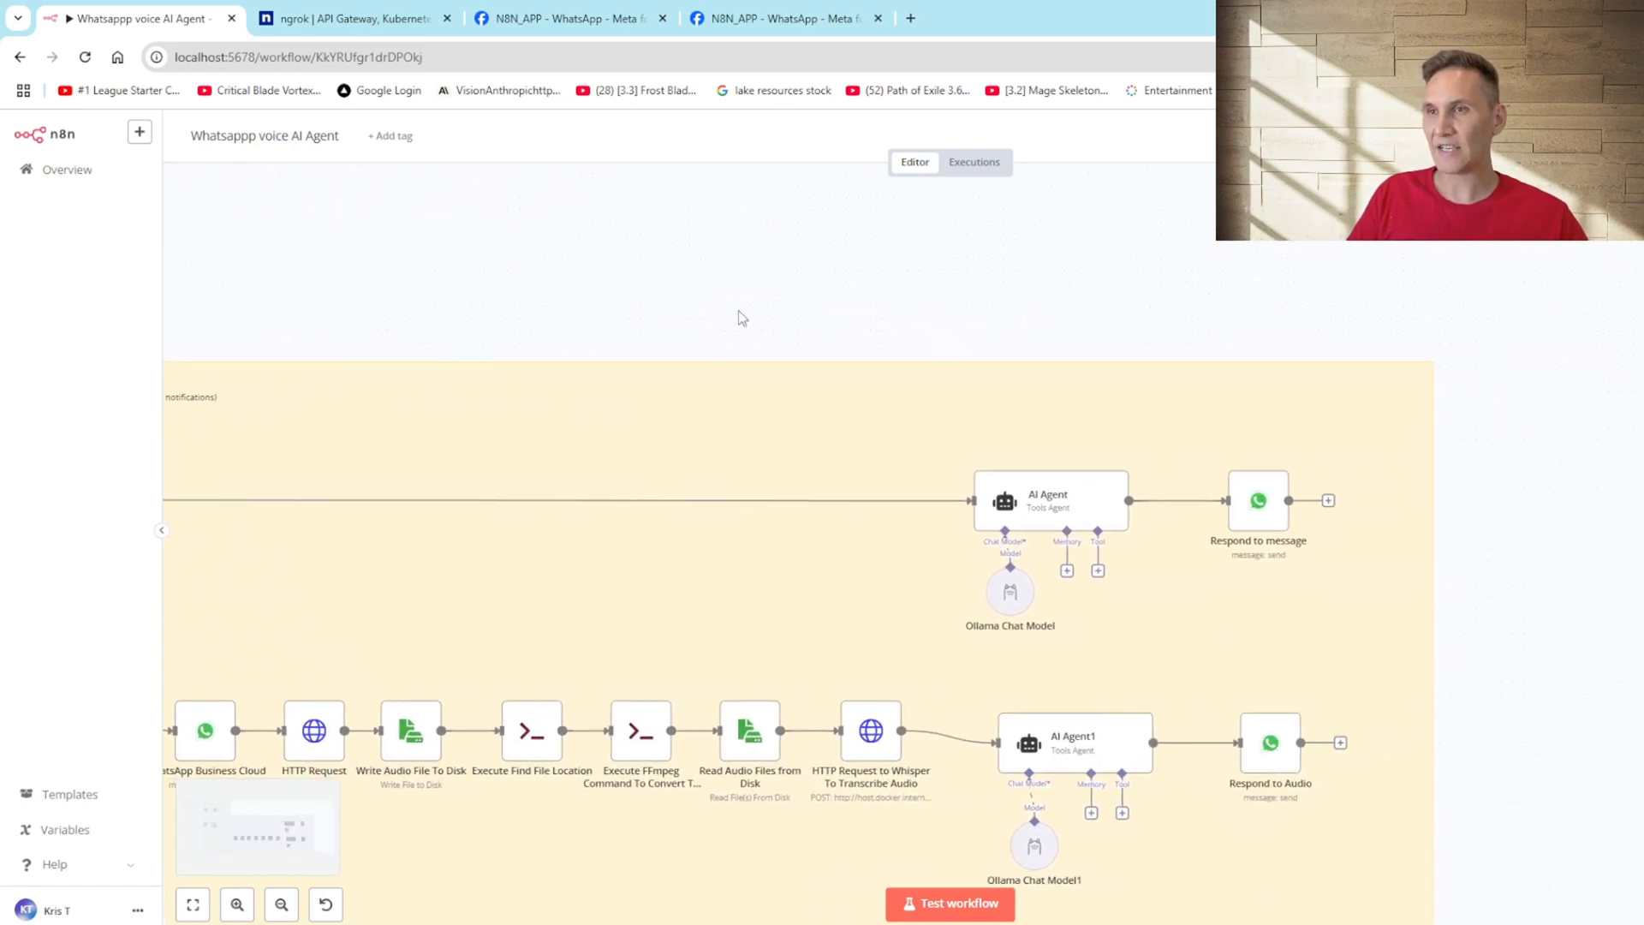
Step: Review the AI Agent's customer-service prompt and its Ollama Chat Model using llama3:latest
double_click(1048, 500)
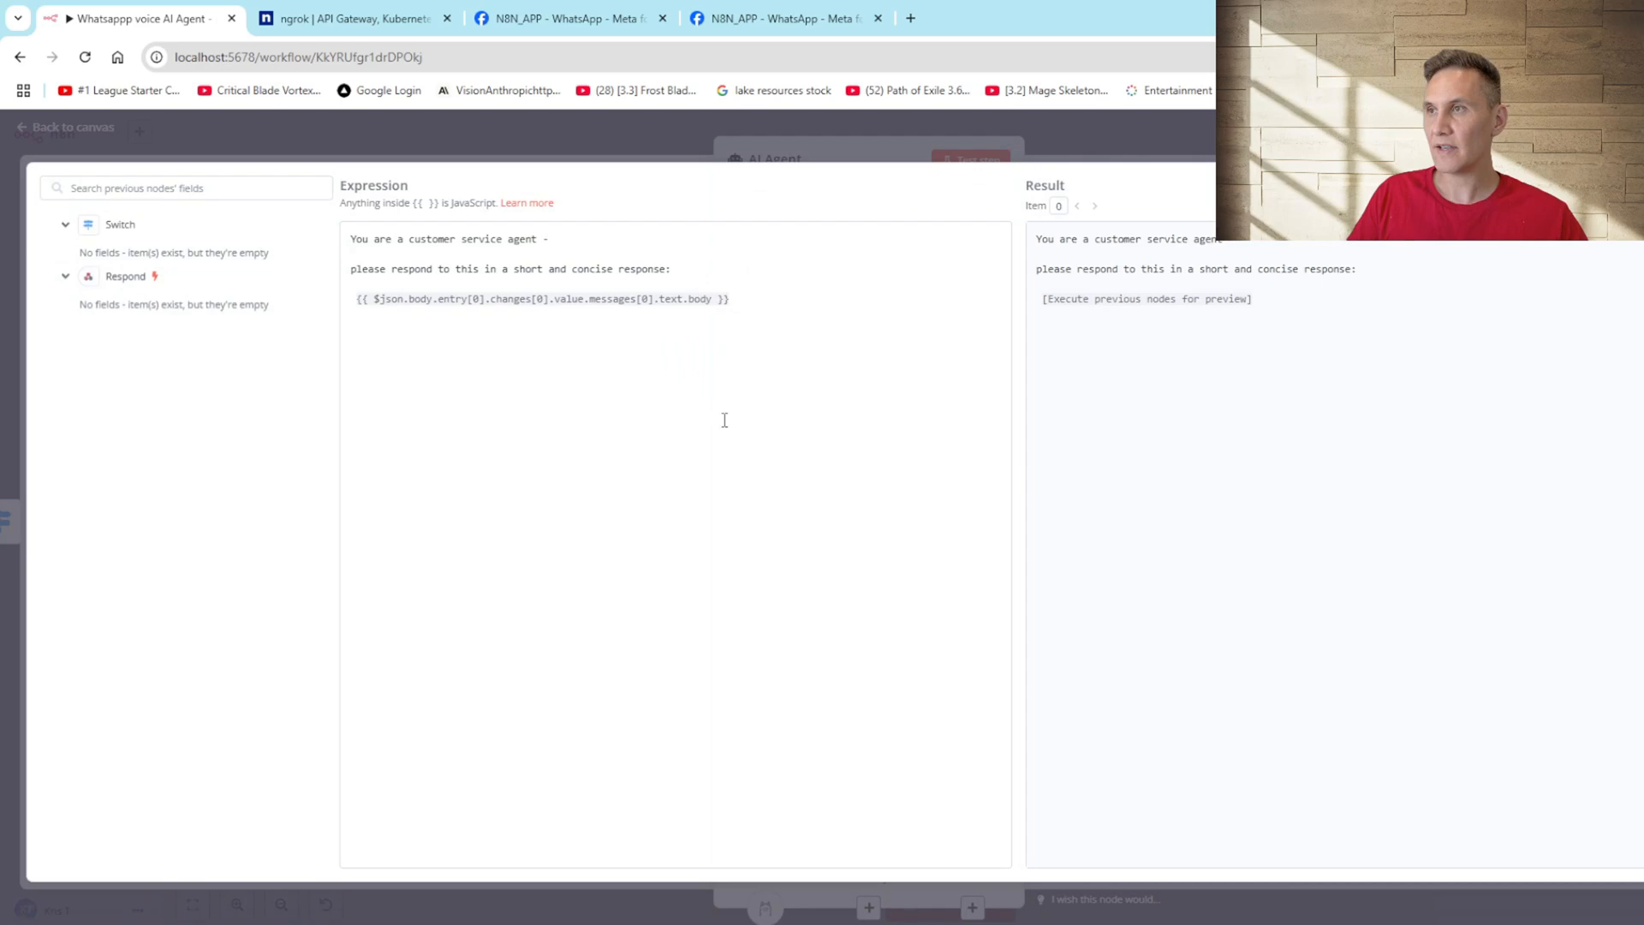
mouse_move(829, 302)
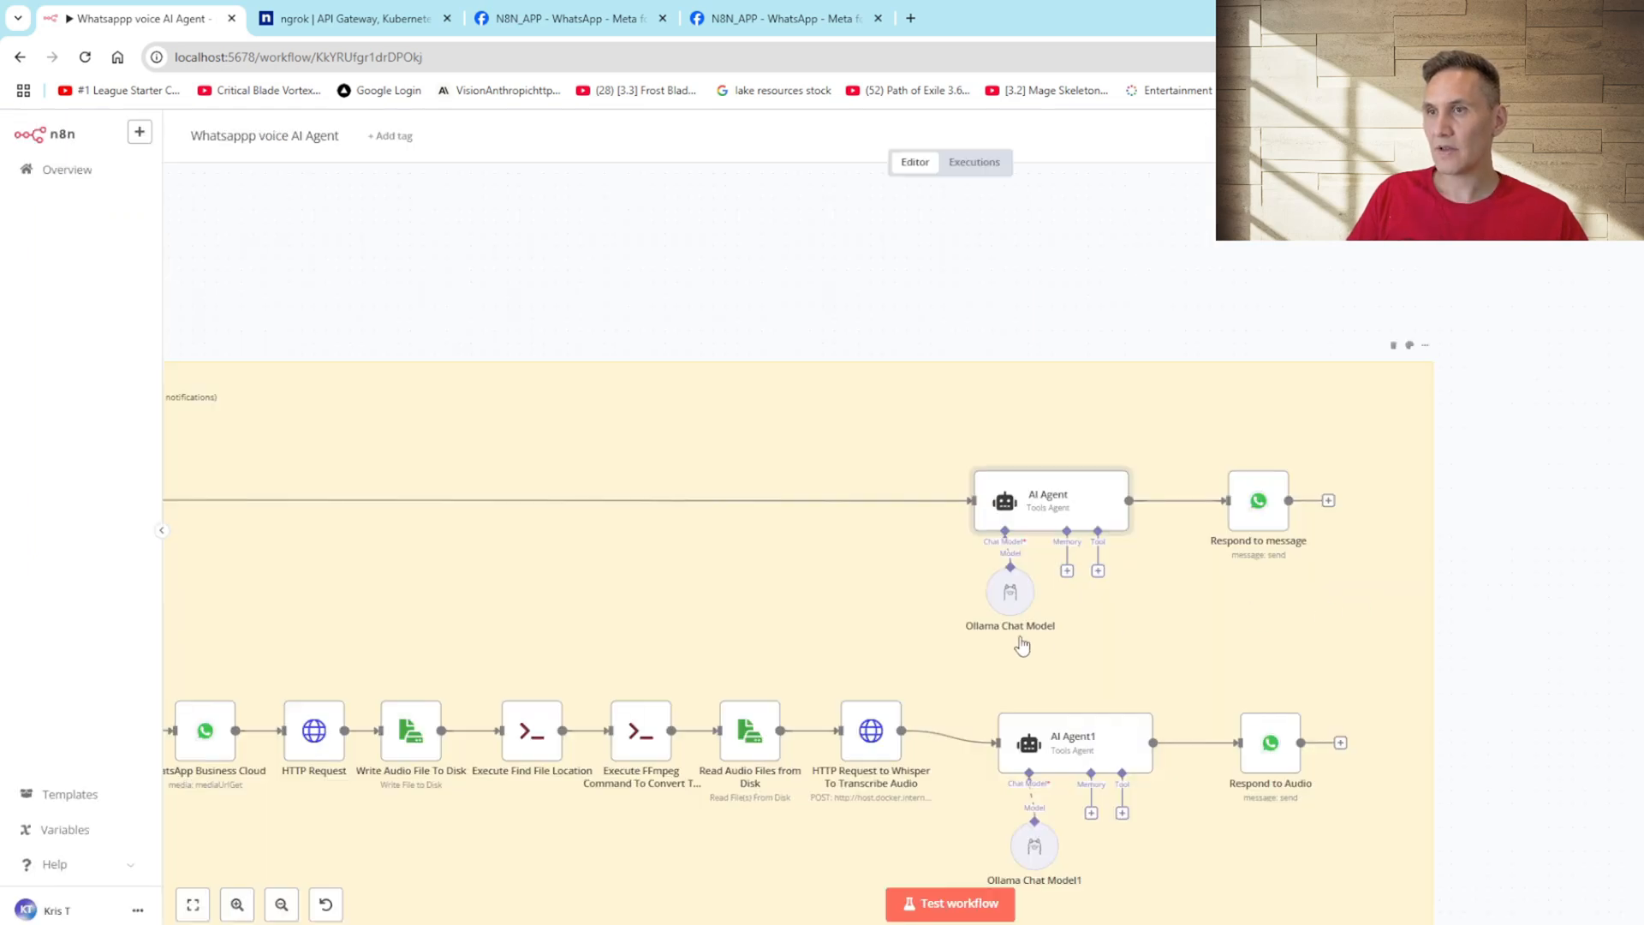
mouse_move(1204, 621)
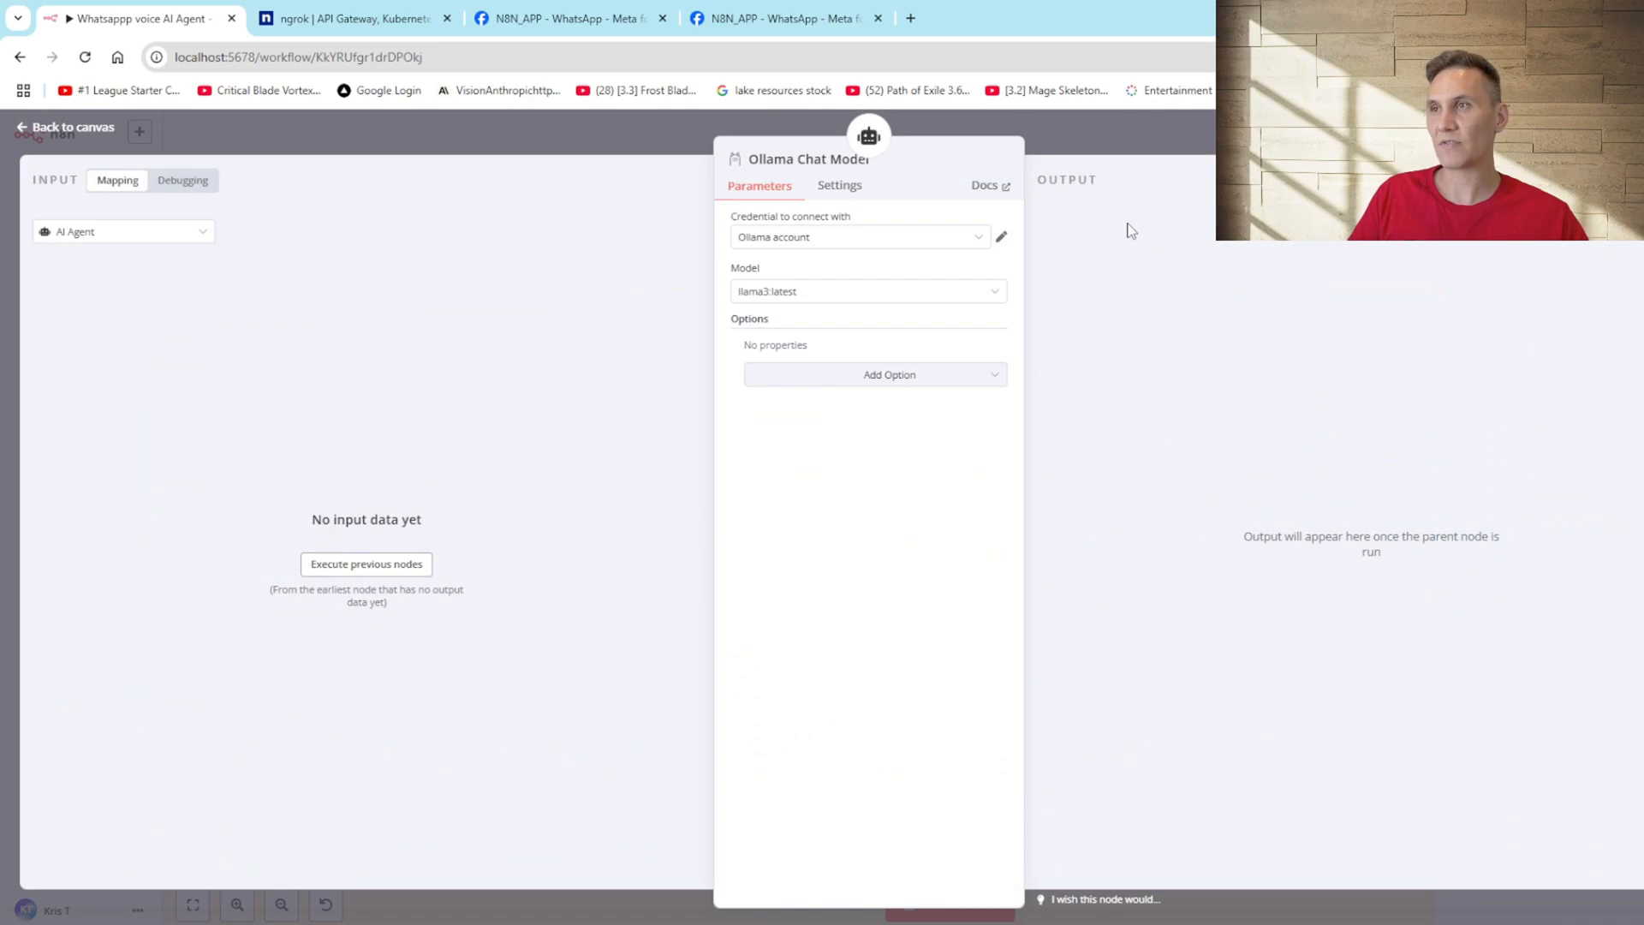
mouse_move(1185, 206)
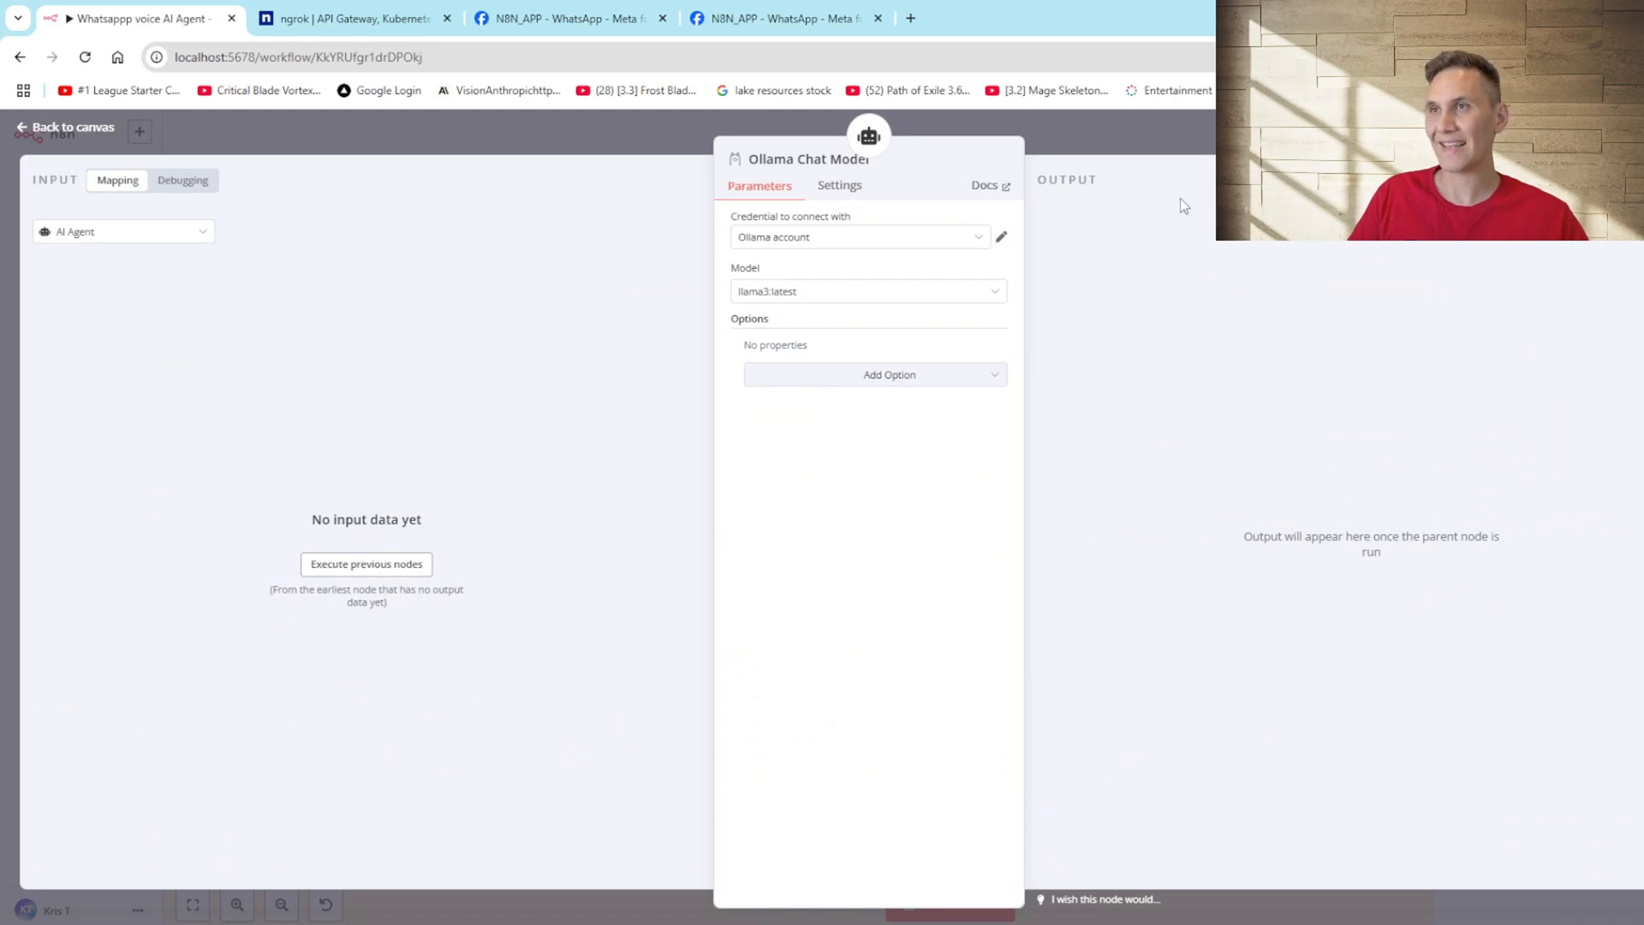
click(67, 127)
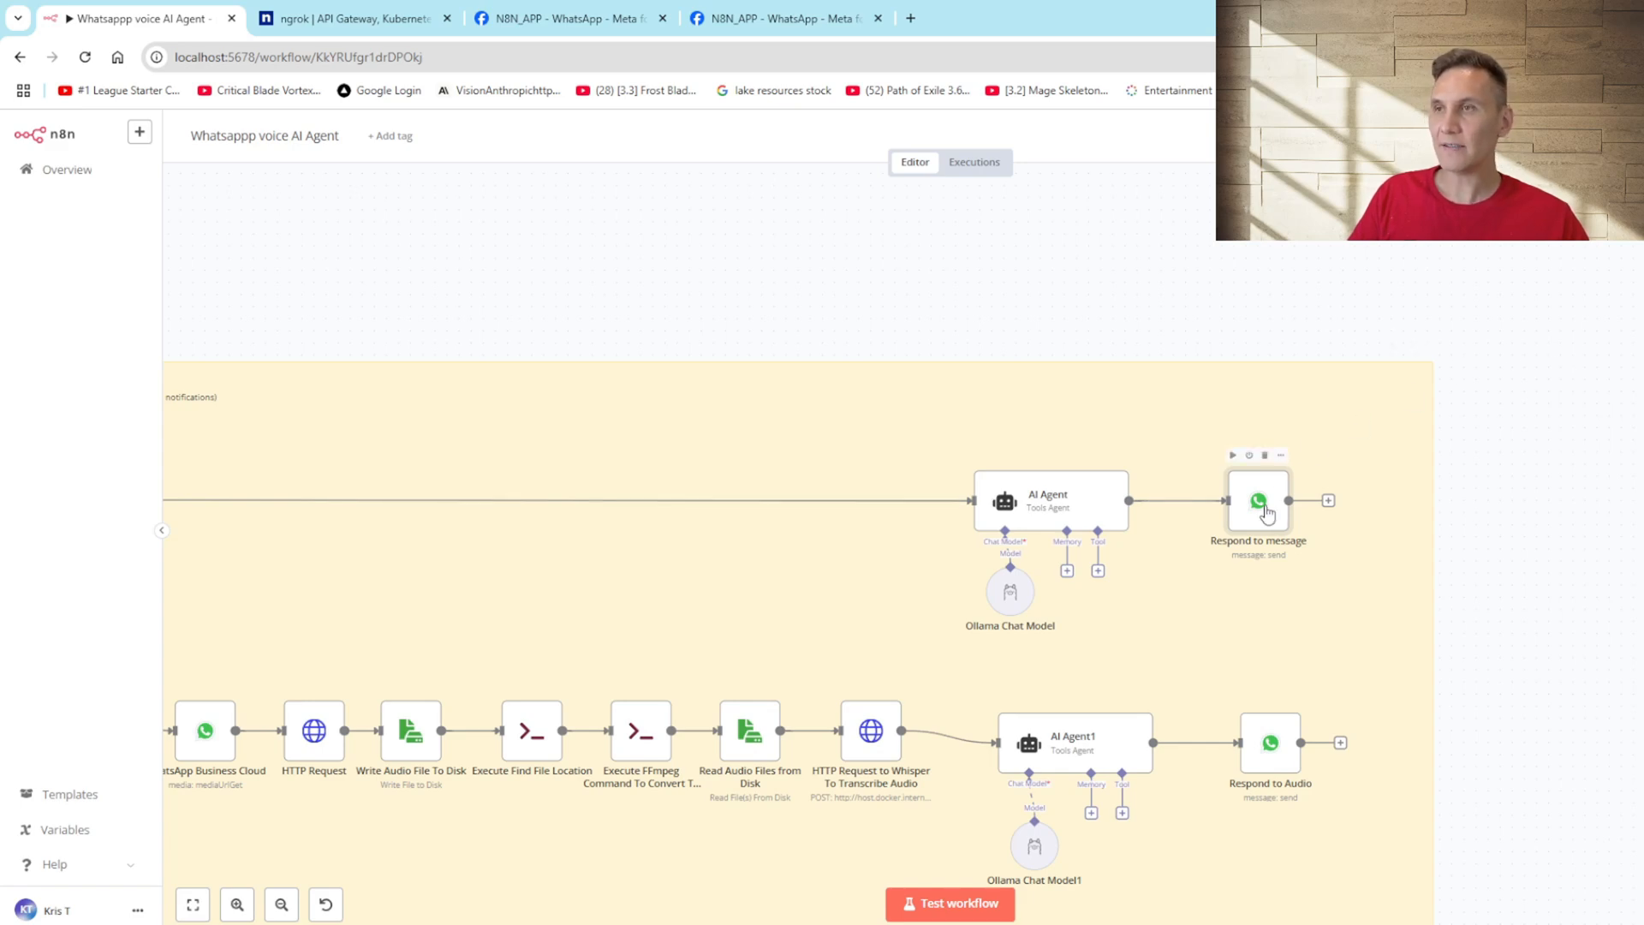
double_click(1257, 500)
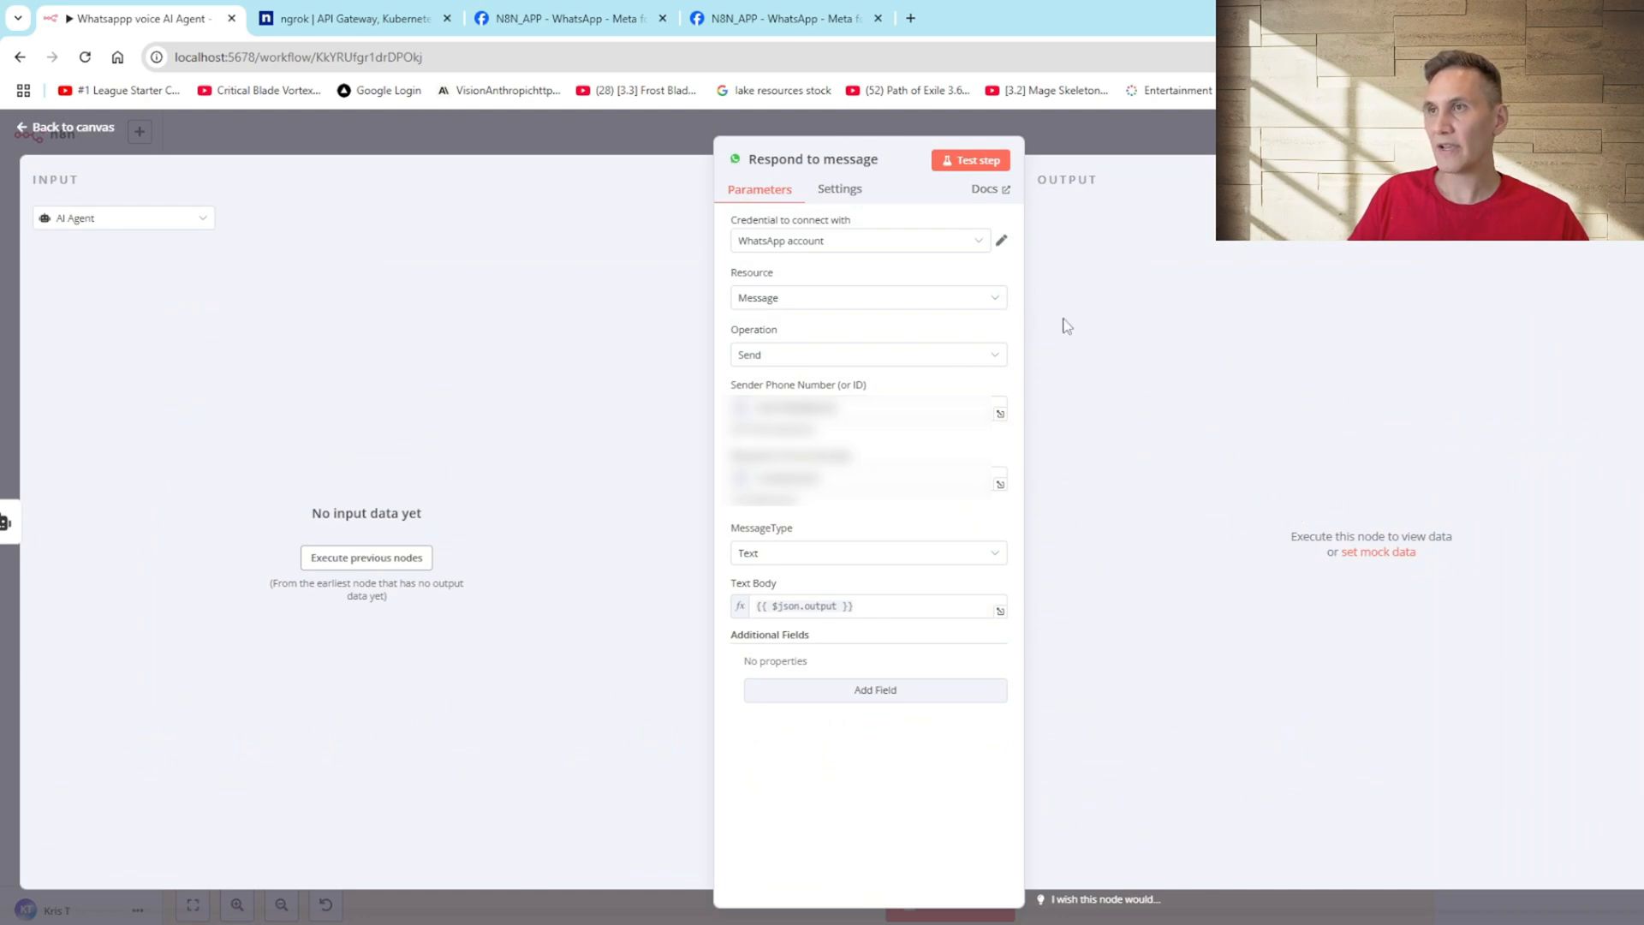
mouse_move(1199, 264)
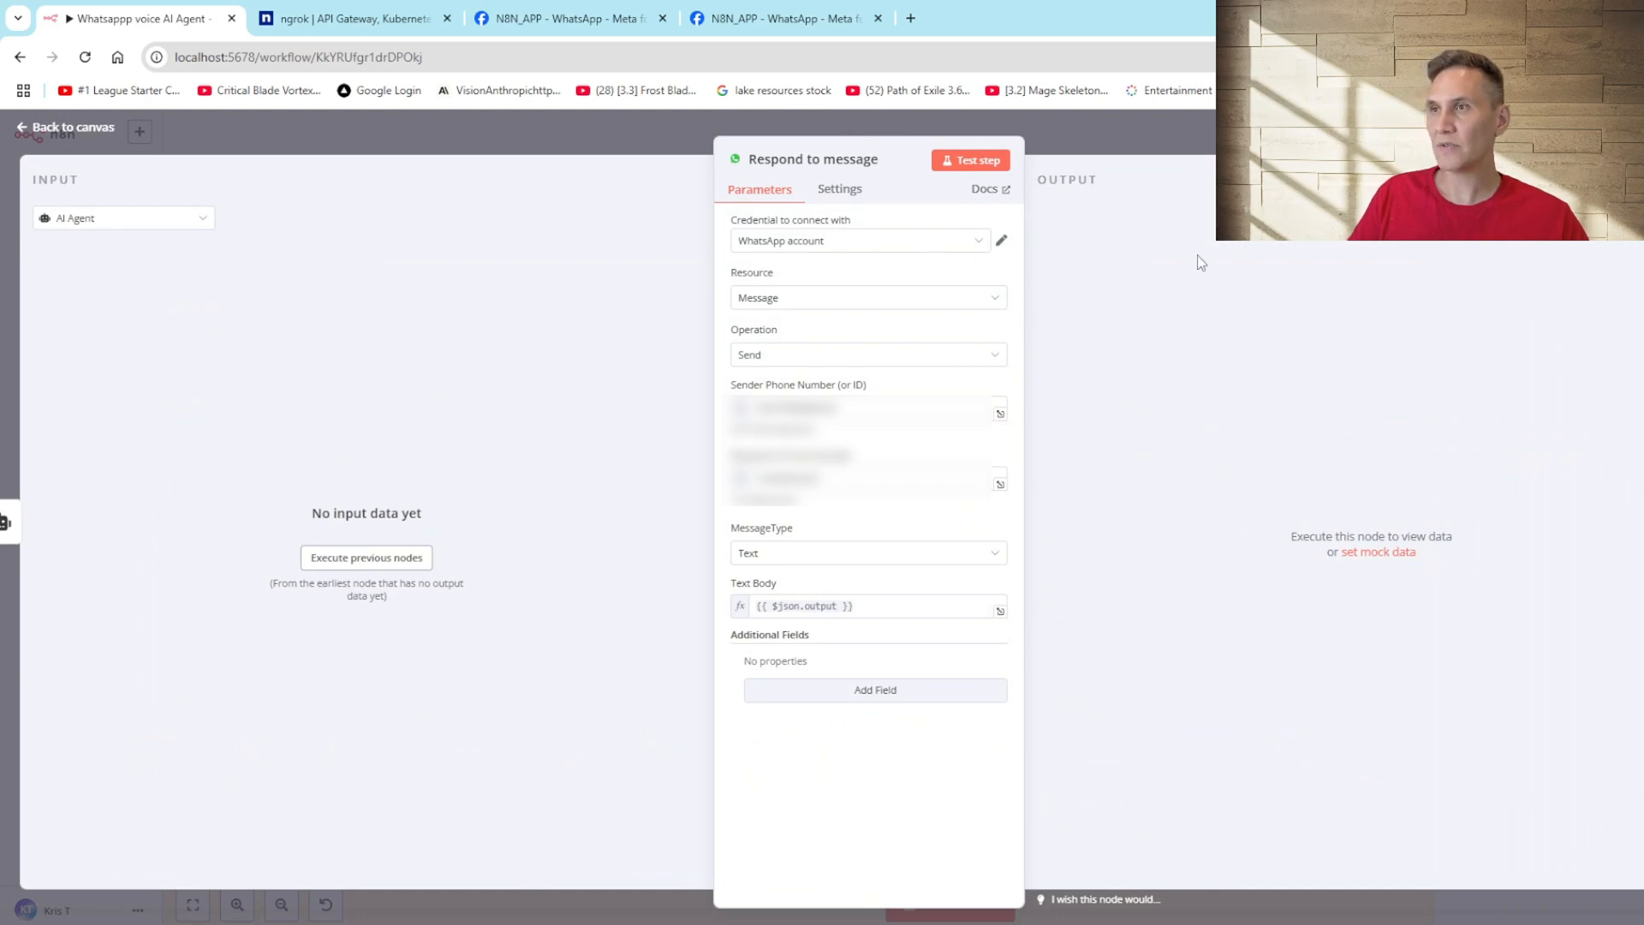
mouse_move(781, 356)
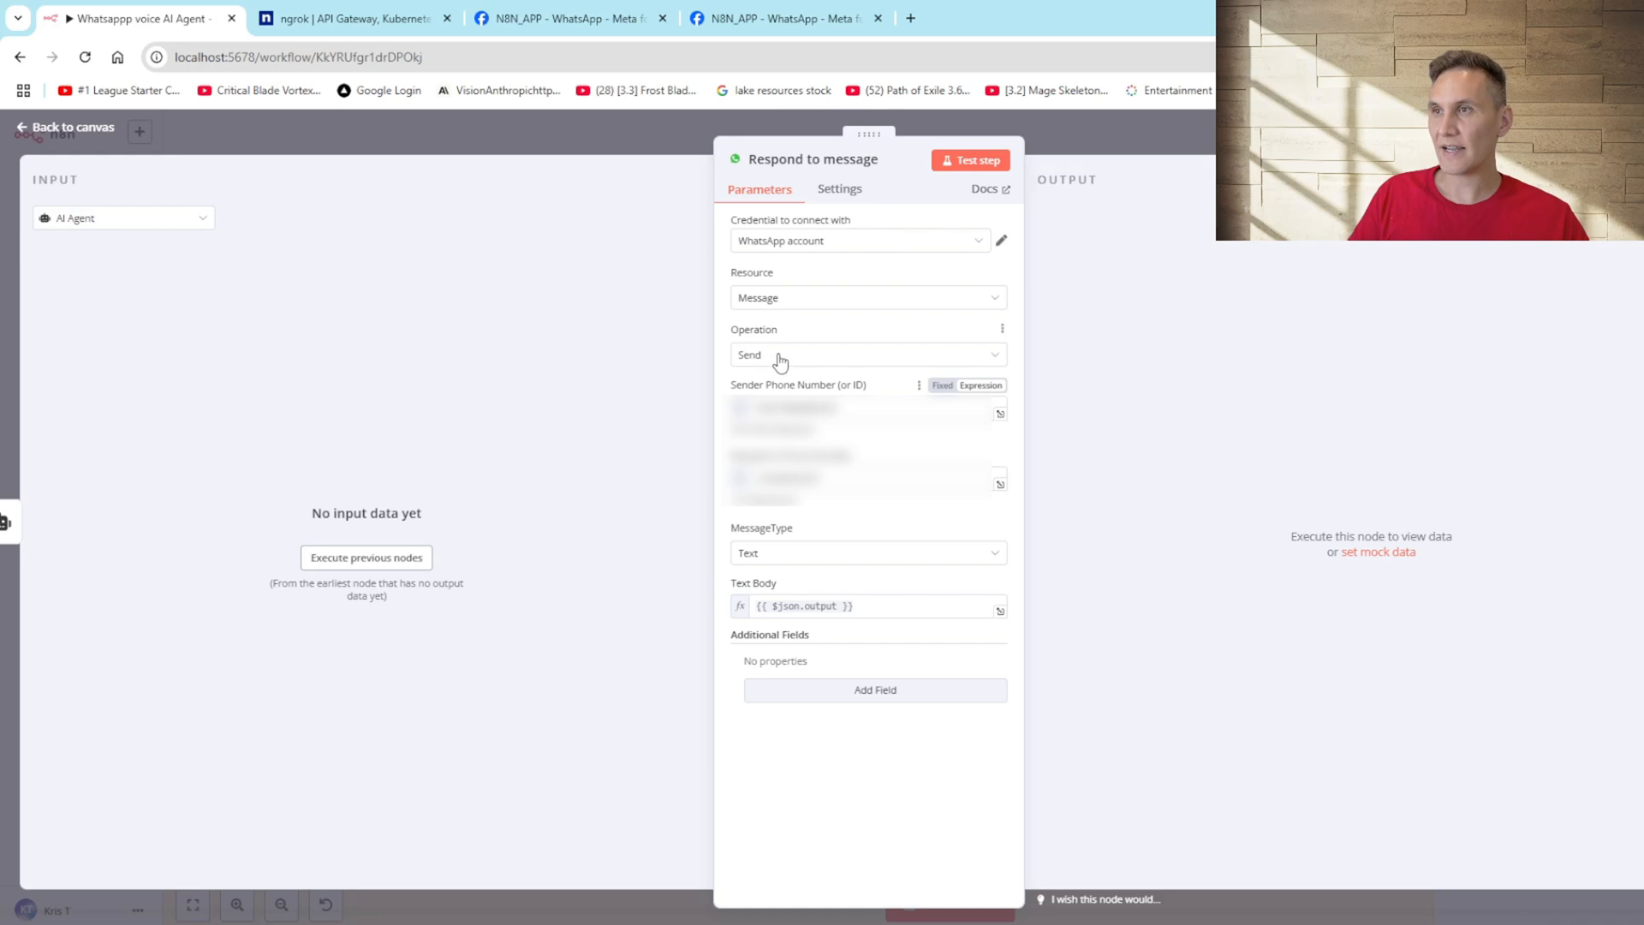
mouse_move(1165, 346)
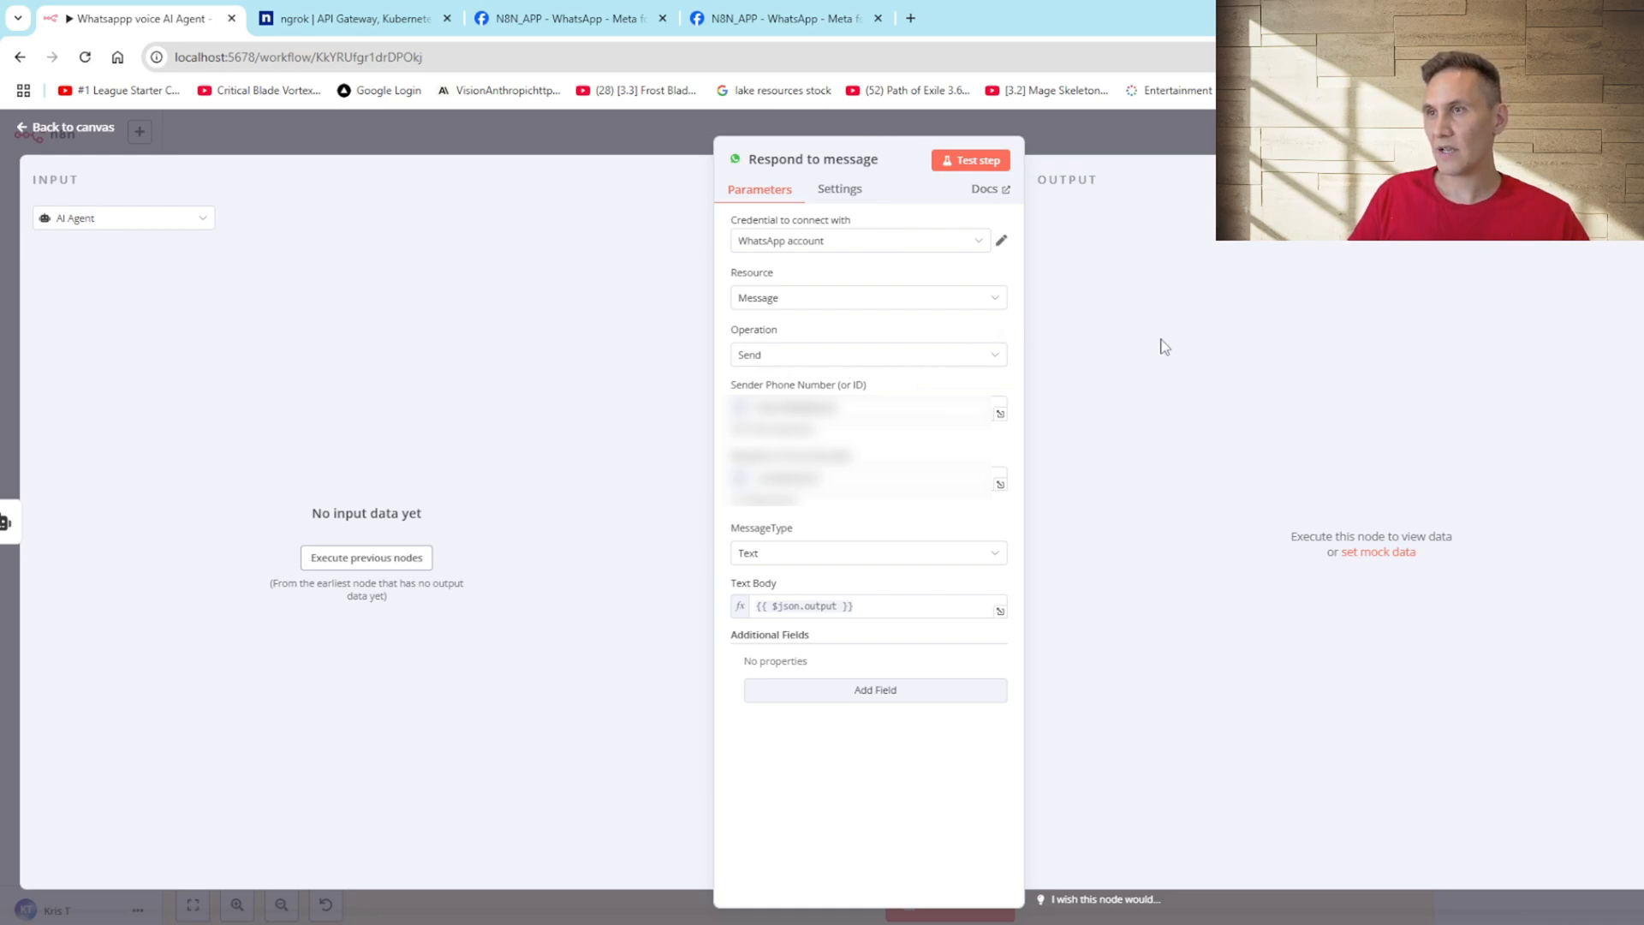
click(575, 16)
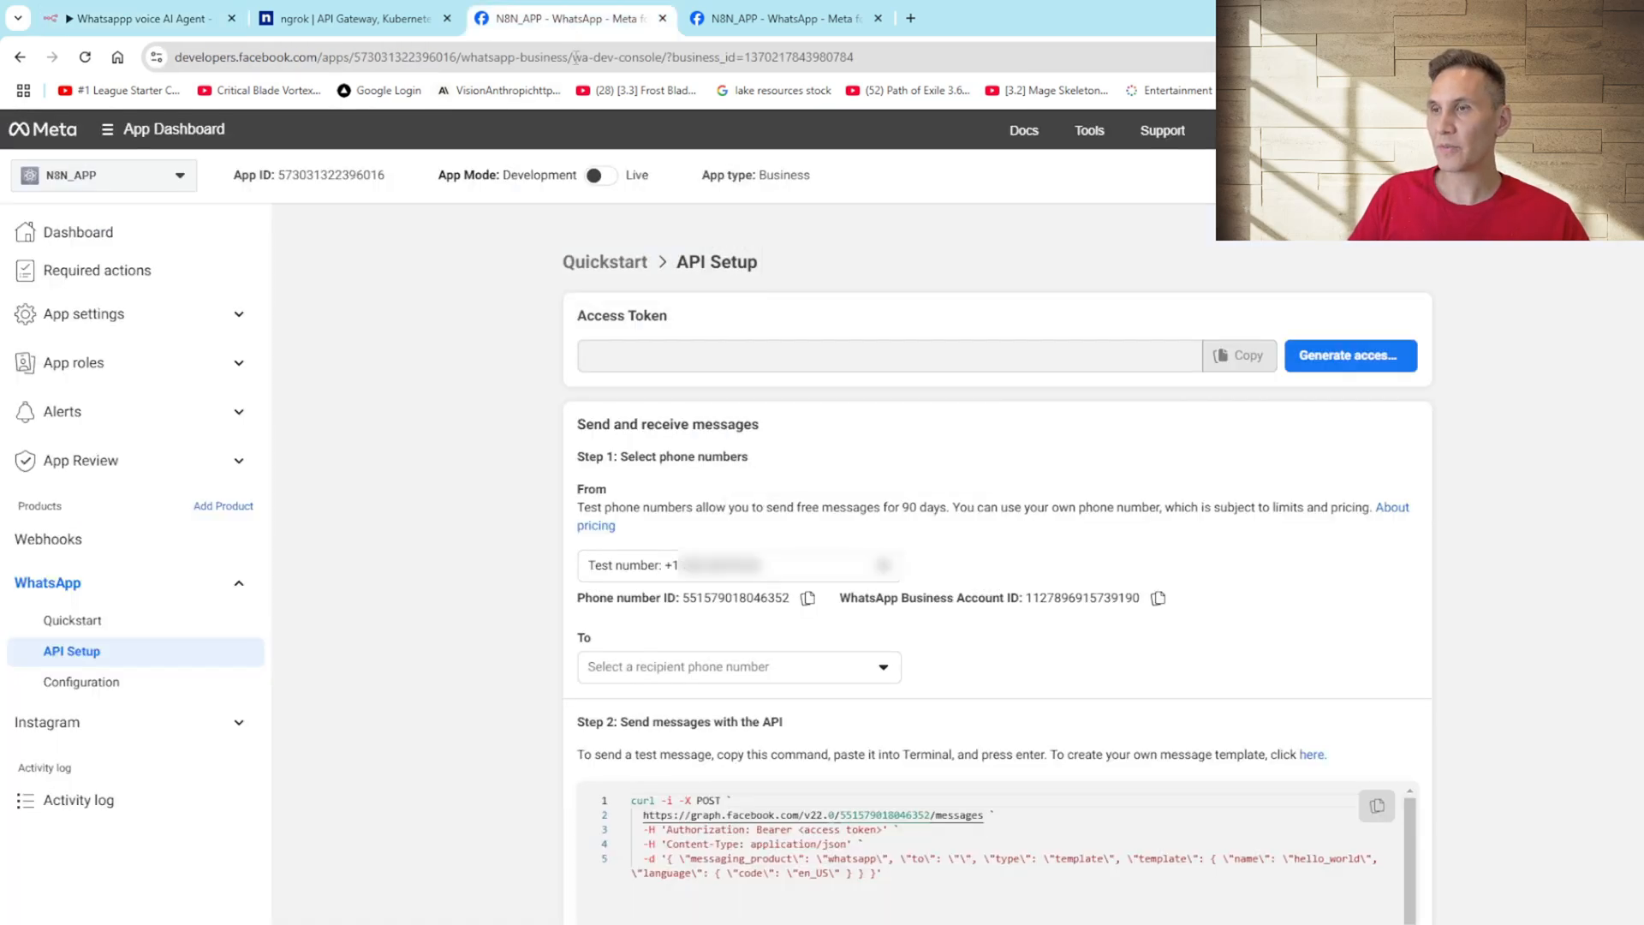
click(137, 17)
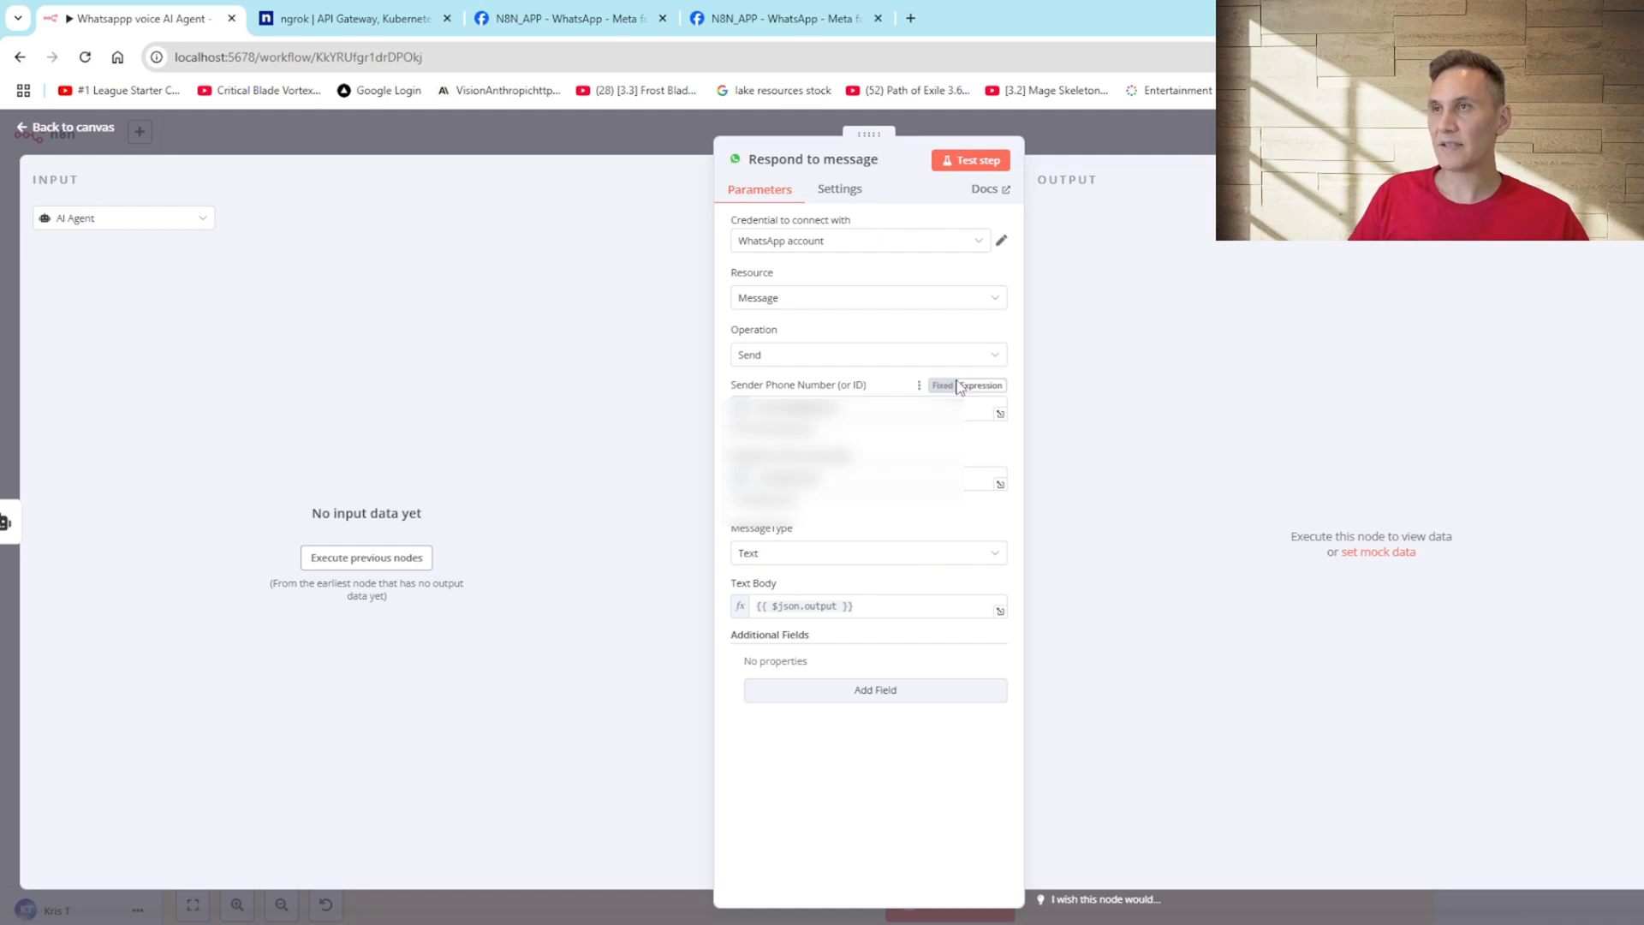
click(67, 126)
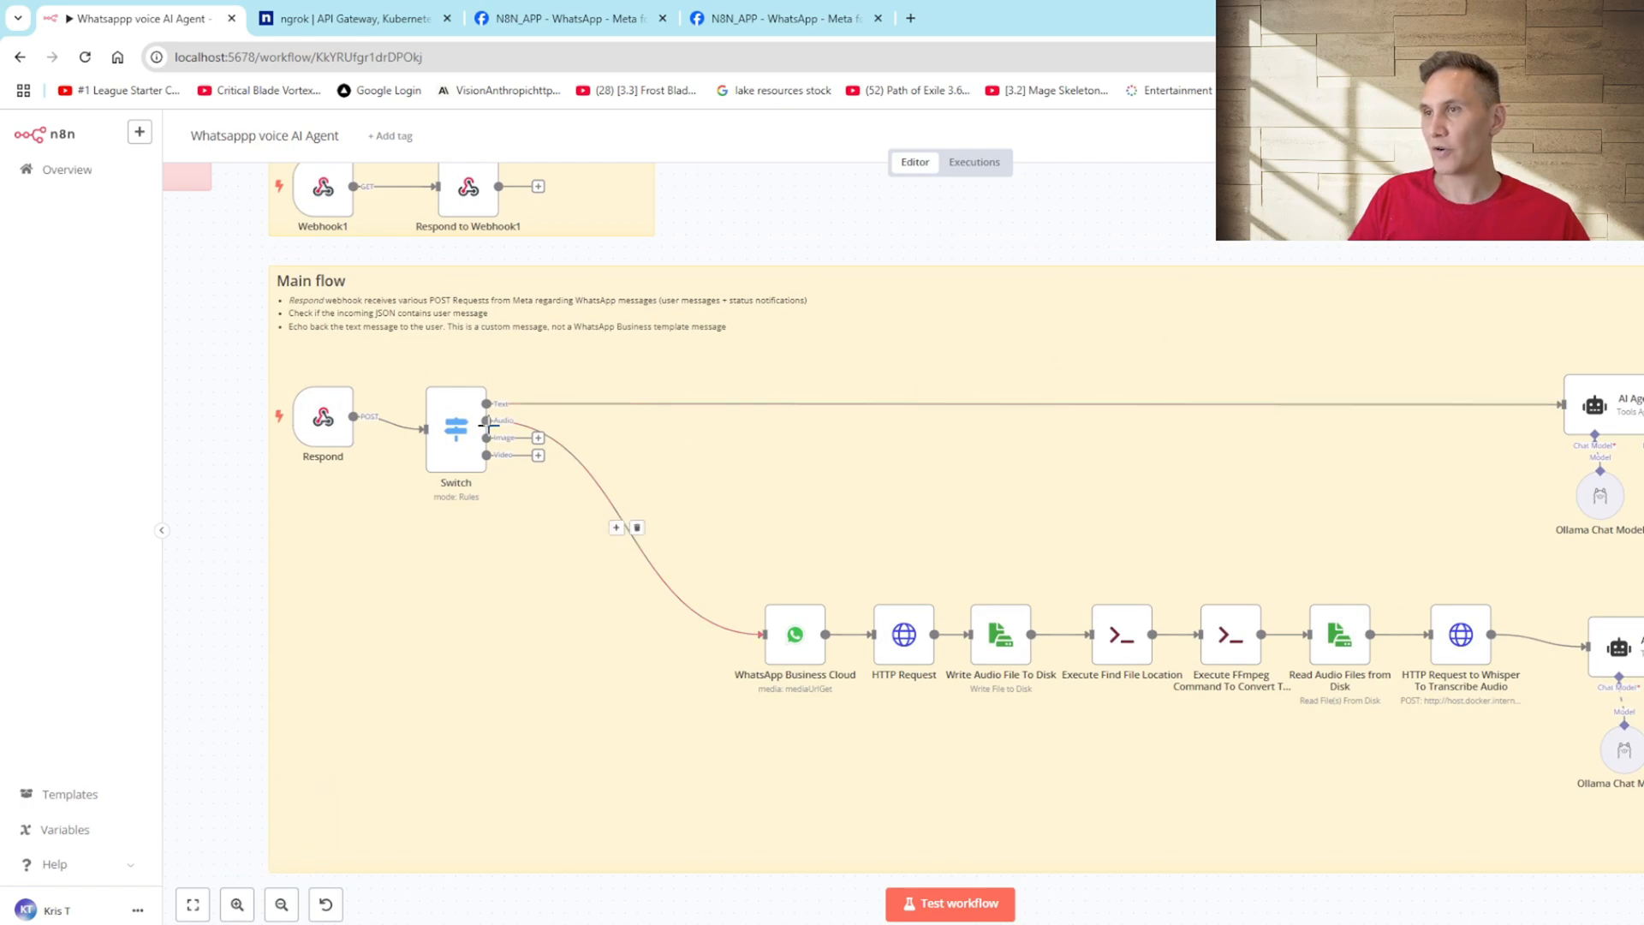
mouse_move(861, 737)
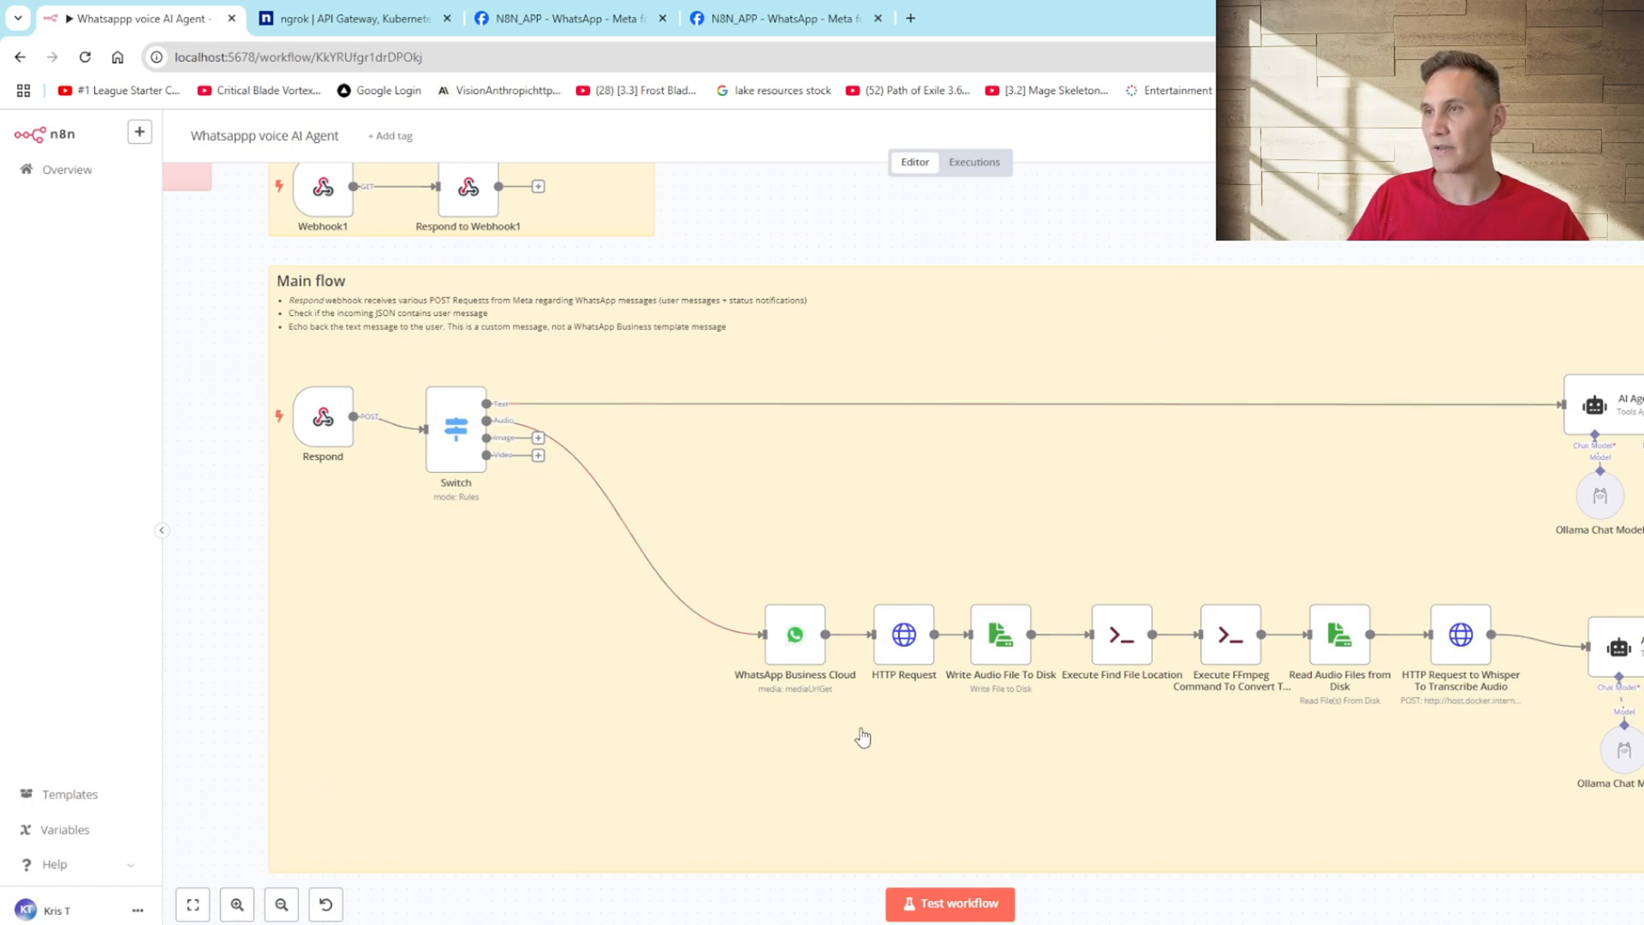
double_click(794, 633)
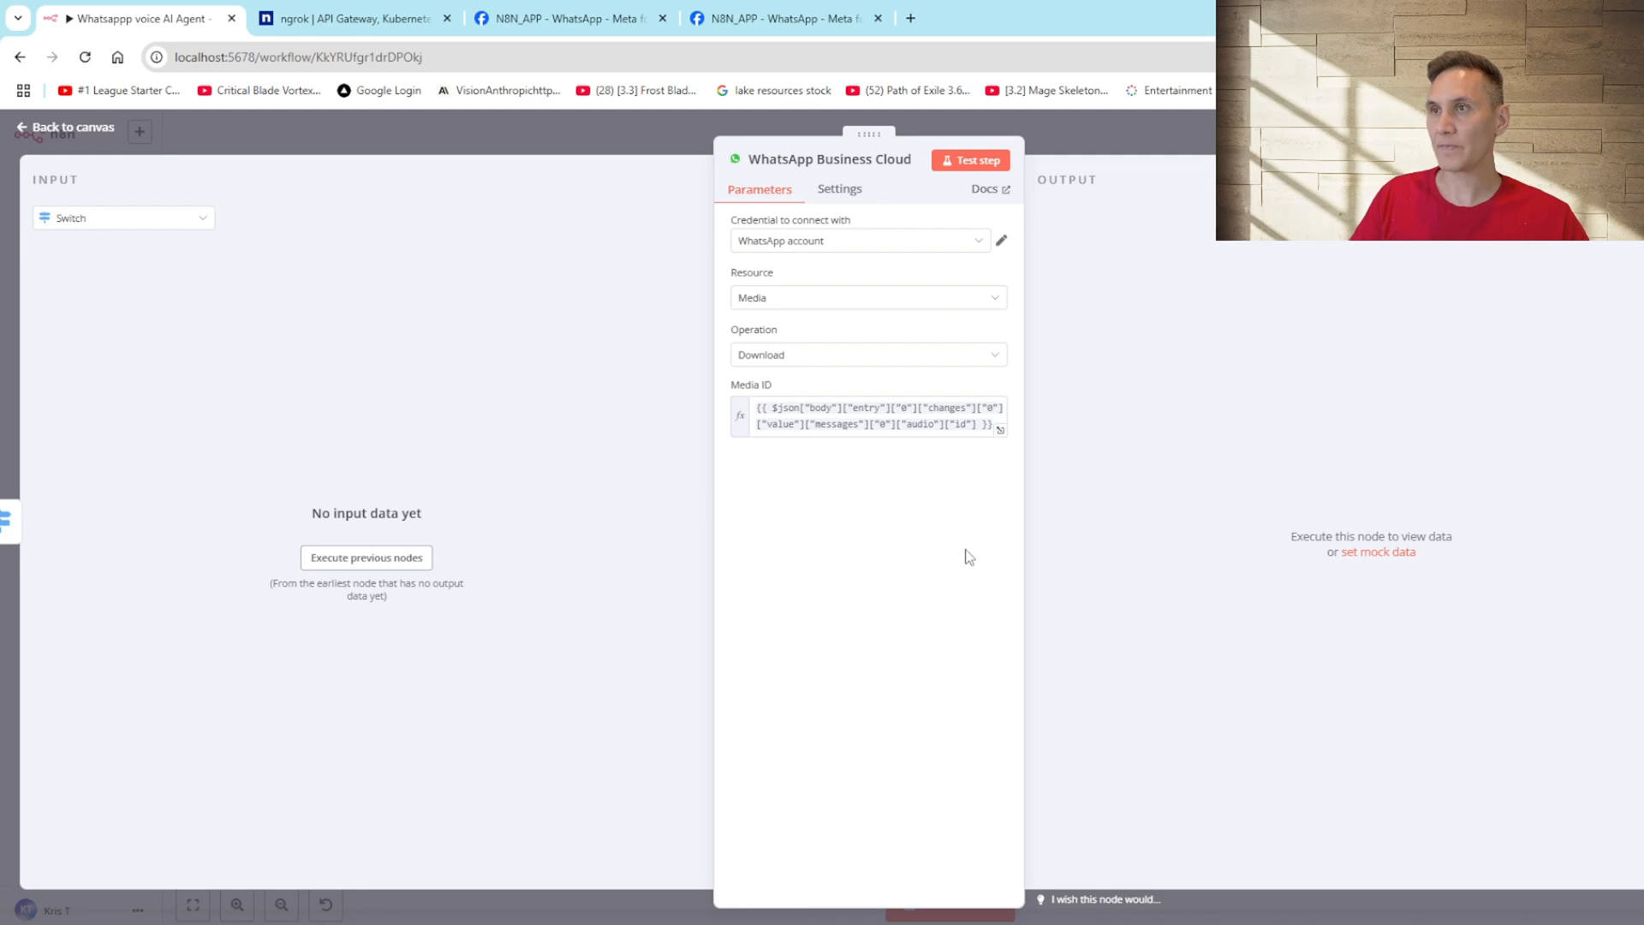
mouse_move(1132, 140)
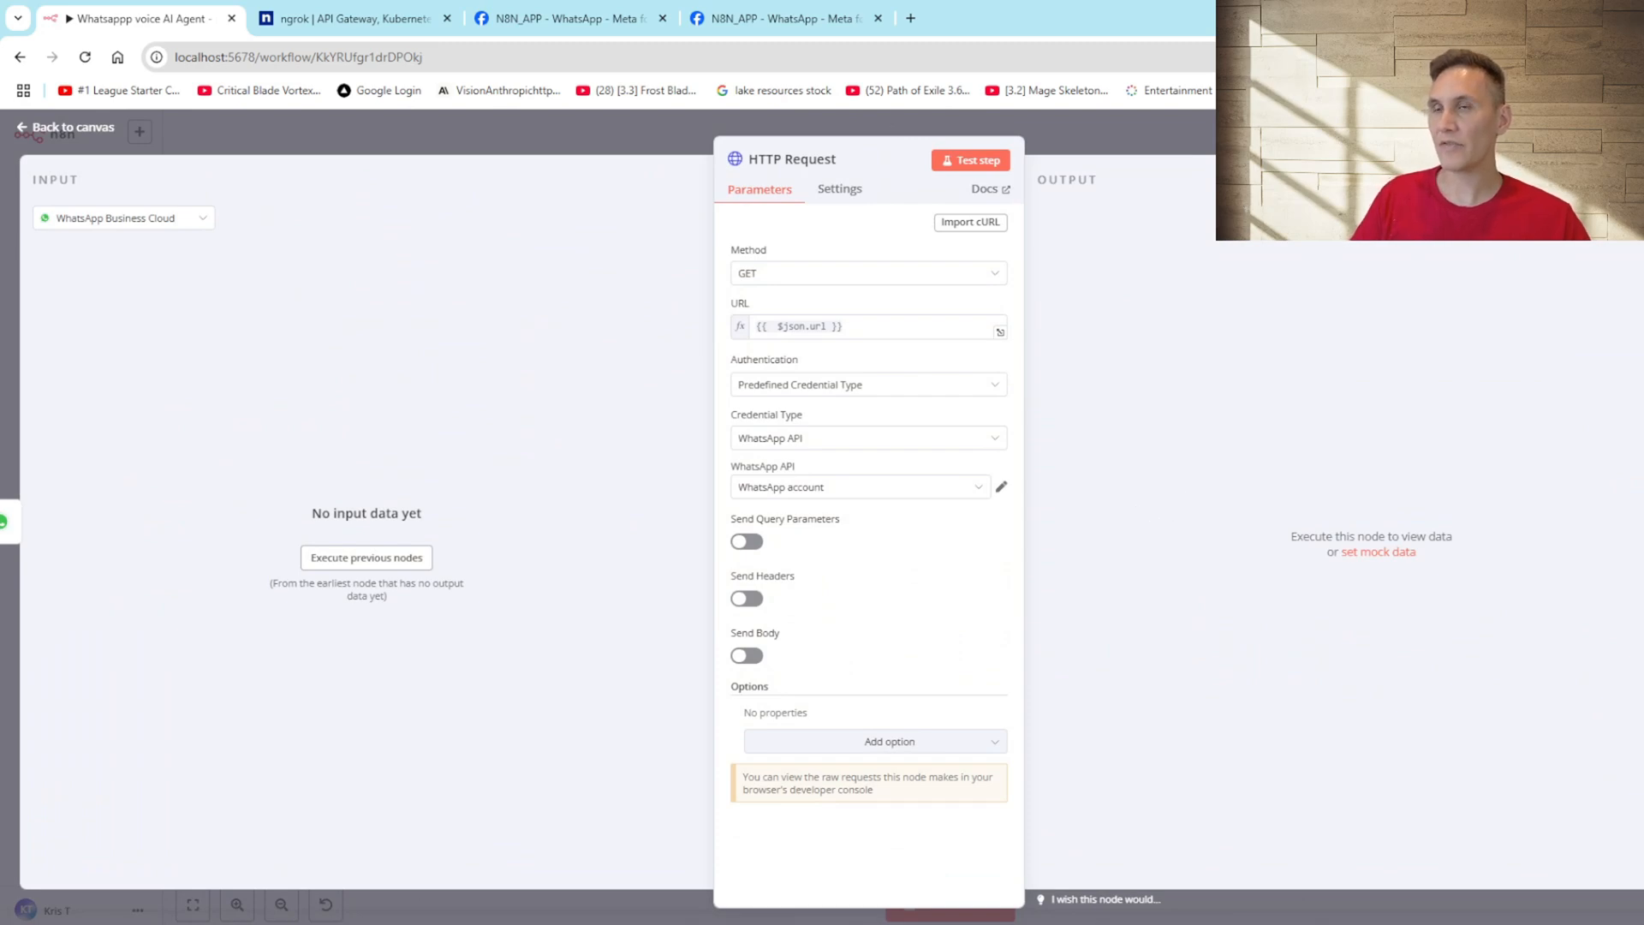
click(67, 127)
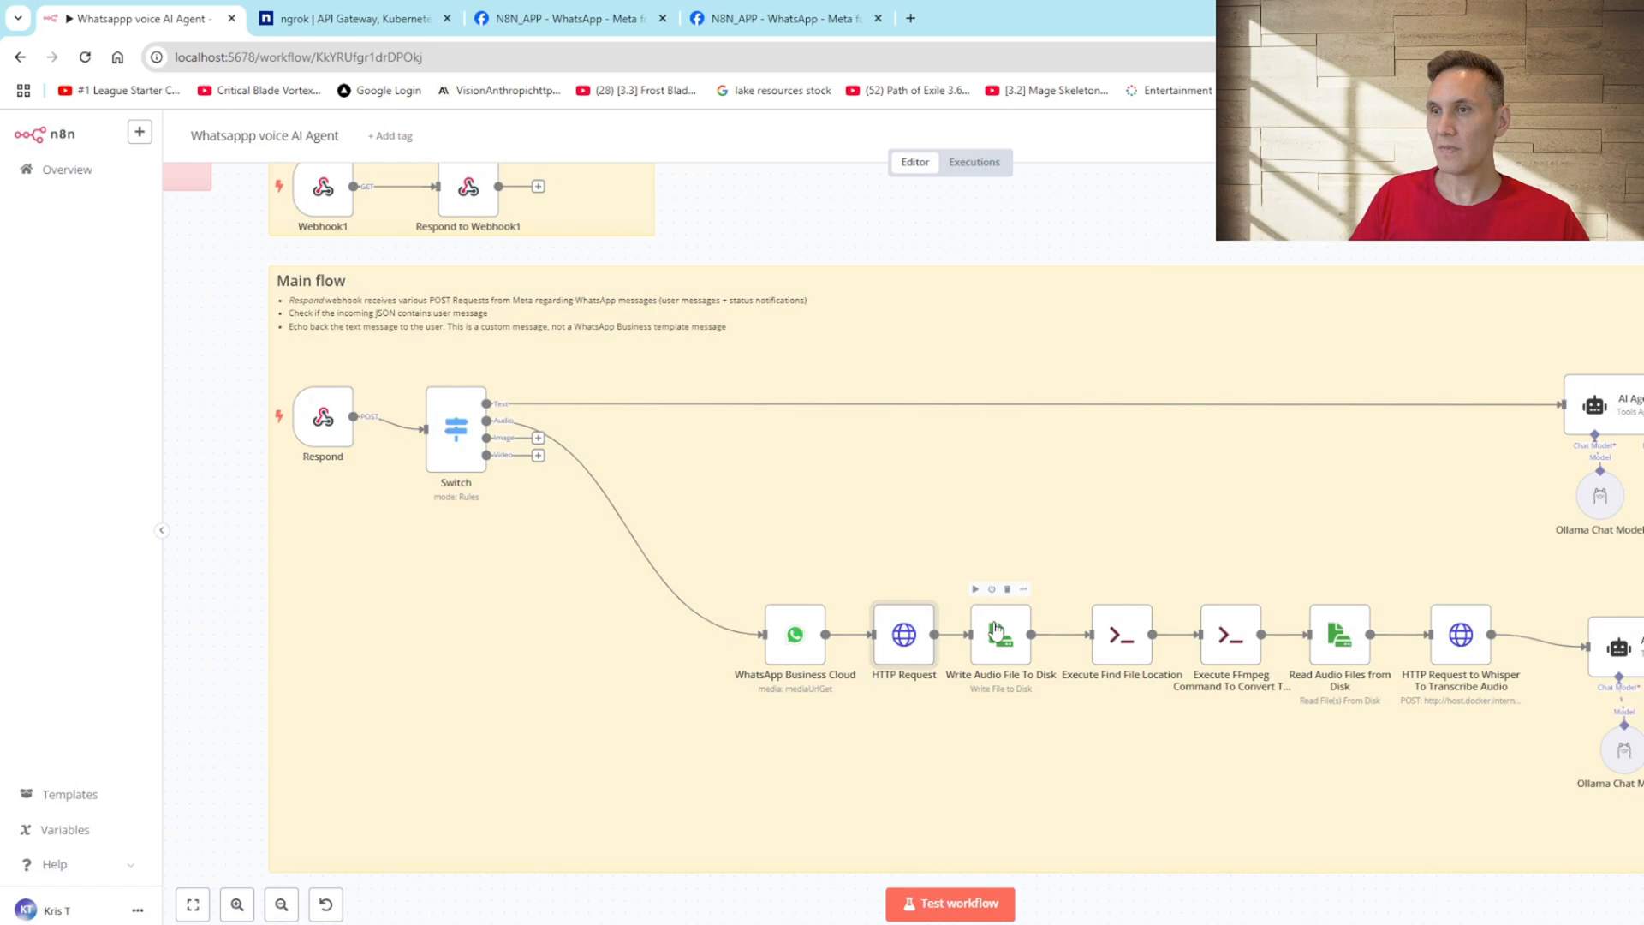
double_click(1000, 636)
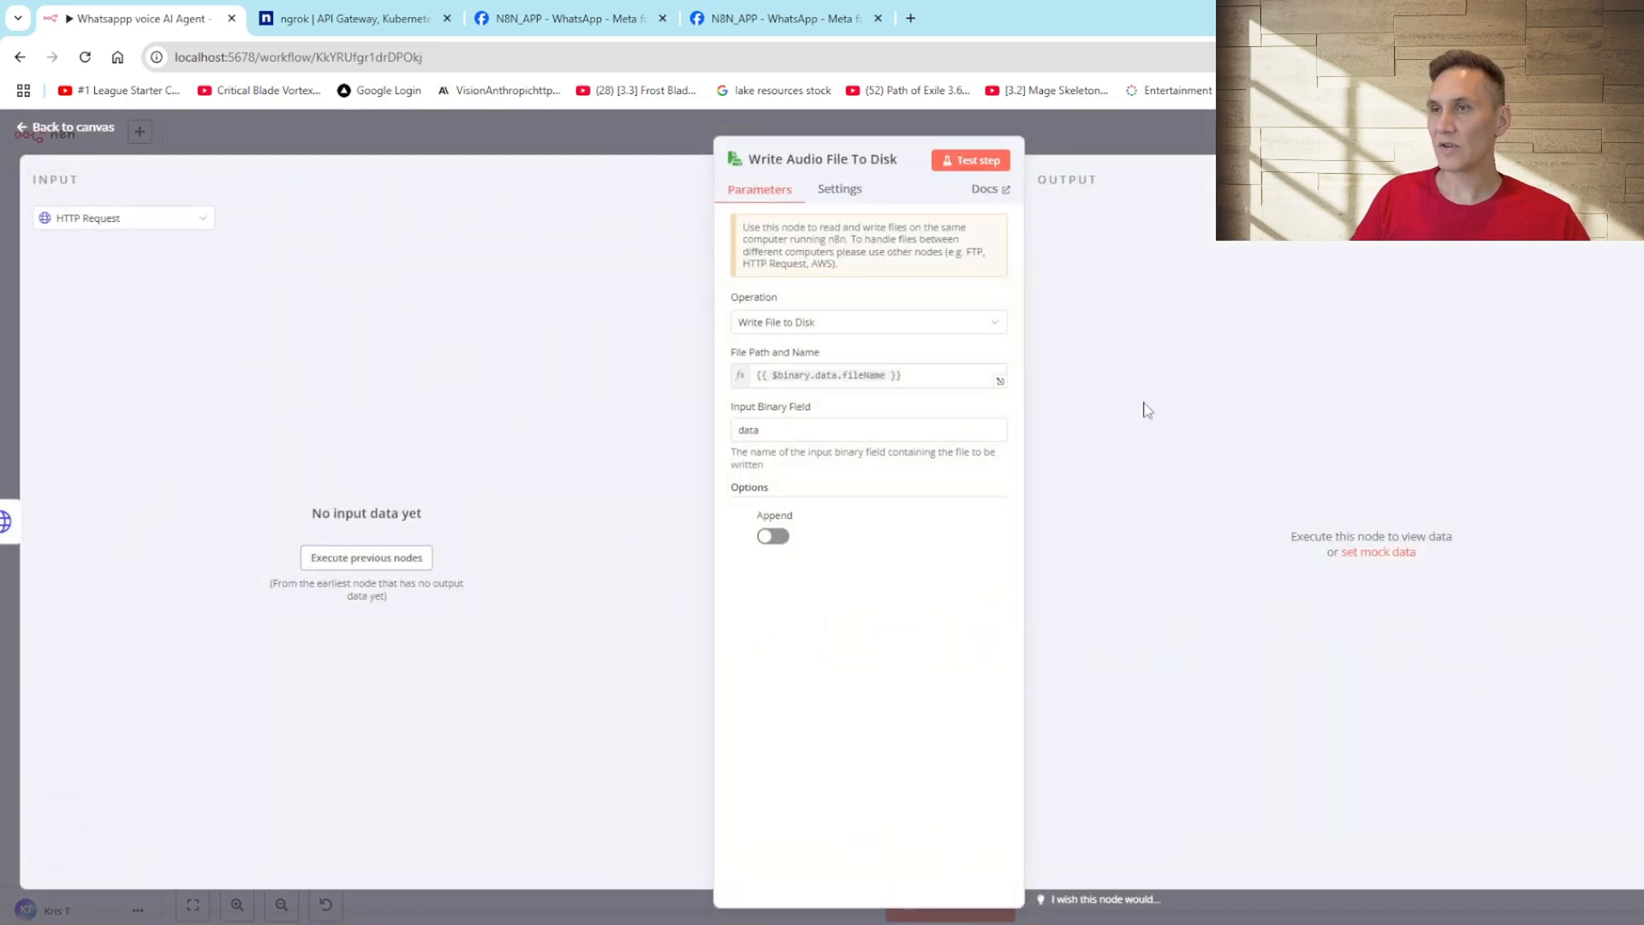
click(65, 127)
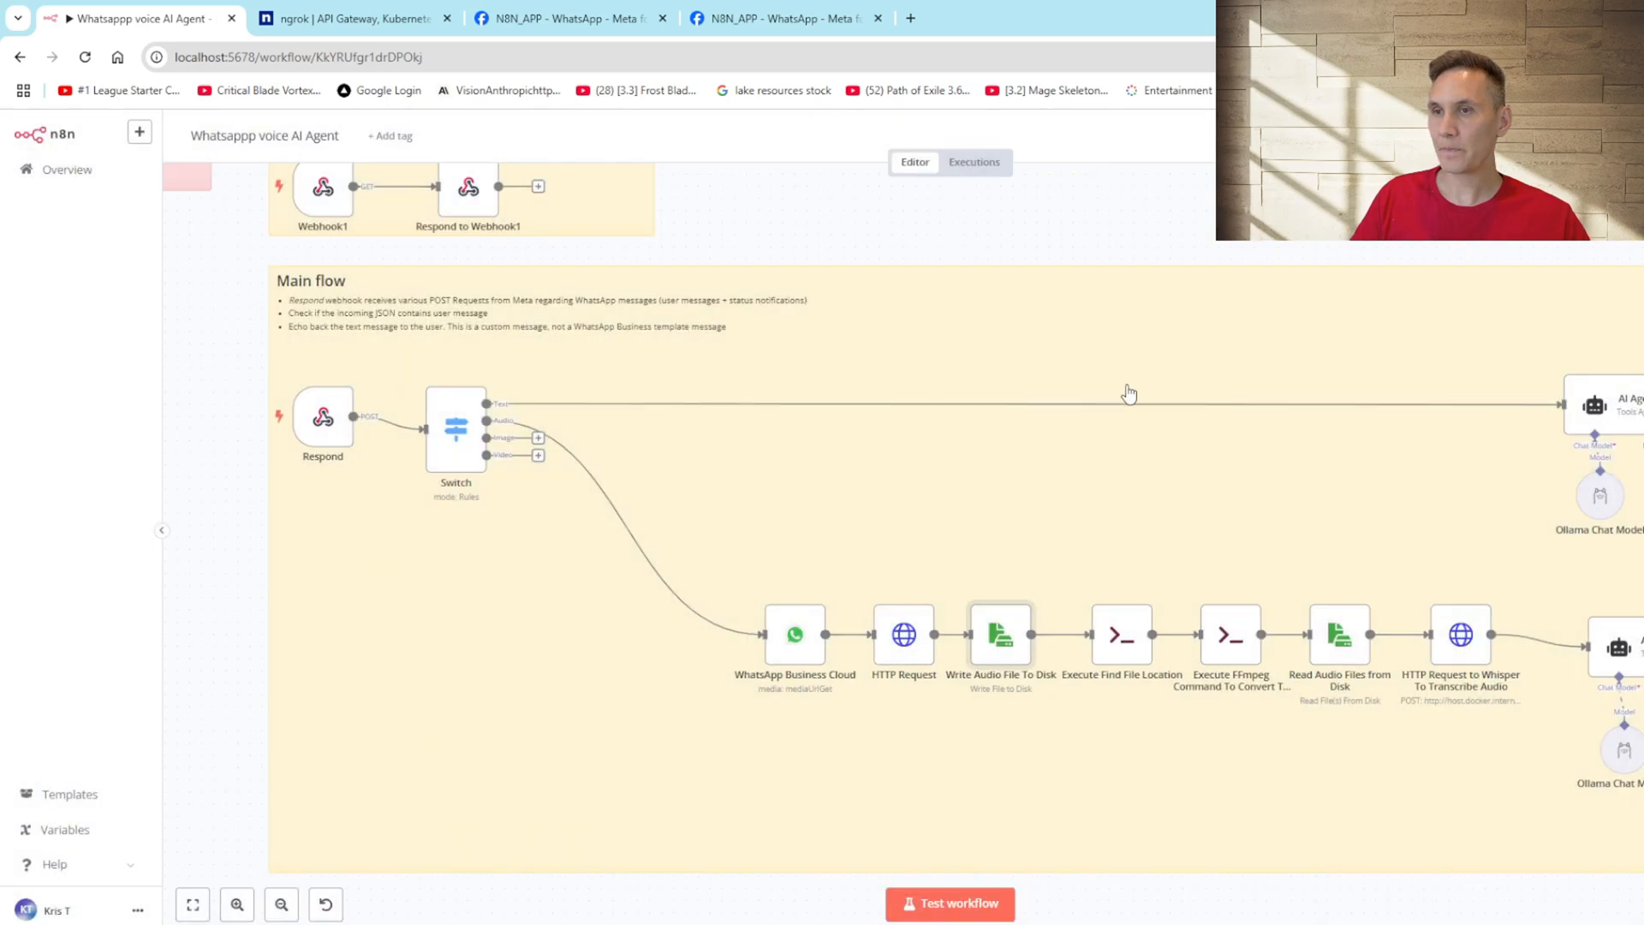
mouse_move(1127, 635)
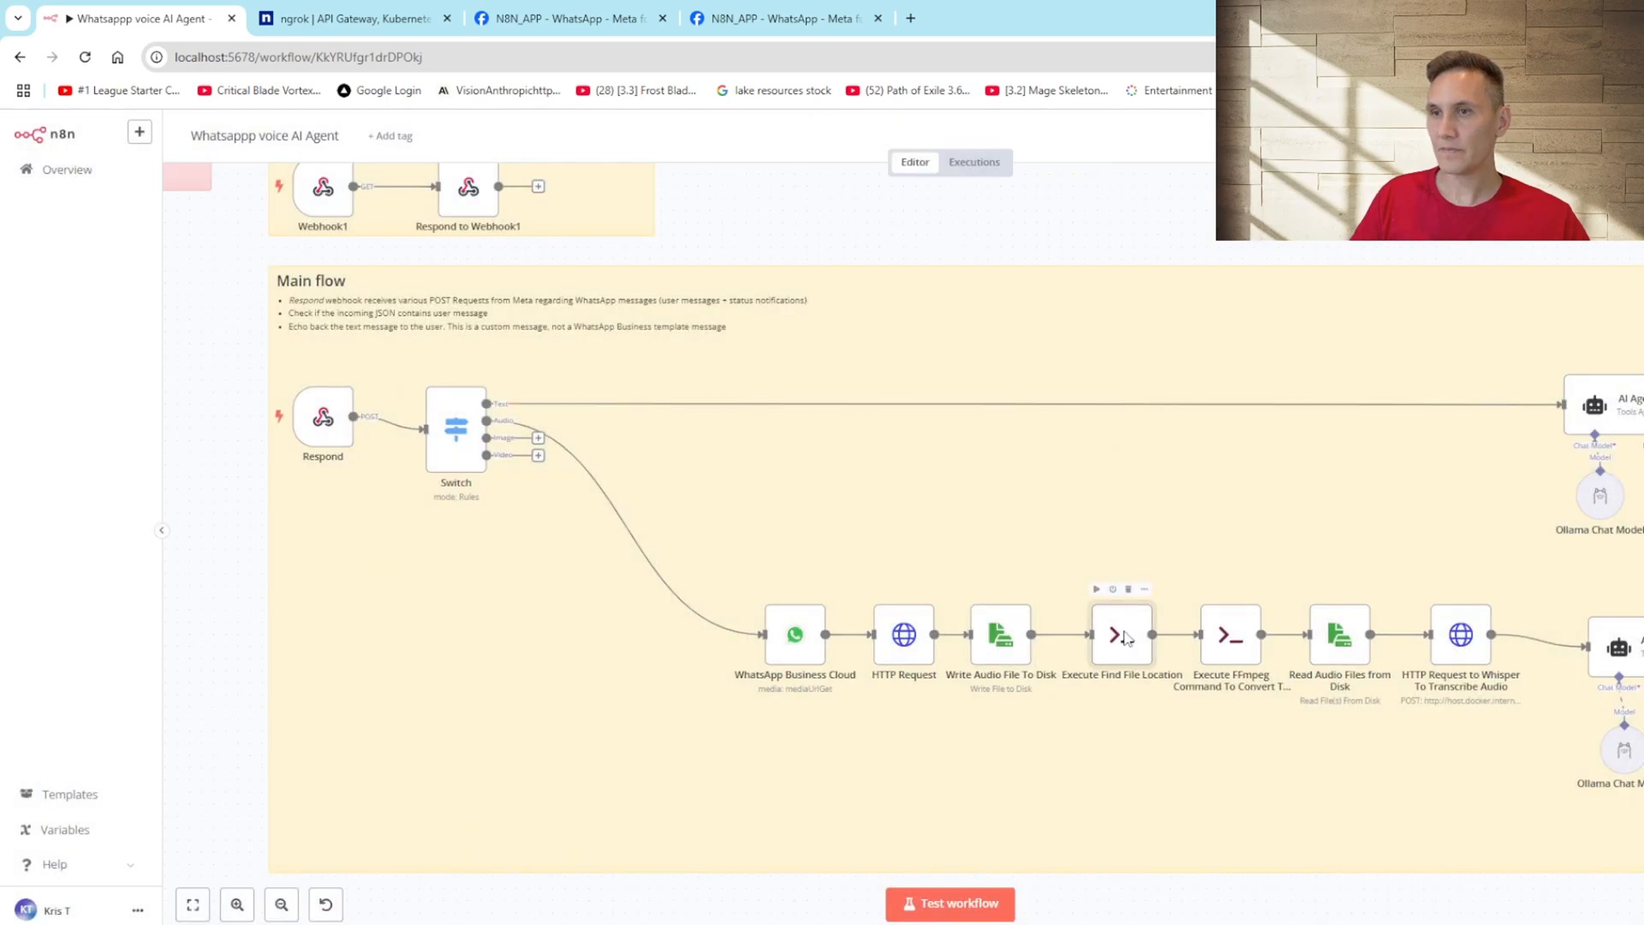
double_click(1122, 635)
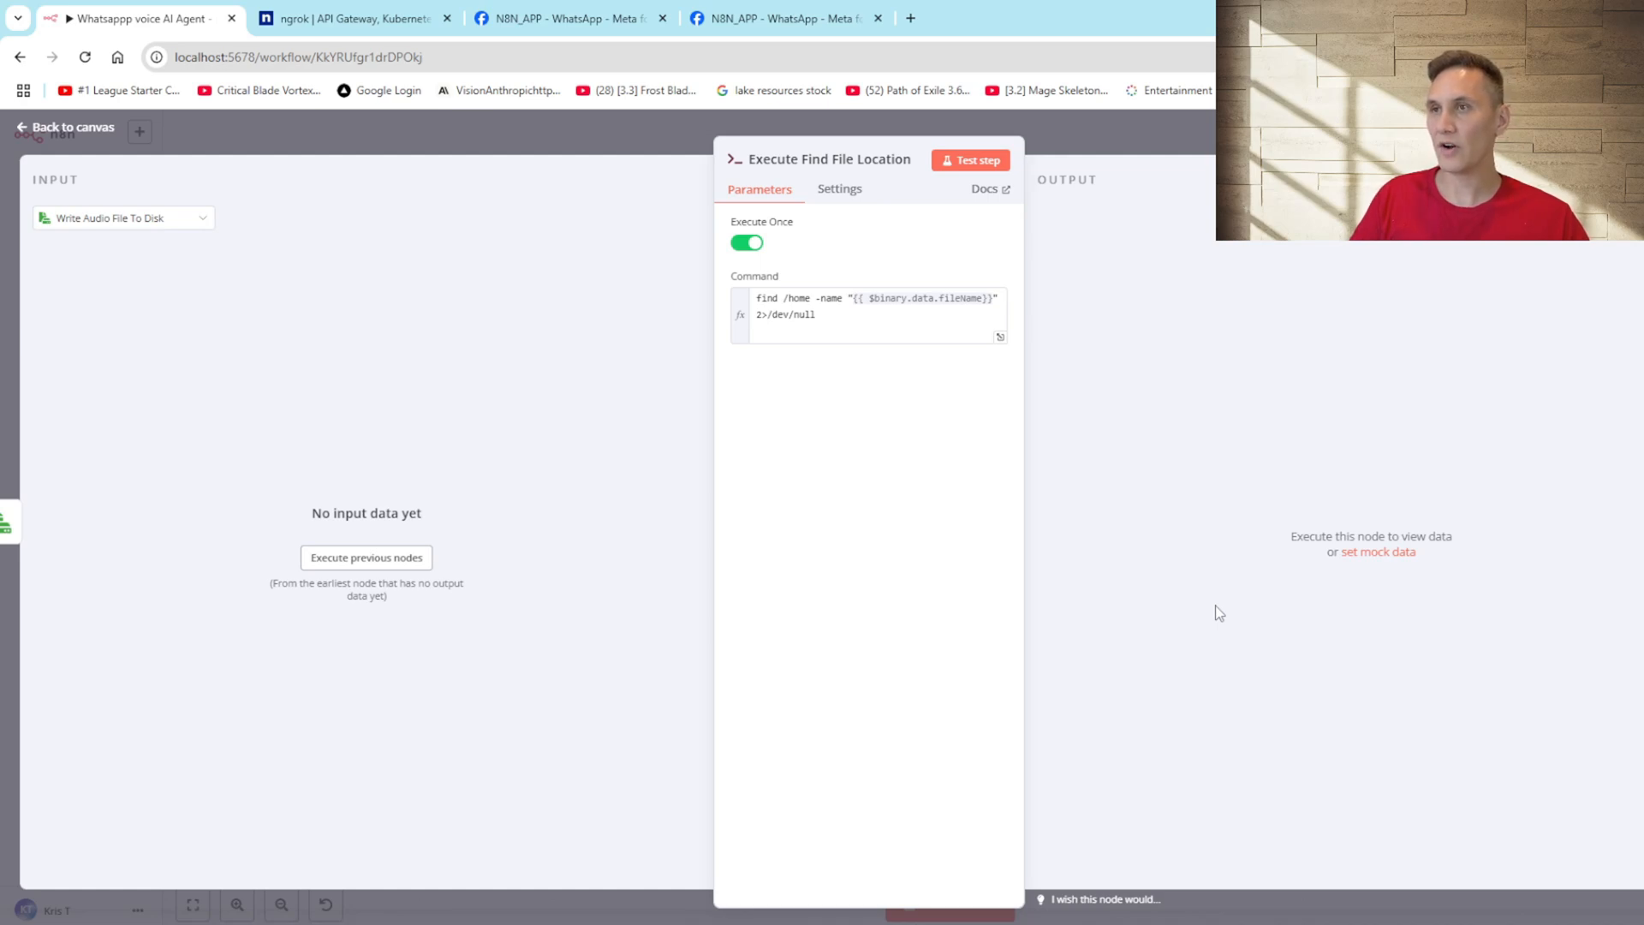
click(68, 126)
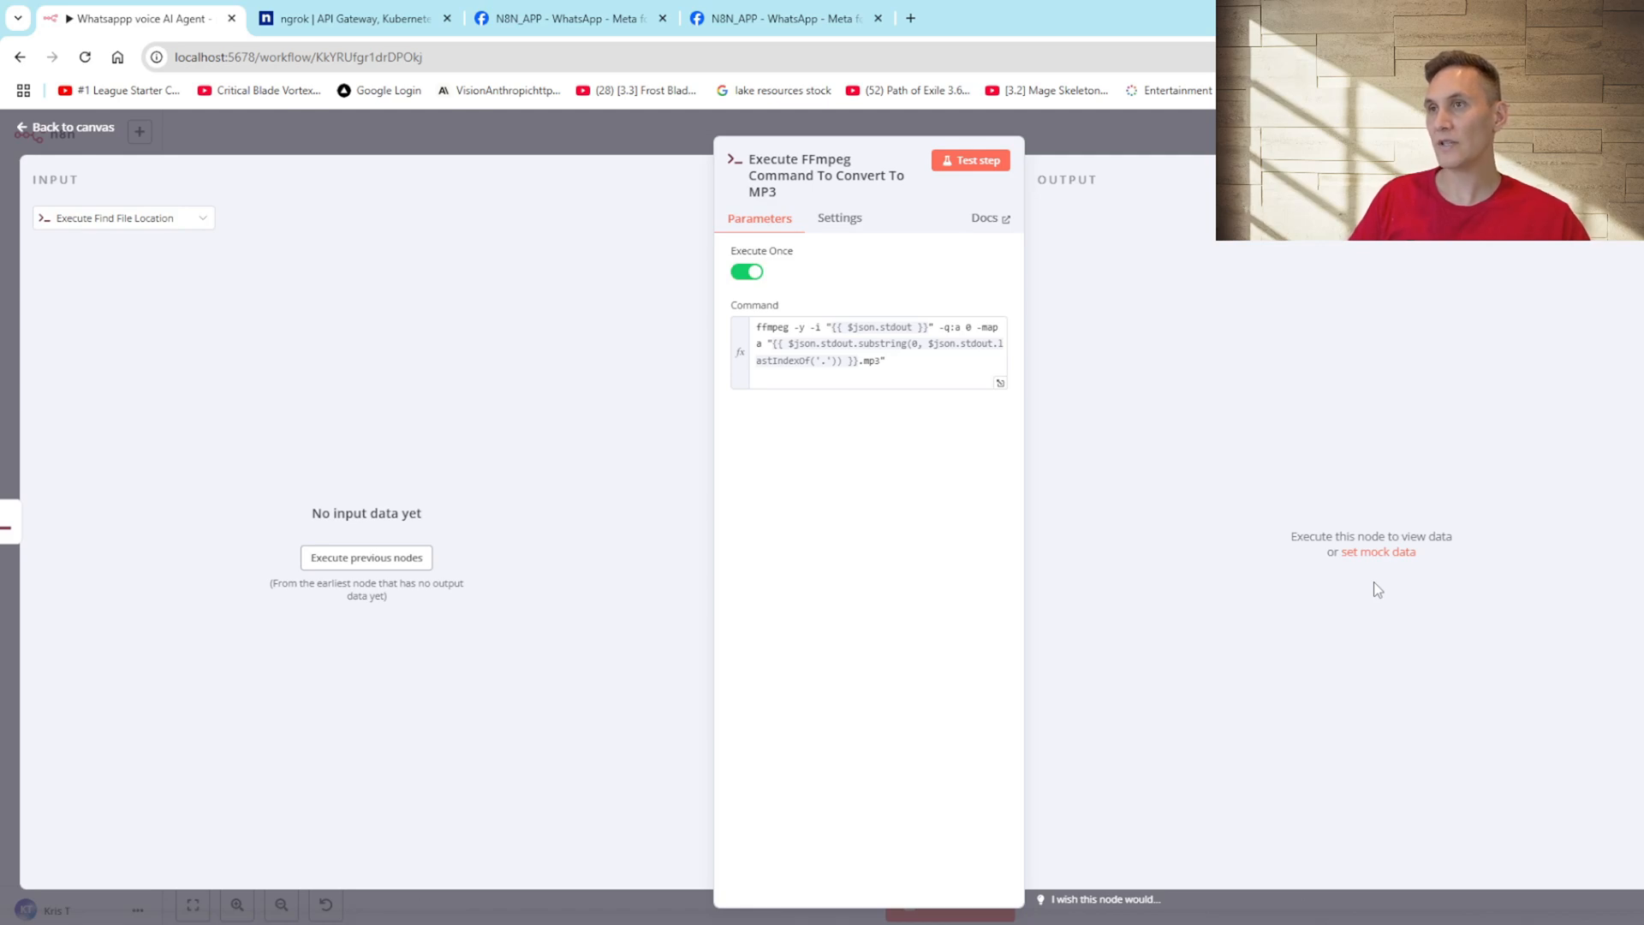
mouse_move(1243, 543)
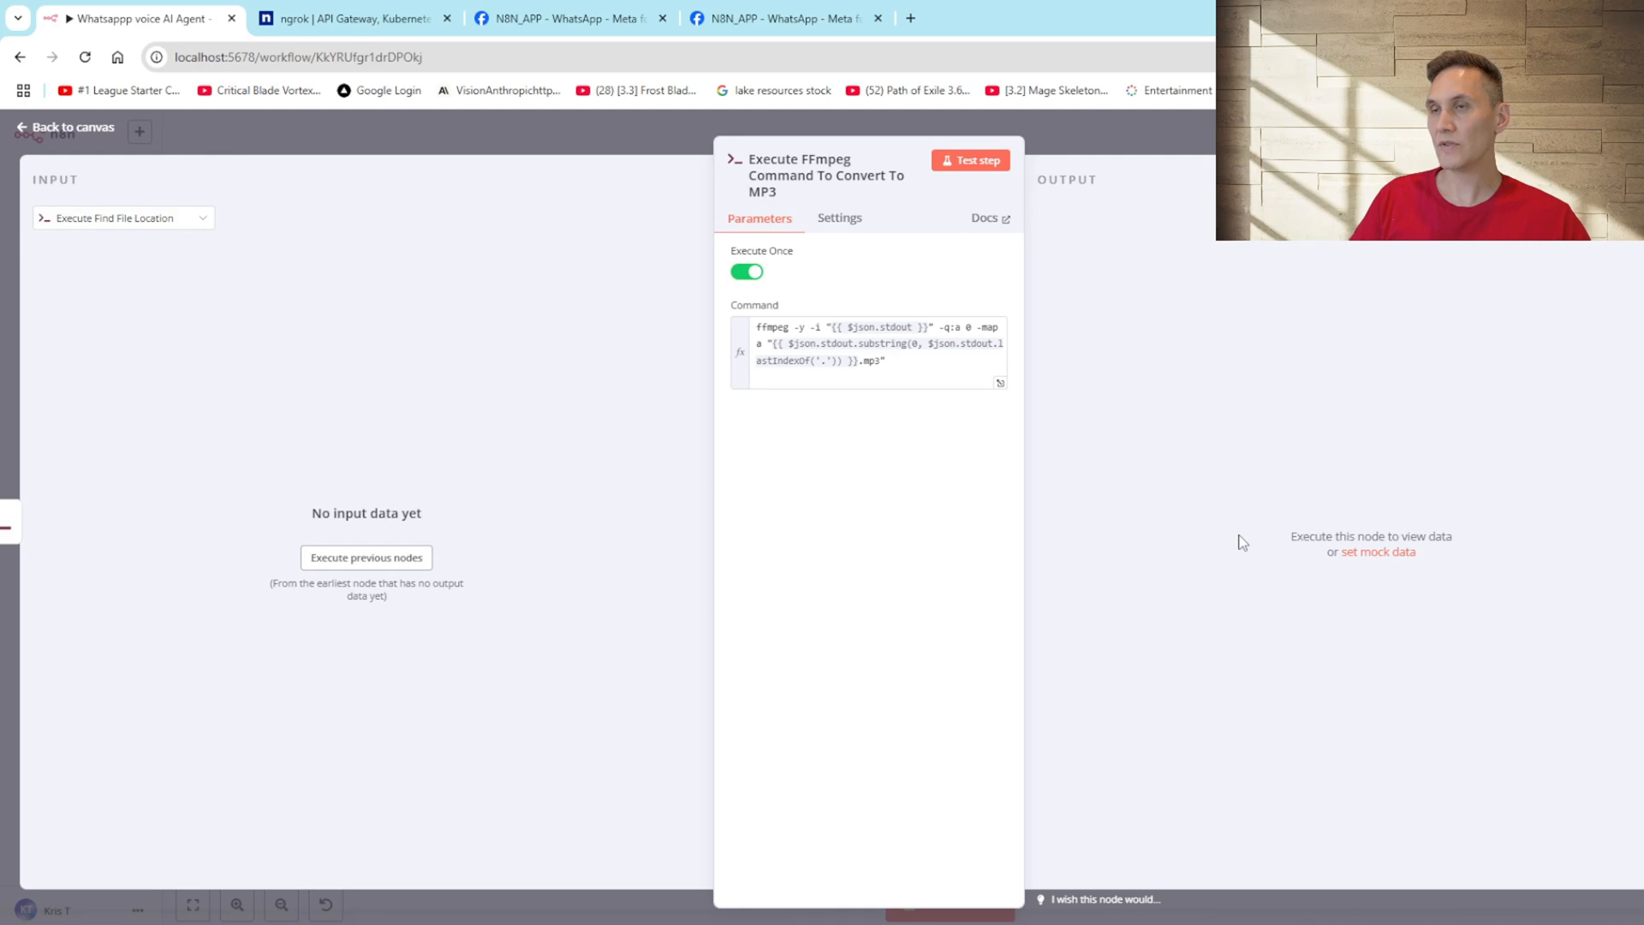
click(65, 127)
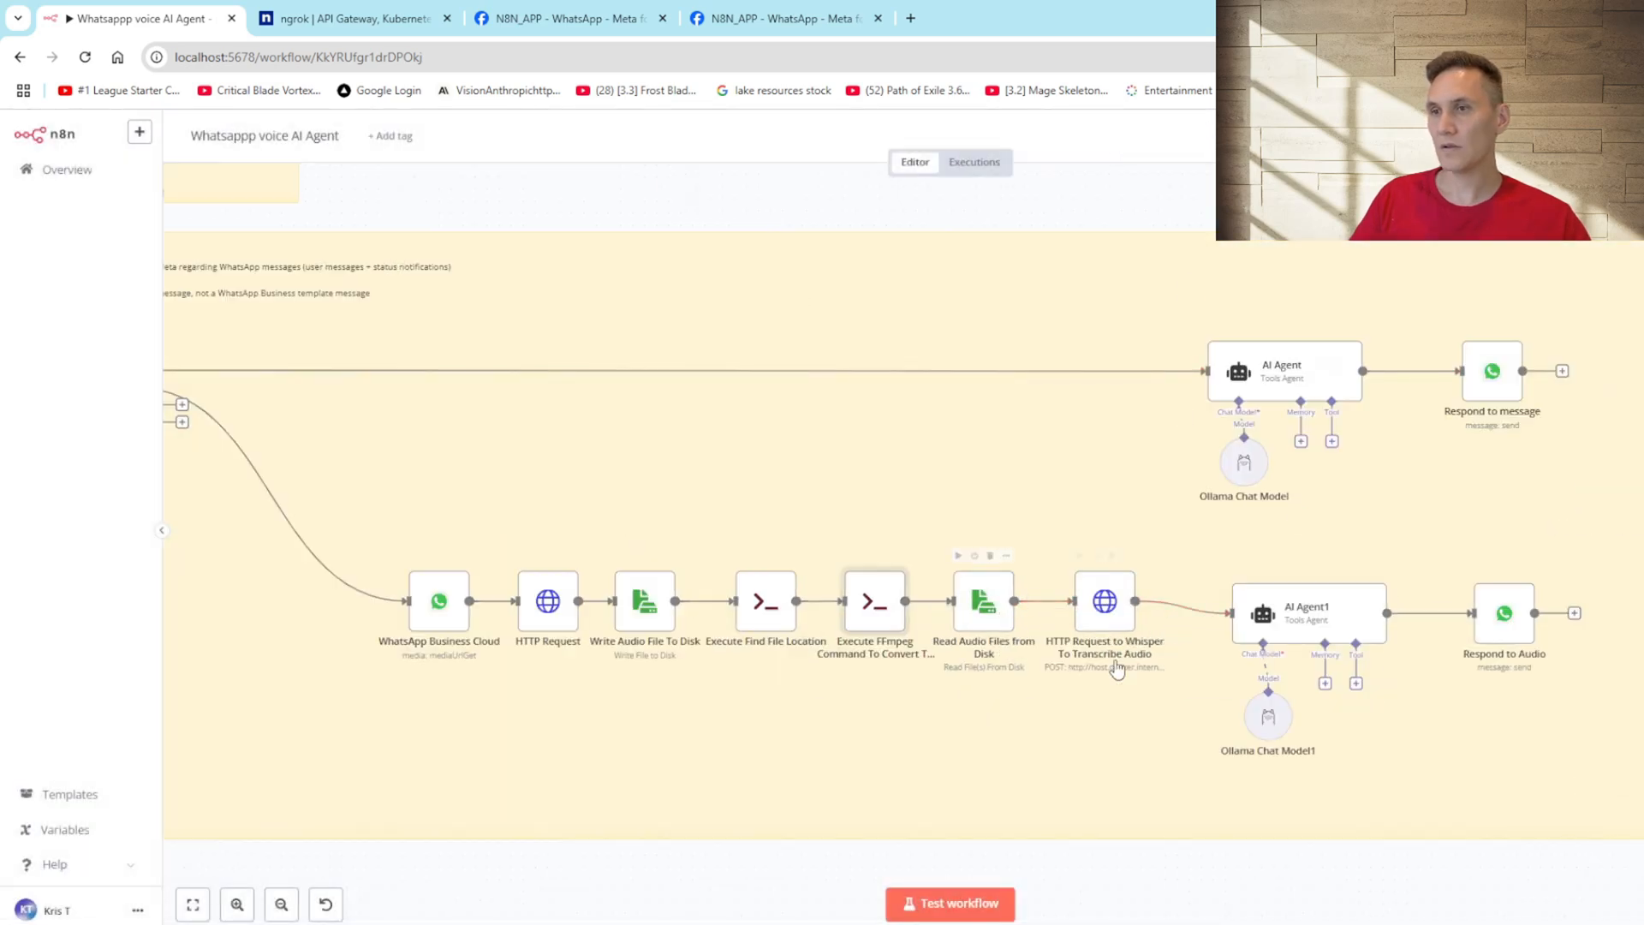
double_click(983, 601)
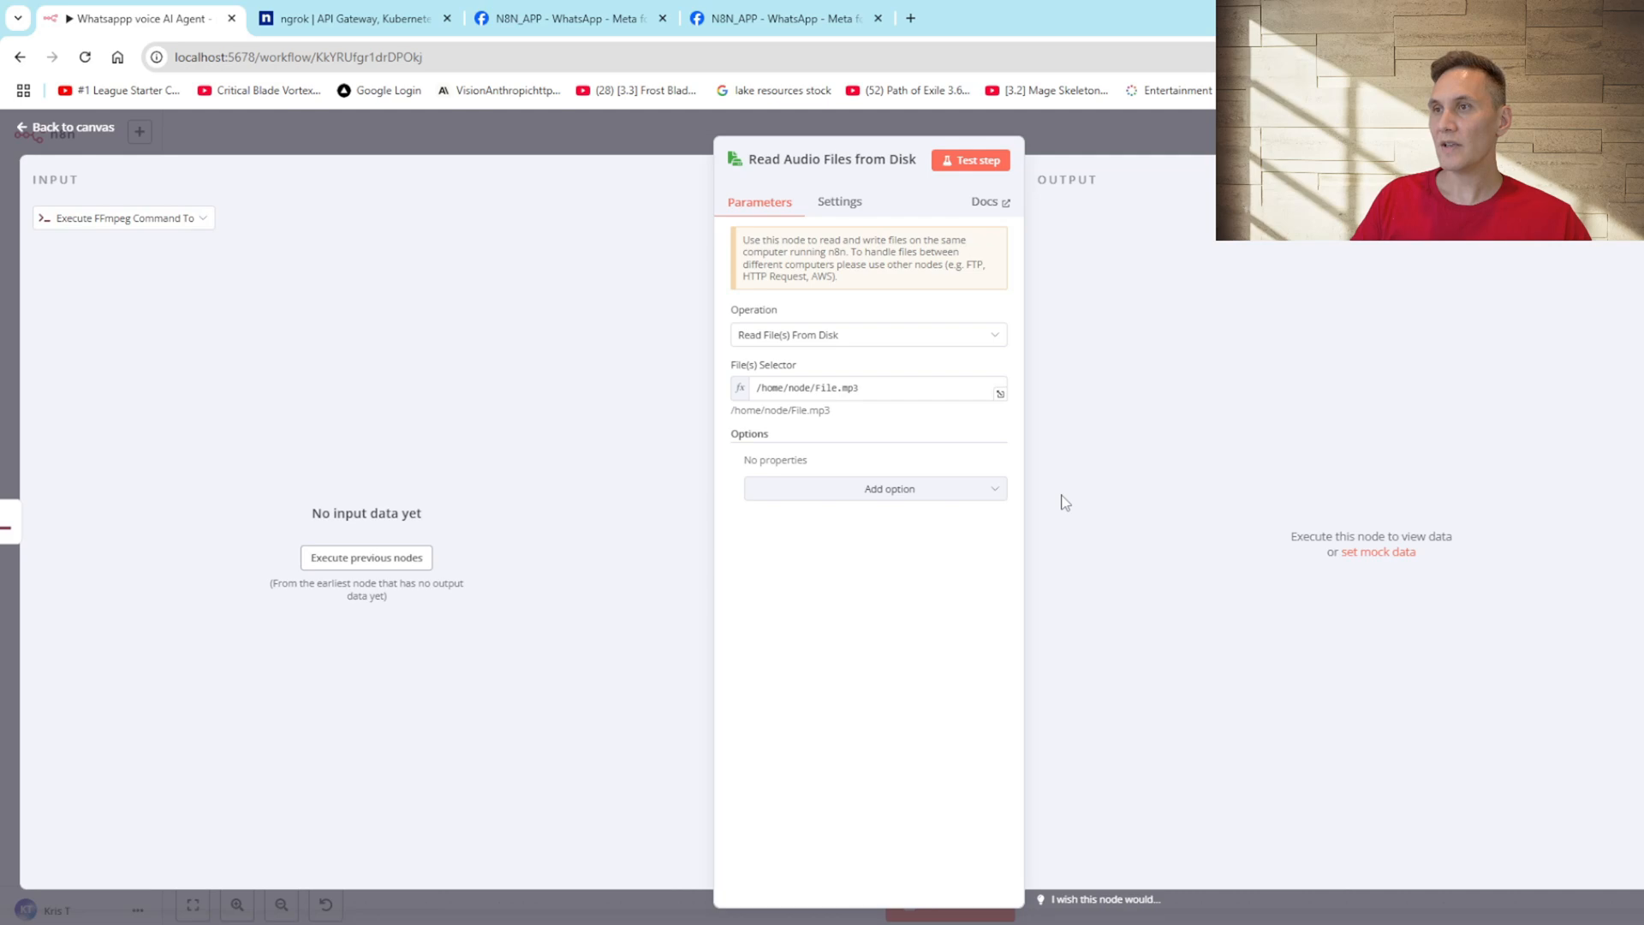
mouse_move(1103, 141)
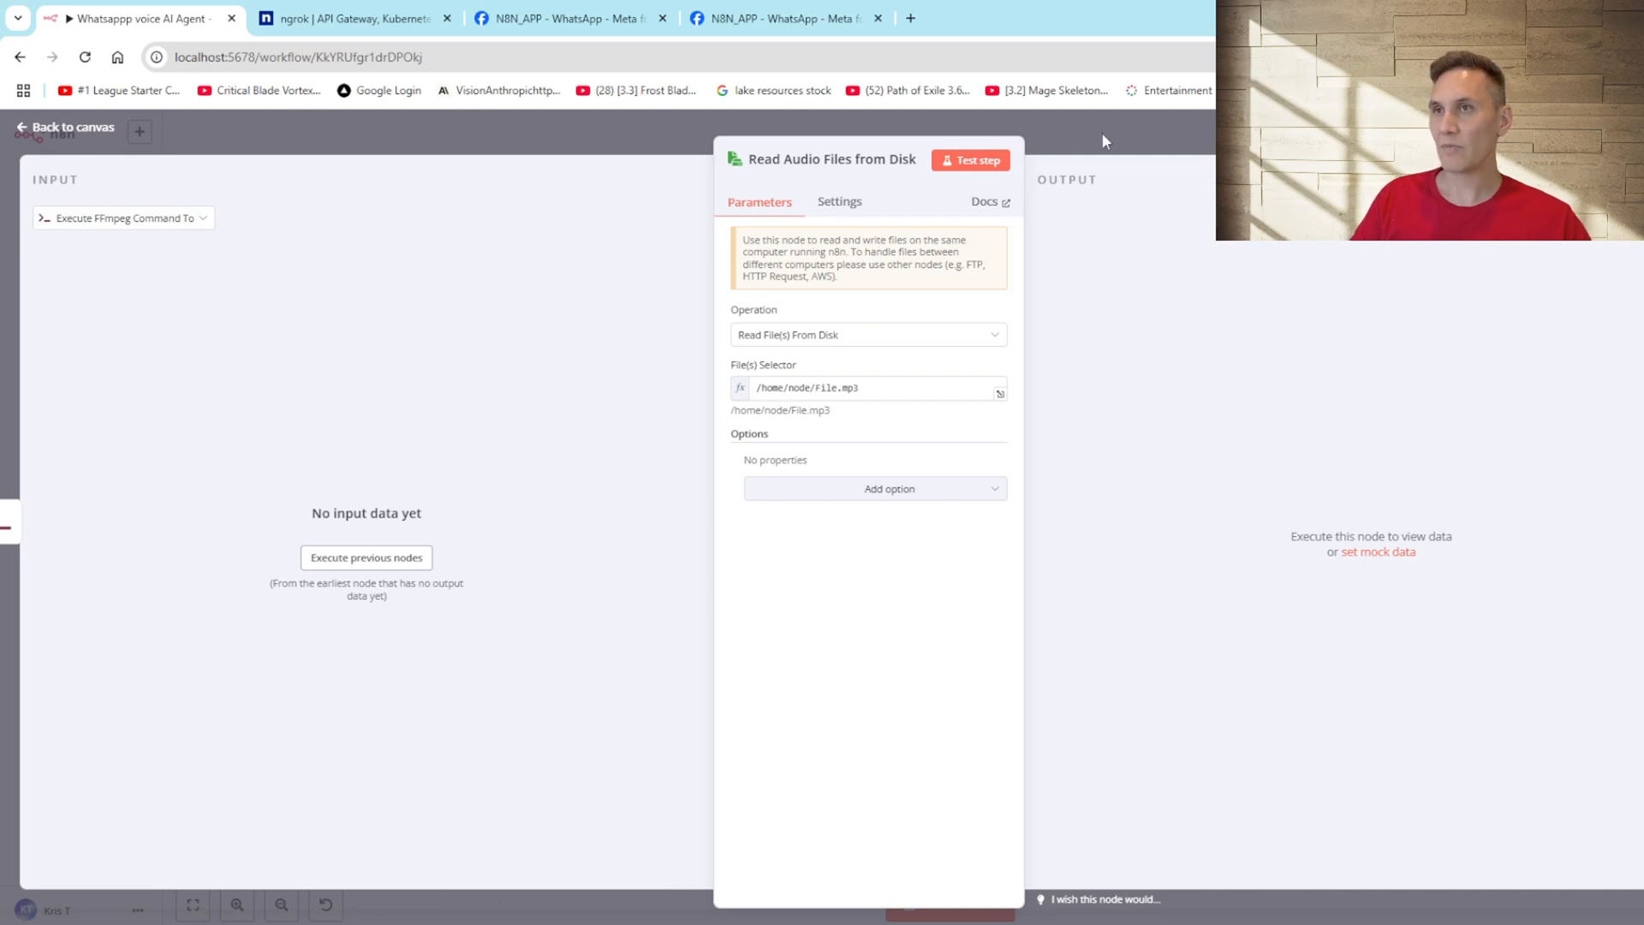
click(65, 126)
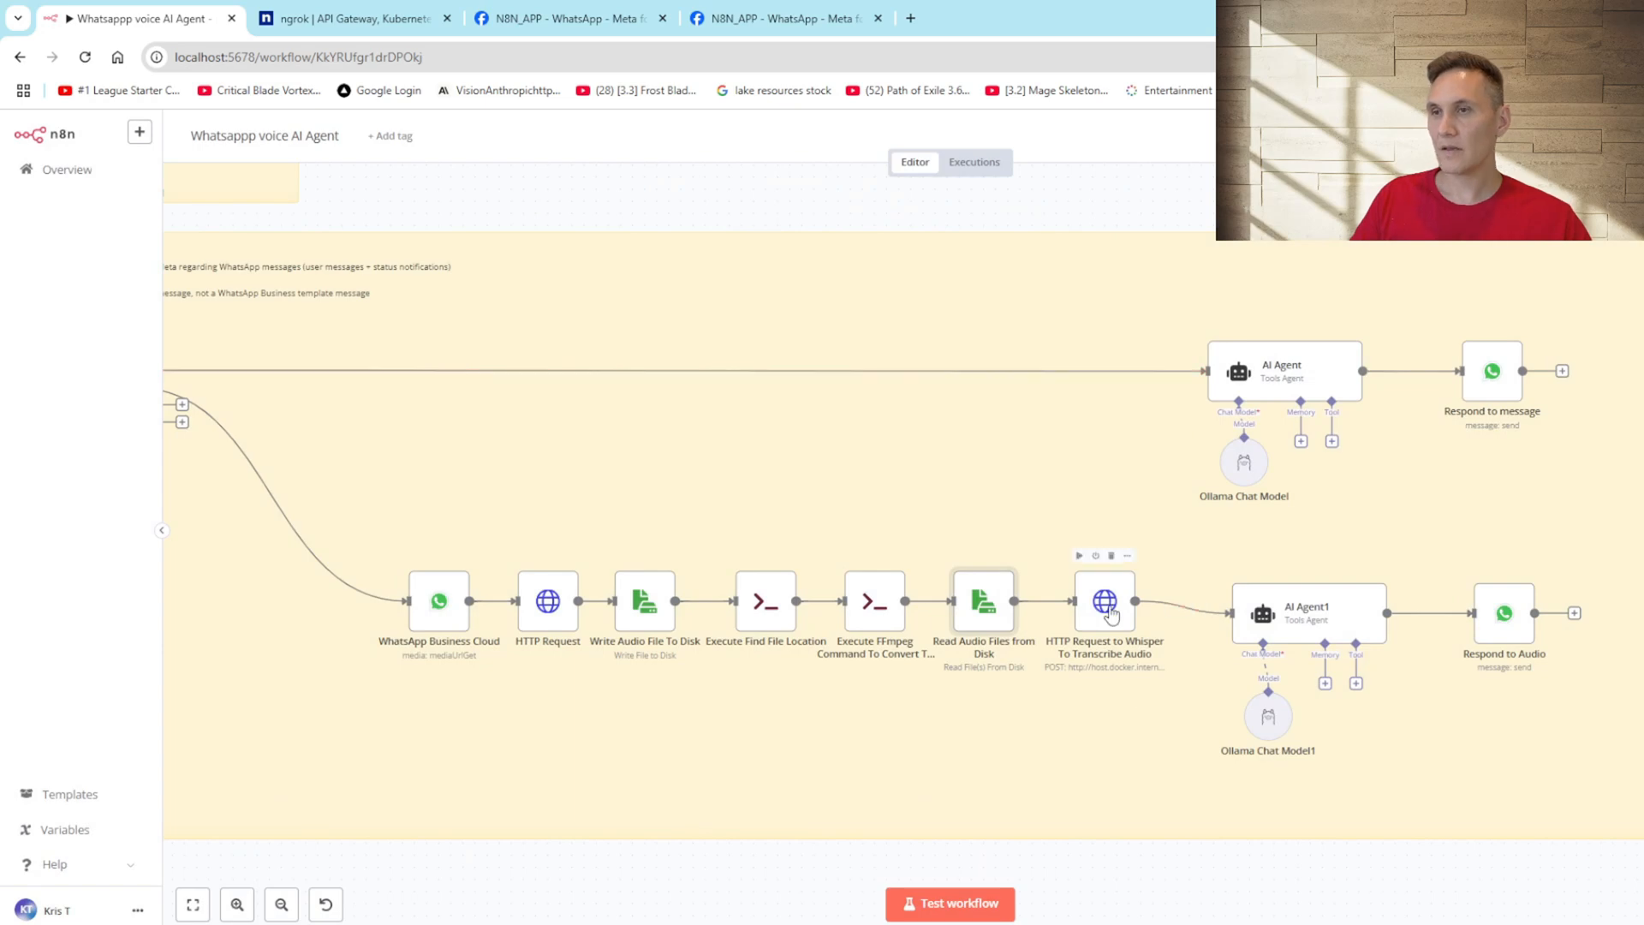
double_click(1105, 601)
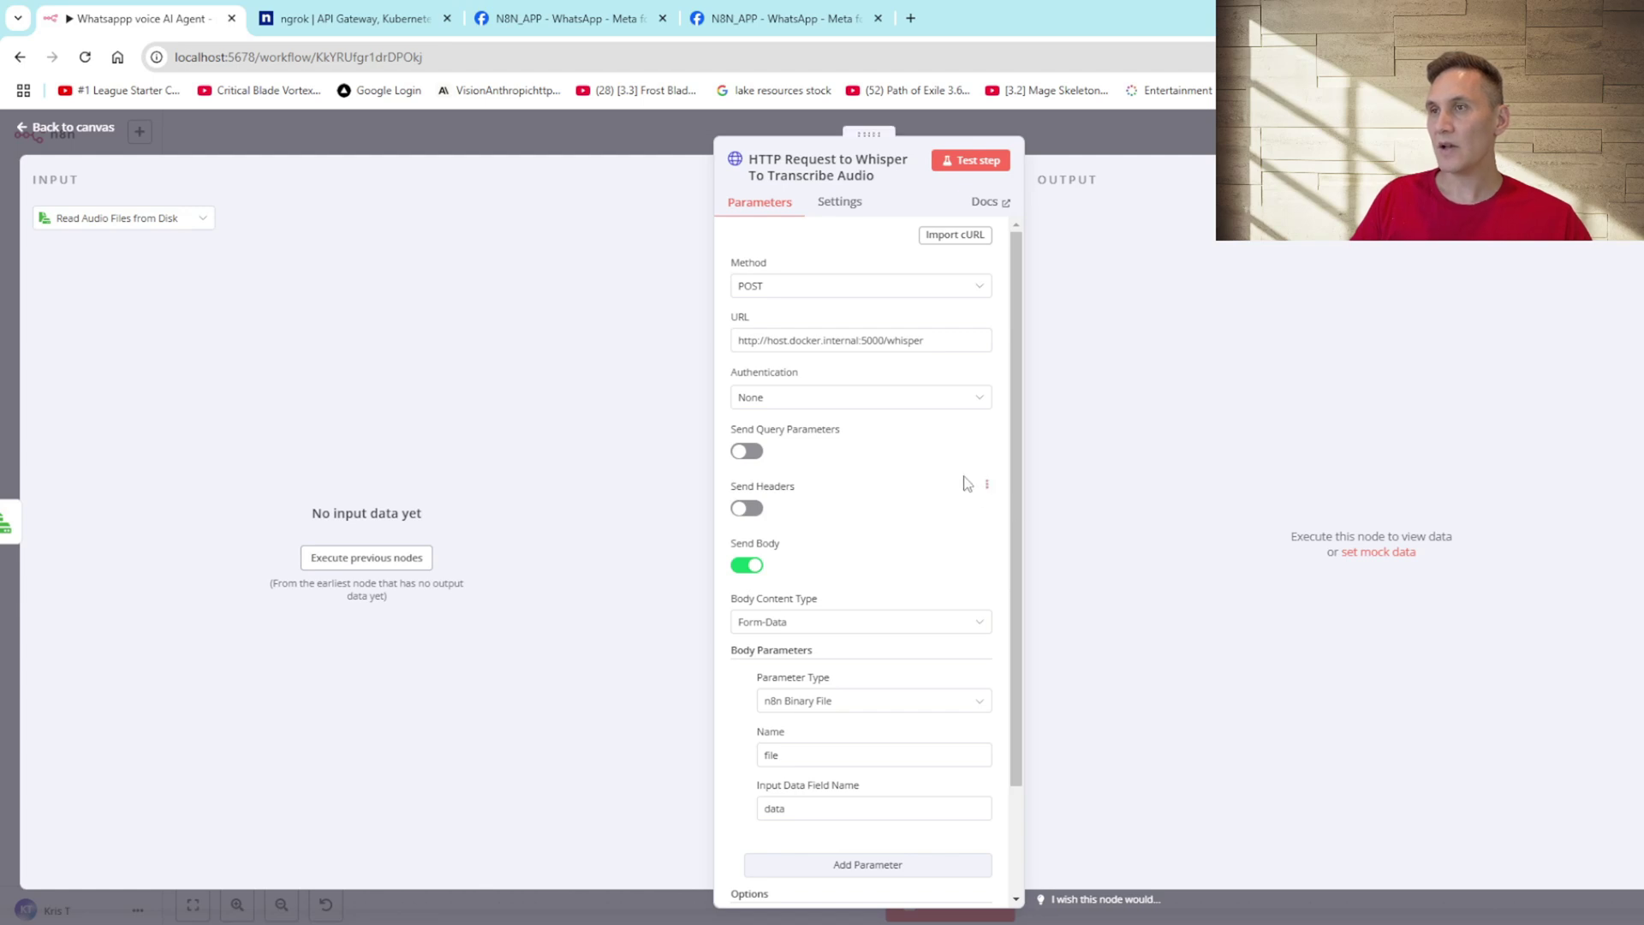
mouse_move(1130, 398)
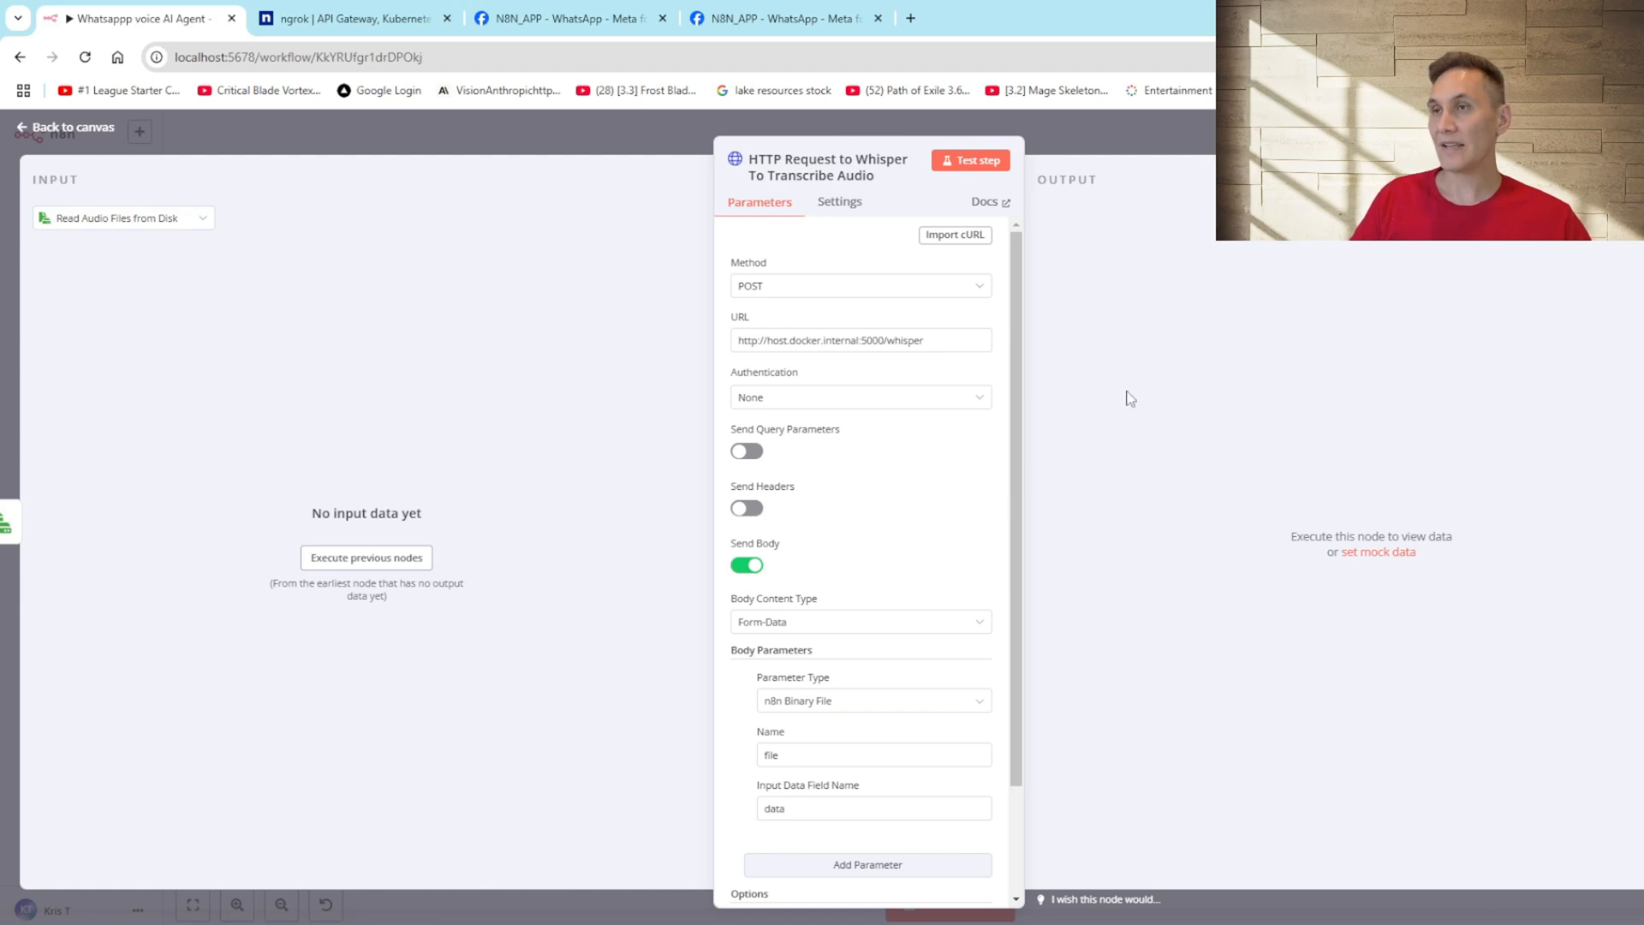
mouse_move(815, 367)
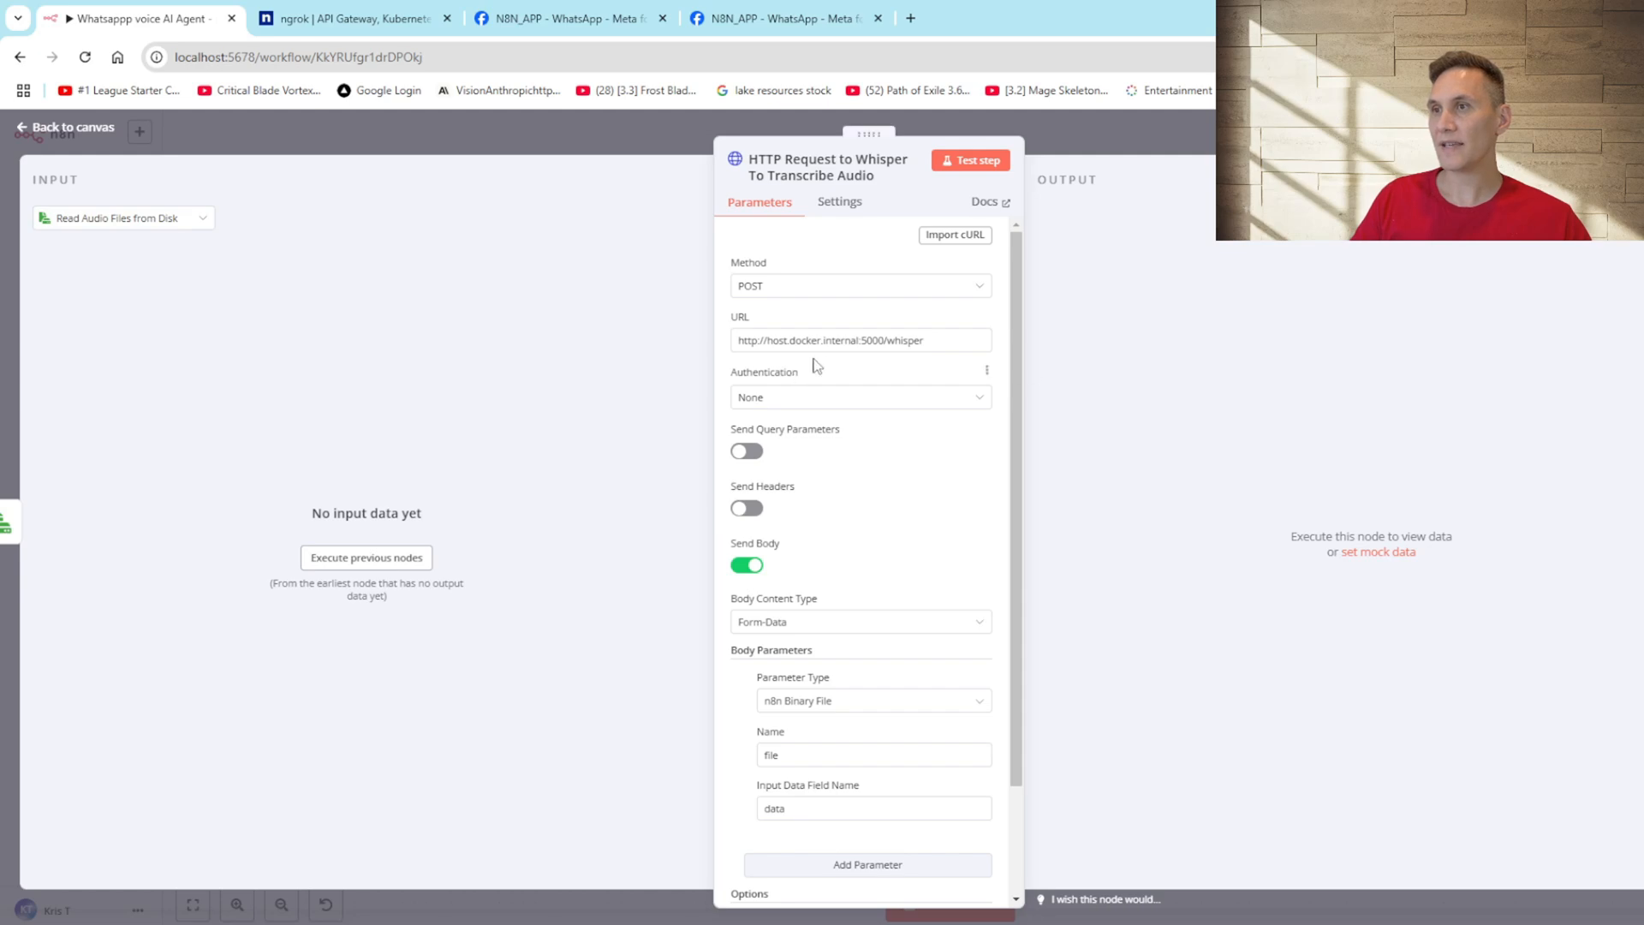
mouse_move(839, 363)
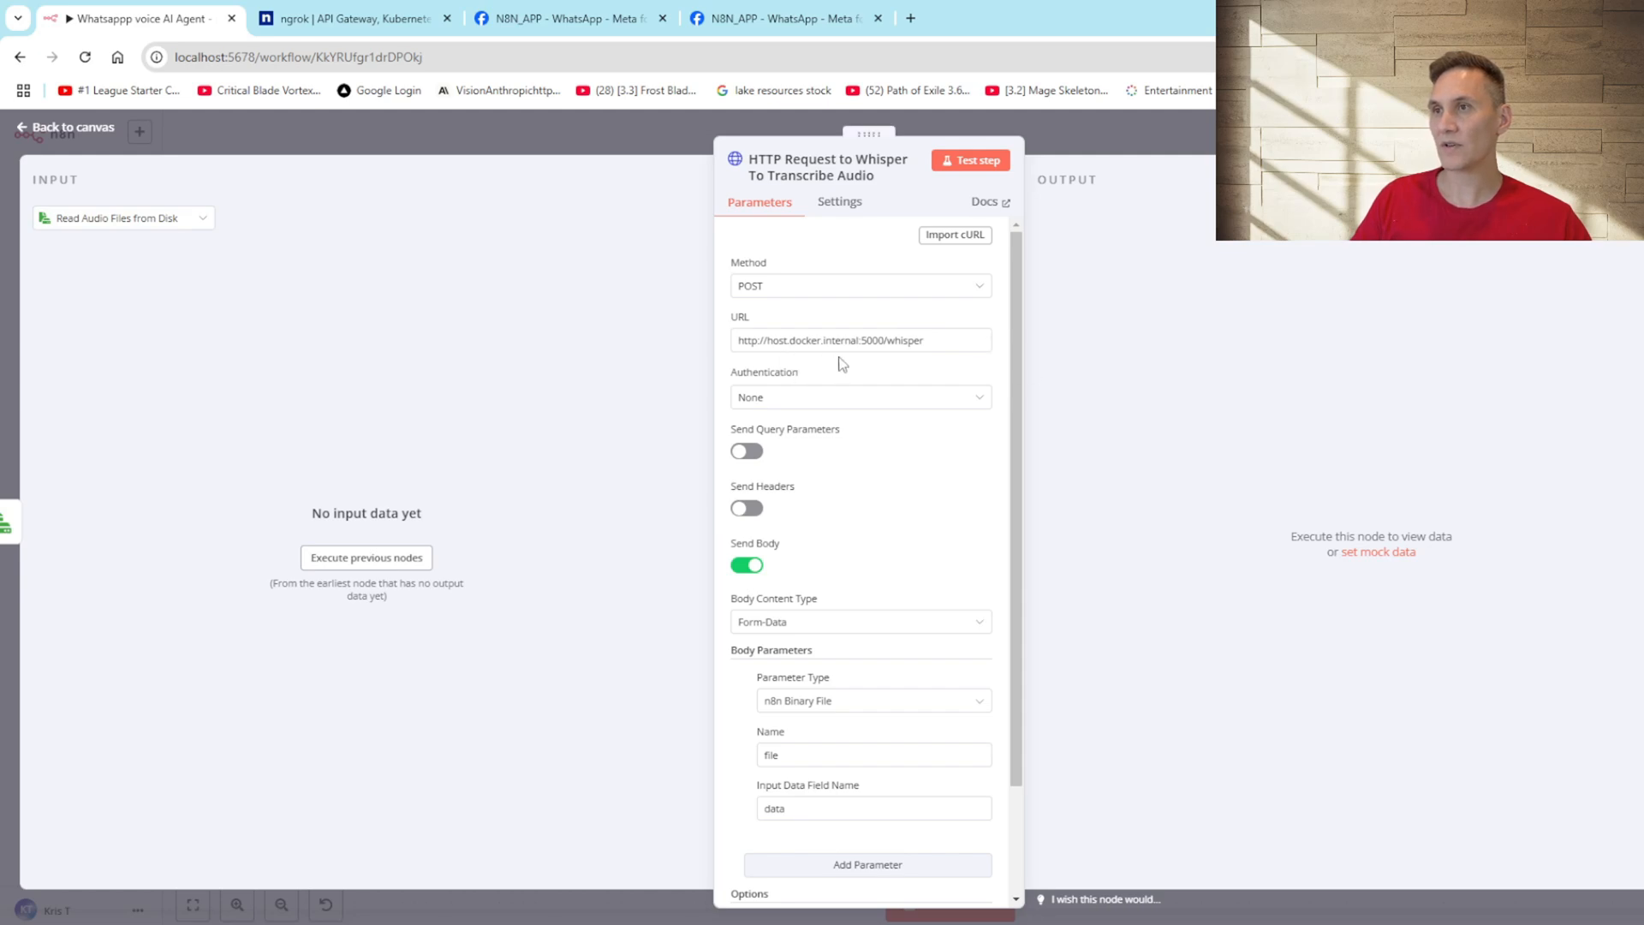
mouse_move(883, 363)
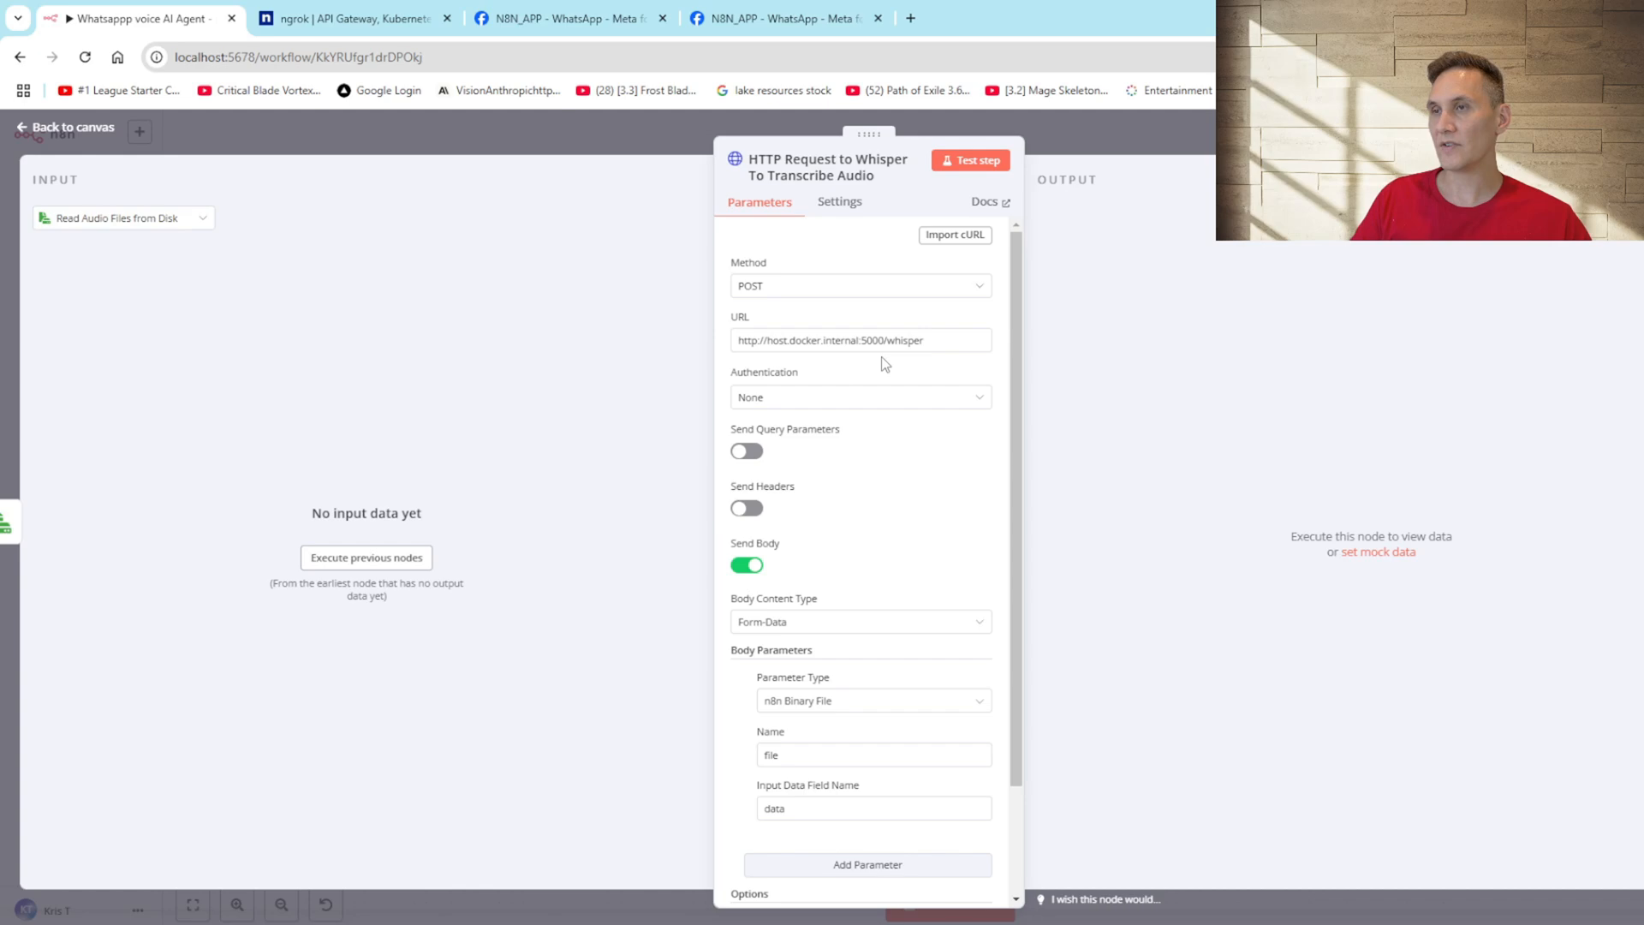
mouse_move(892, 463)
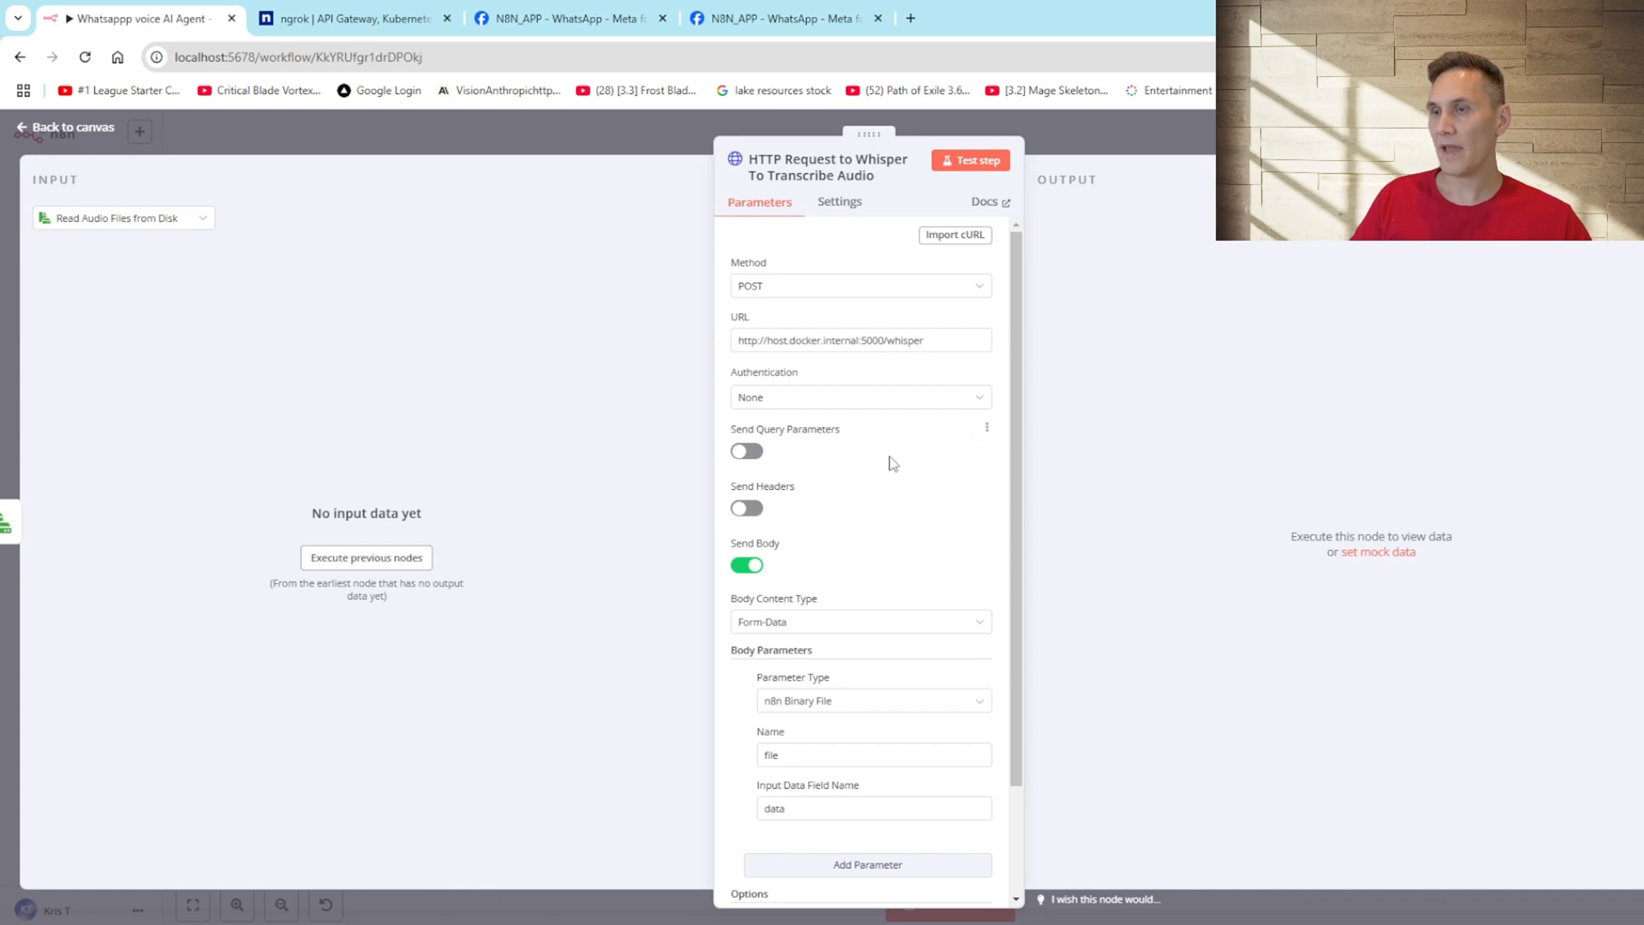
scroll(down, 3)
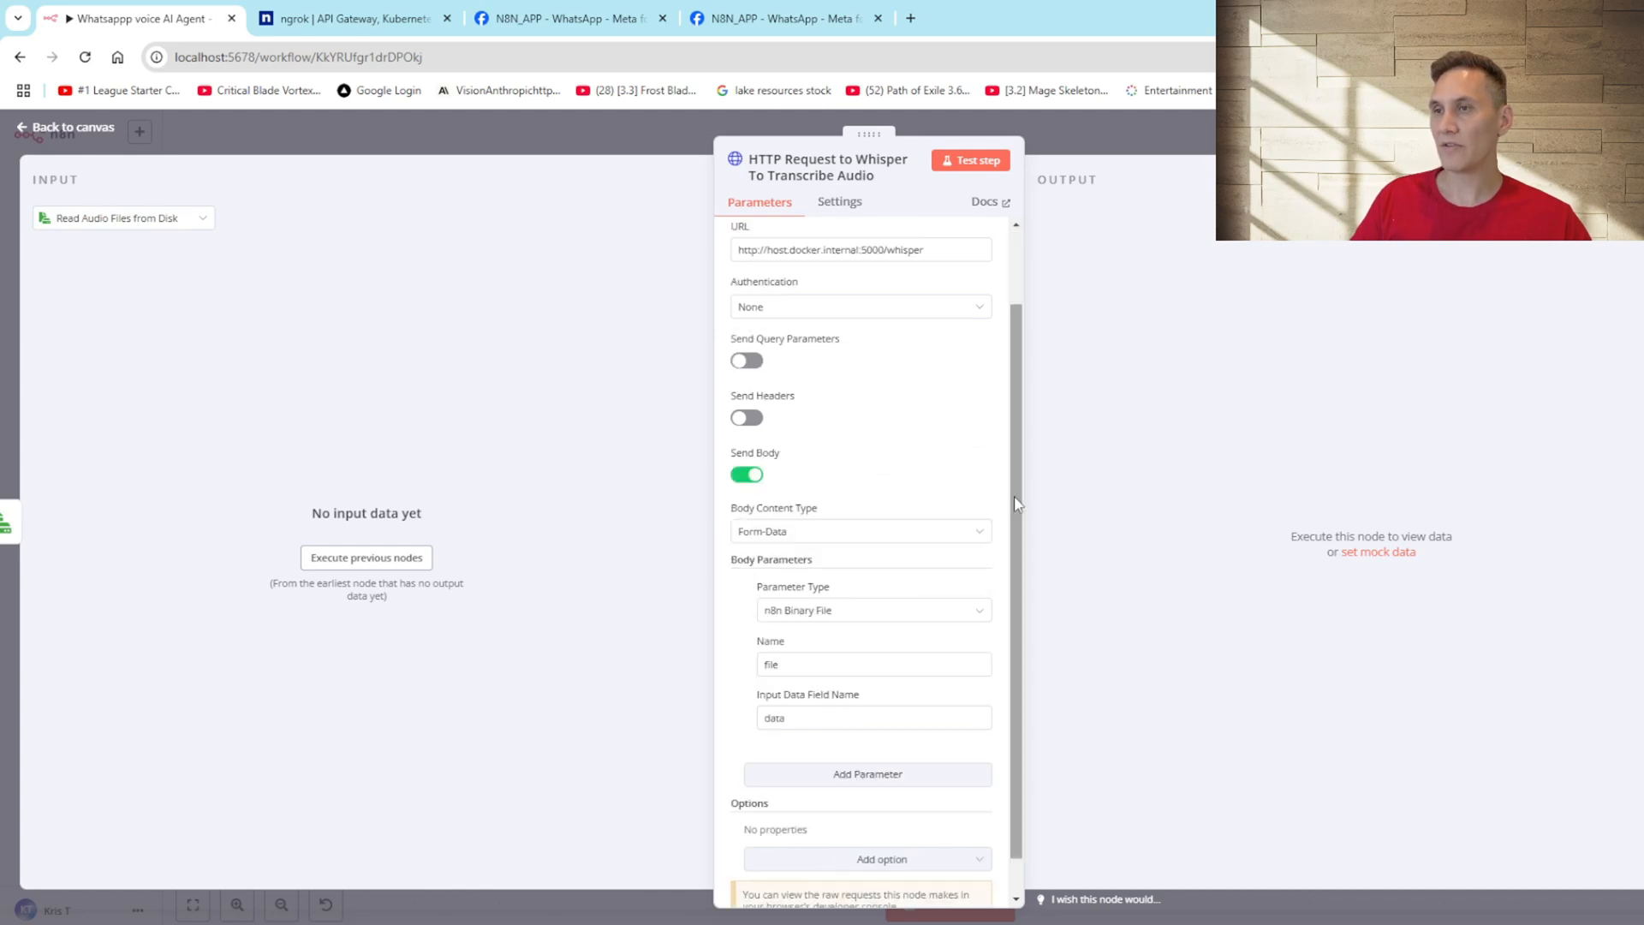
mouse_move(1096, 366)
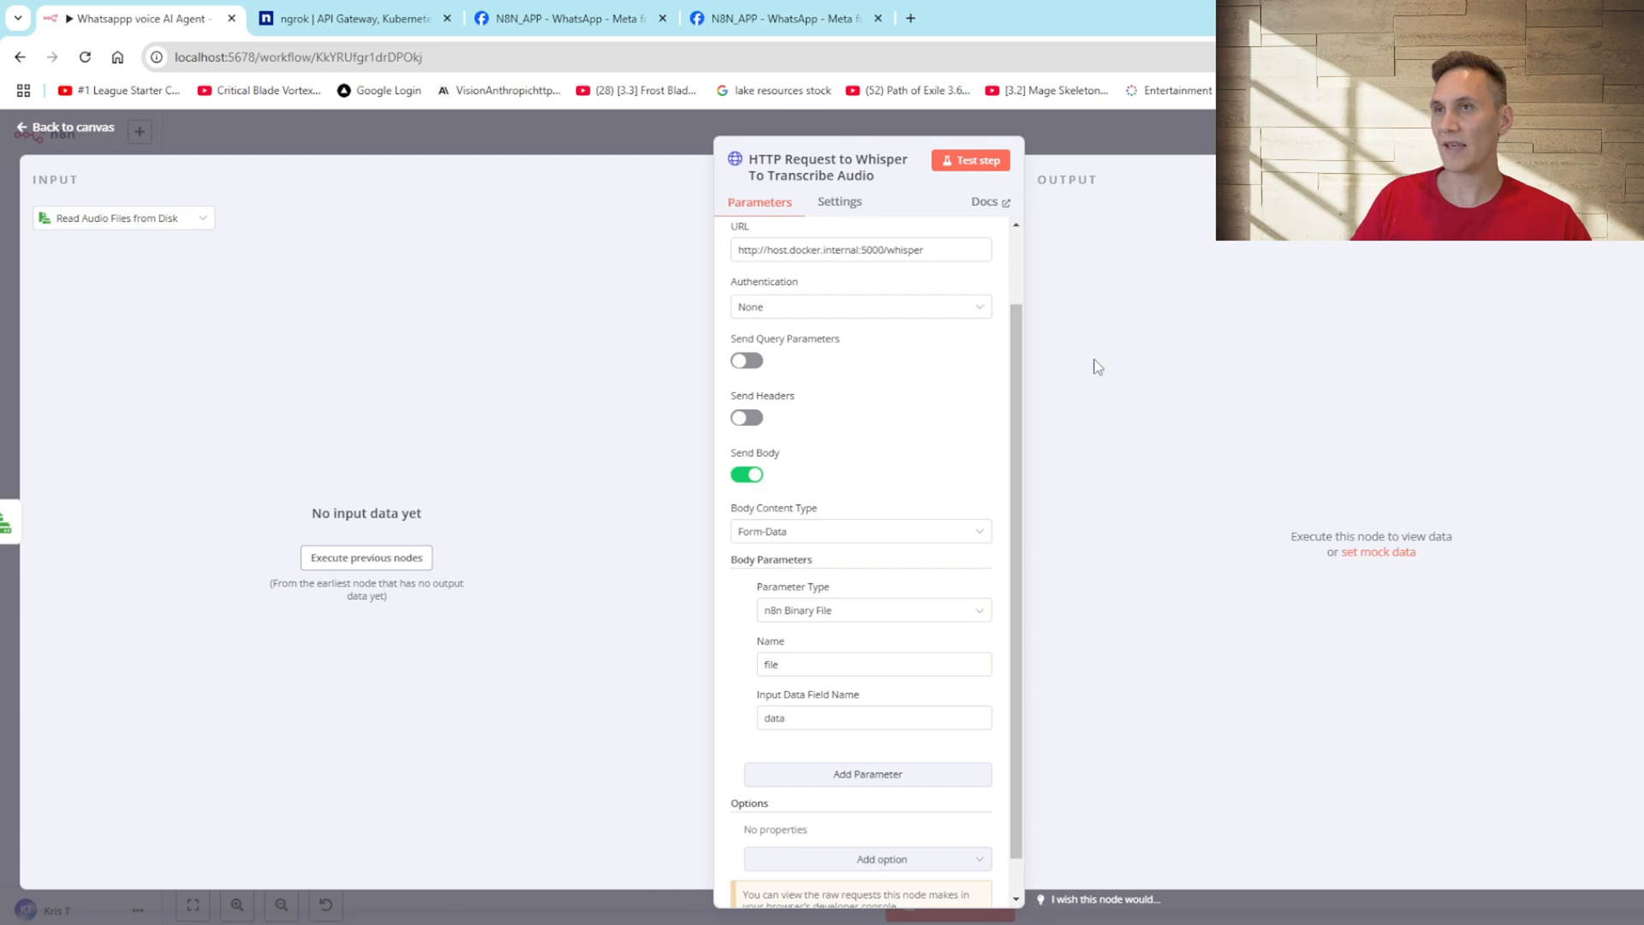
click(67, 126)
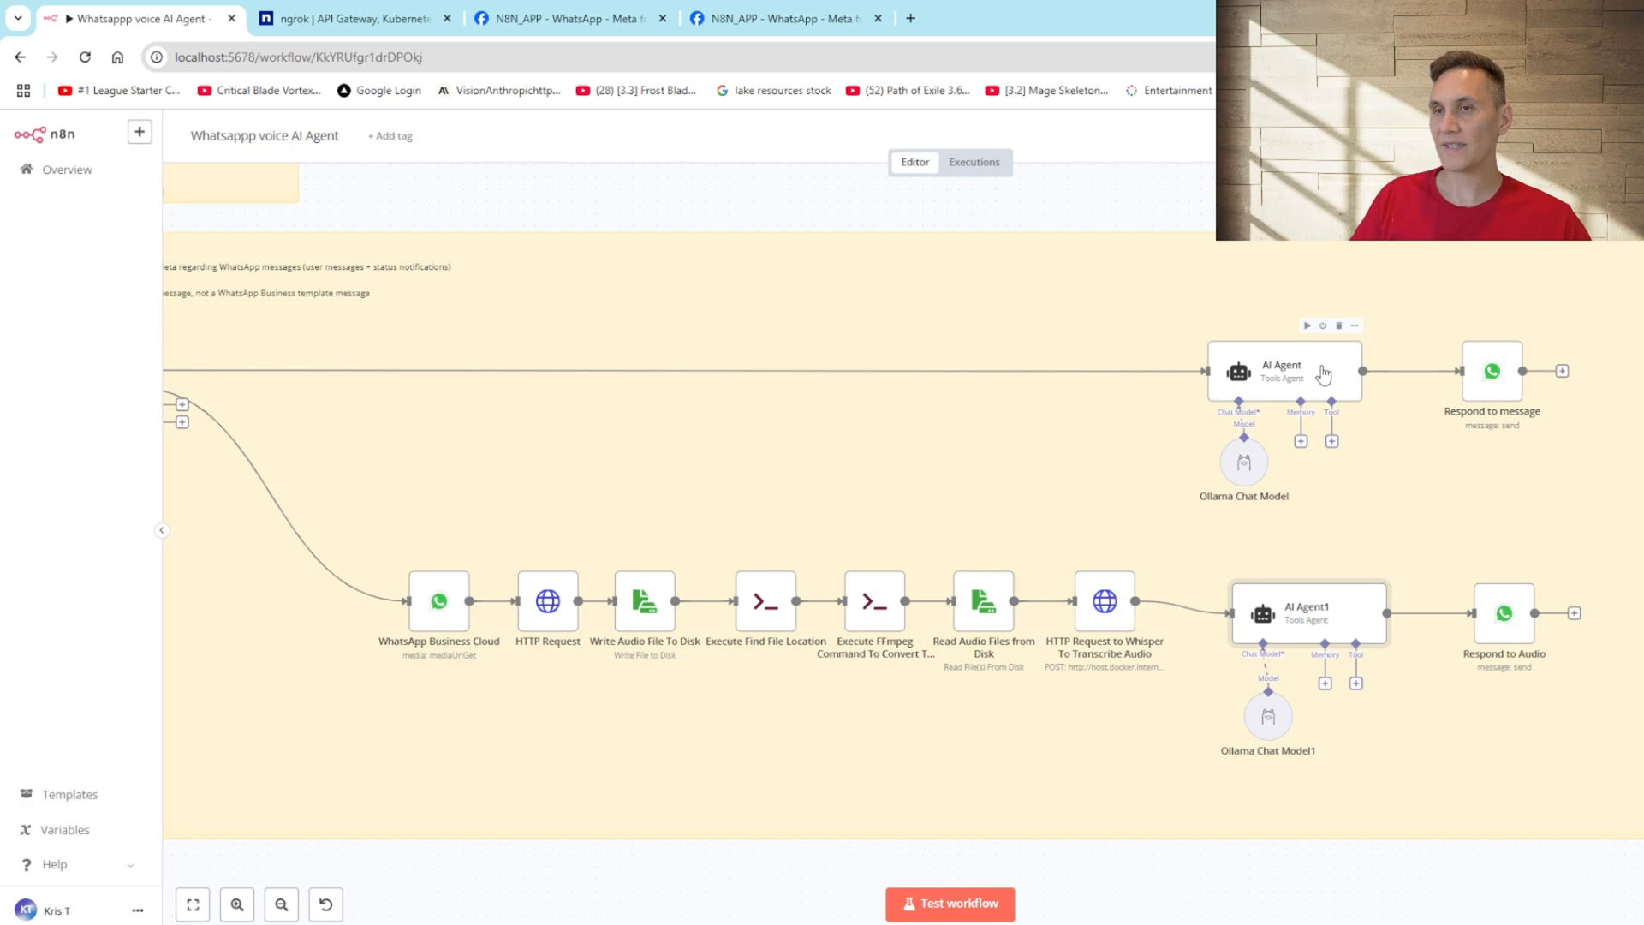
Step: Review AI Agent1's Whisper-transcript prompt, then bring up the Respond to Audio node's settings
double_click(1305, 613)
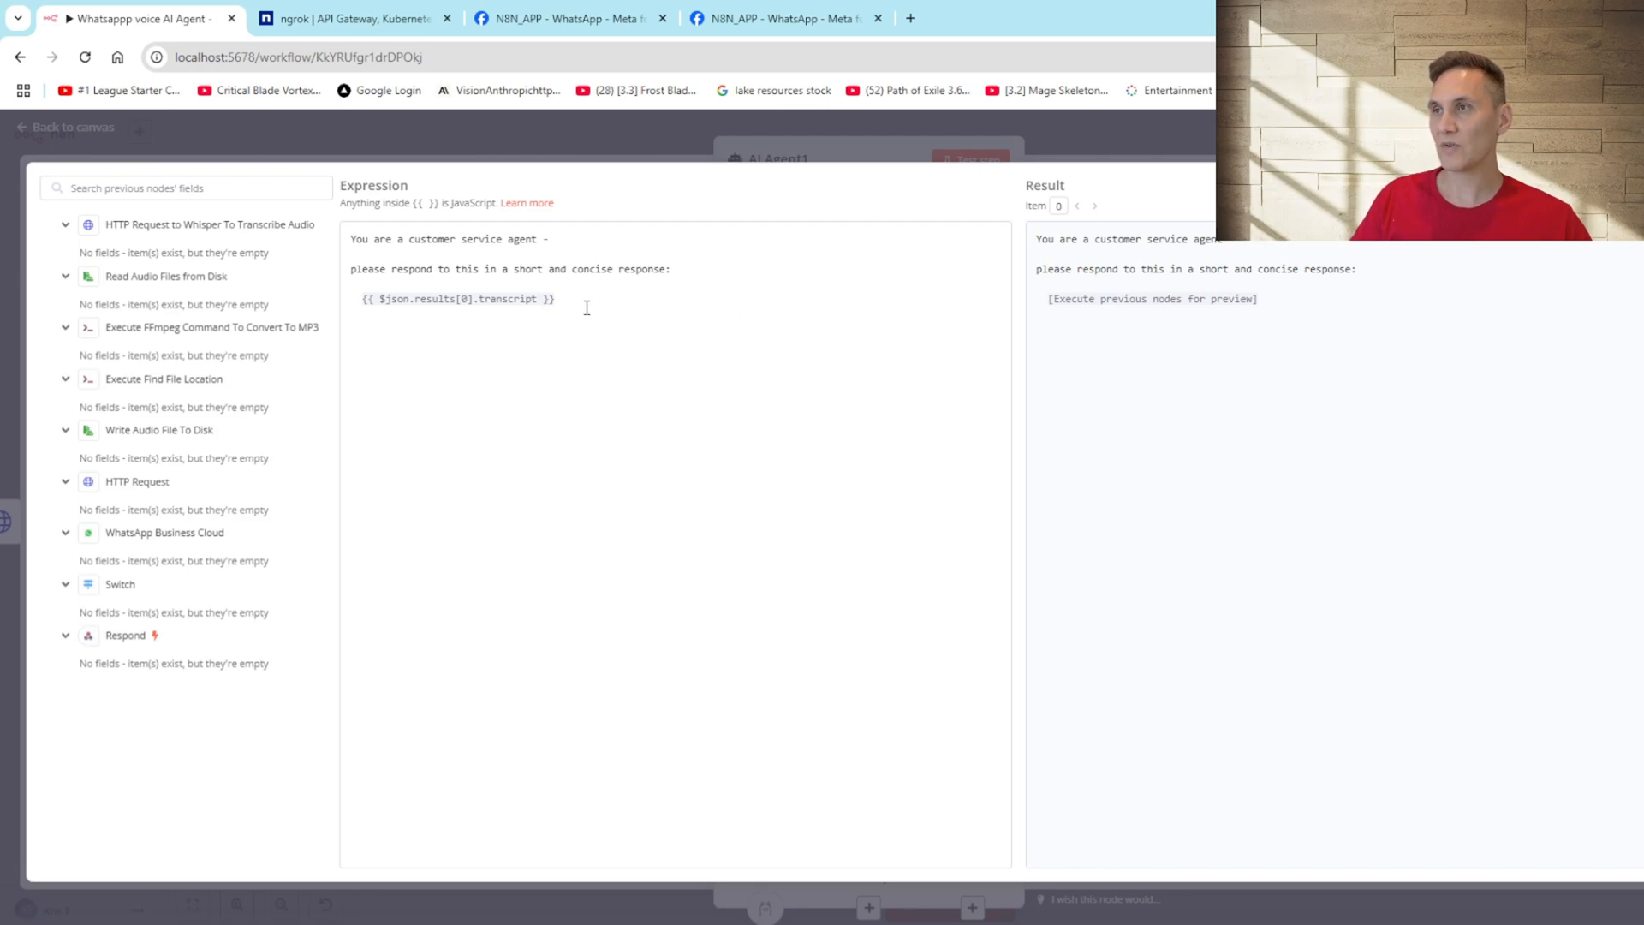
mouse_move(650, 137)
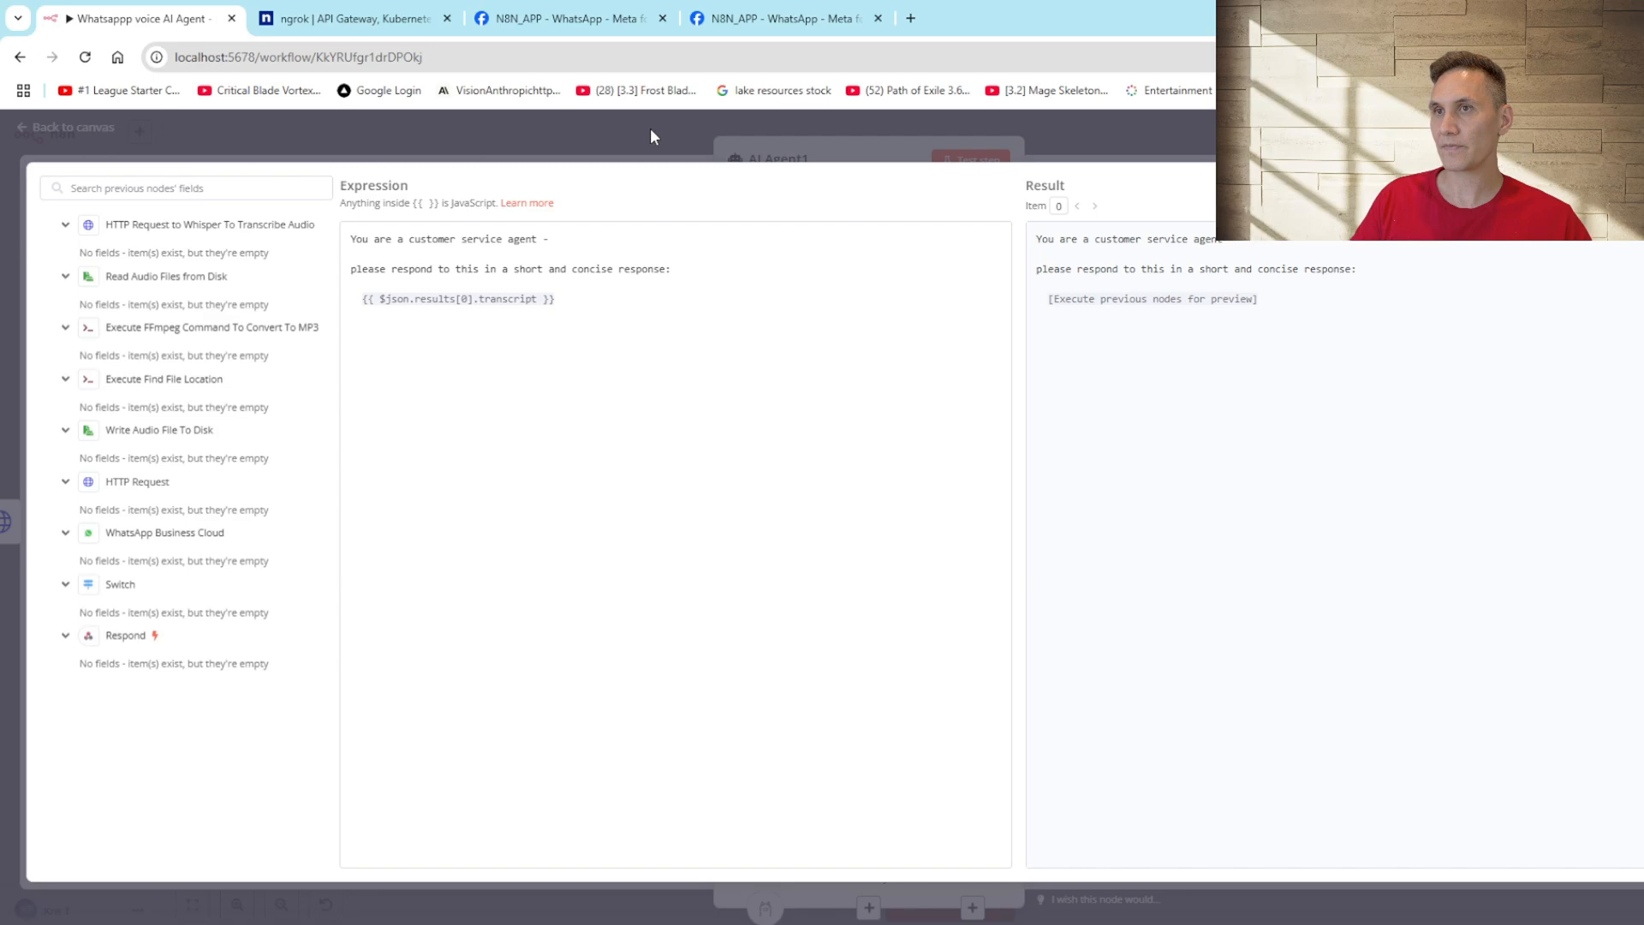
click(72, 127)
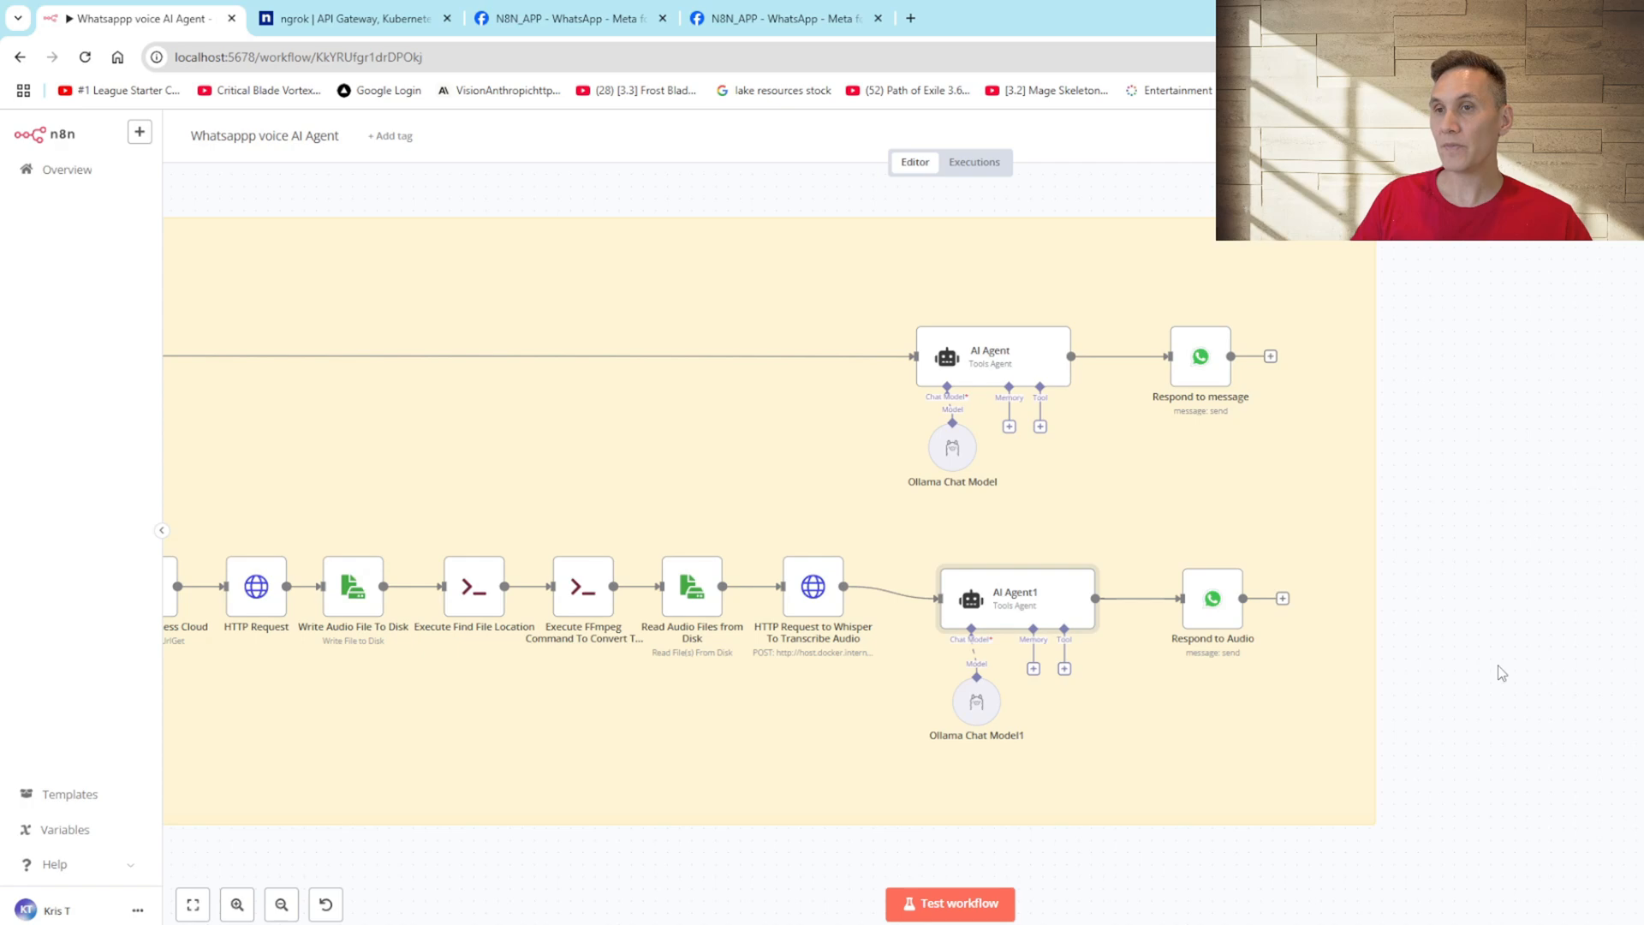
double_click(1213, 597)
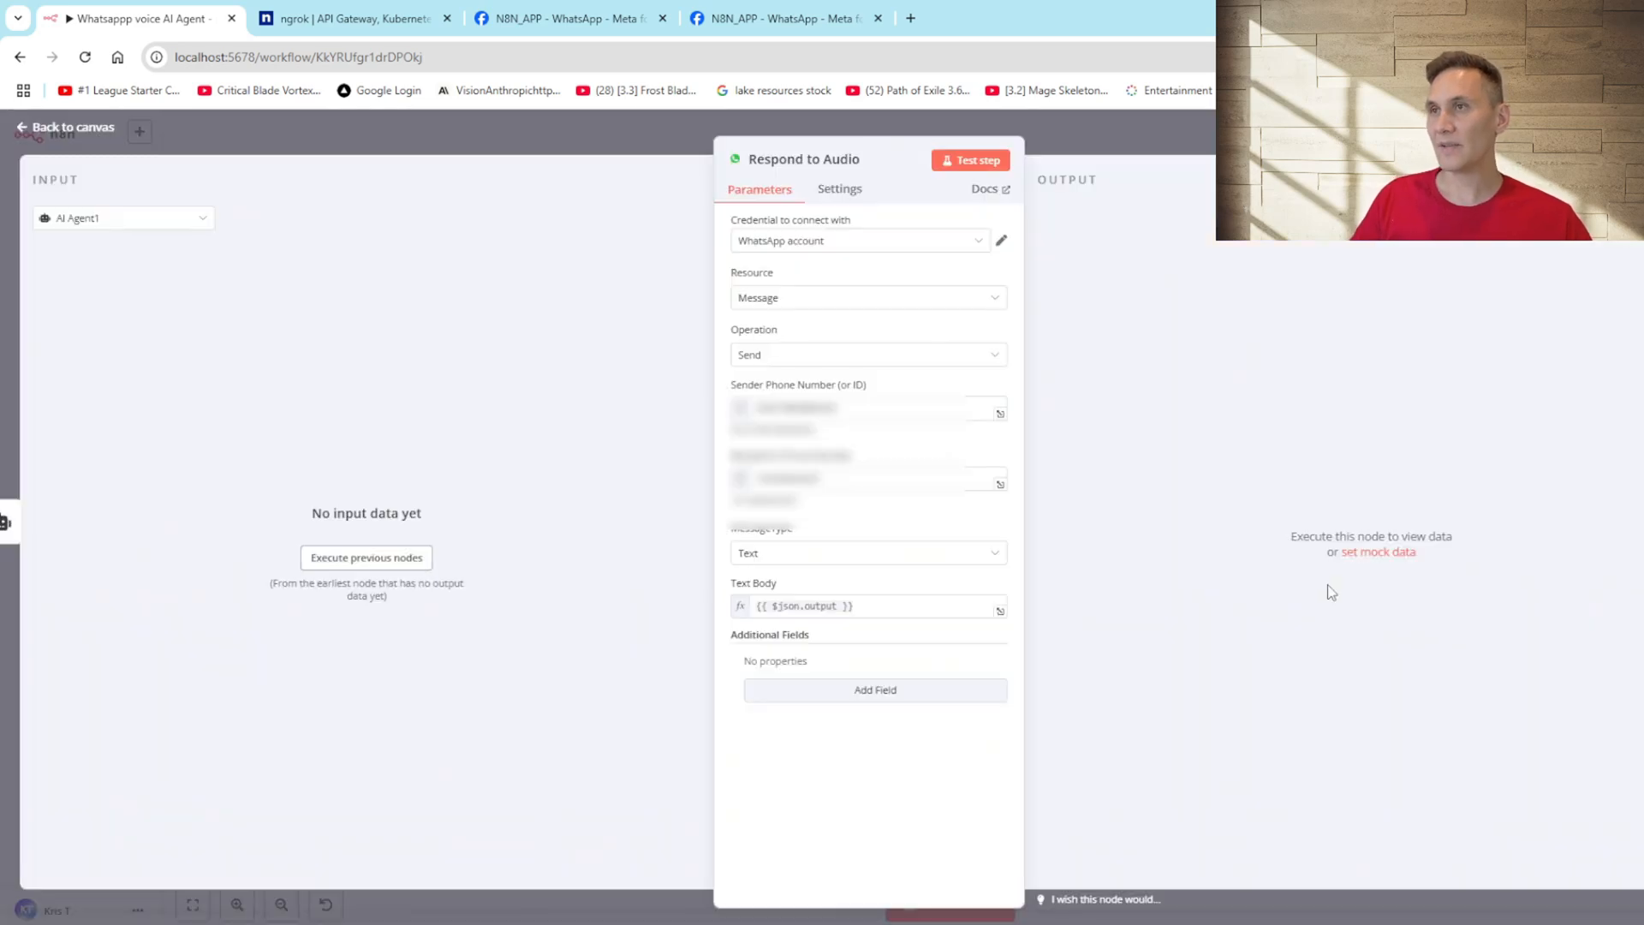